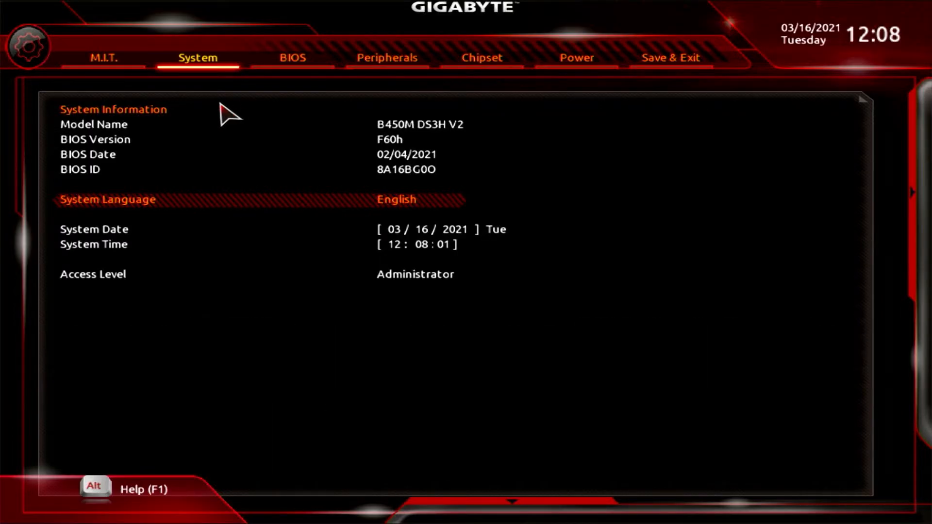
mouse_move(165, 141)
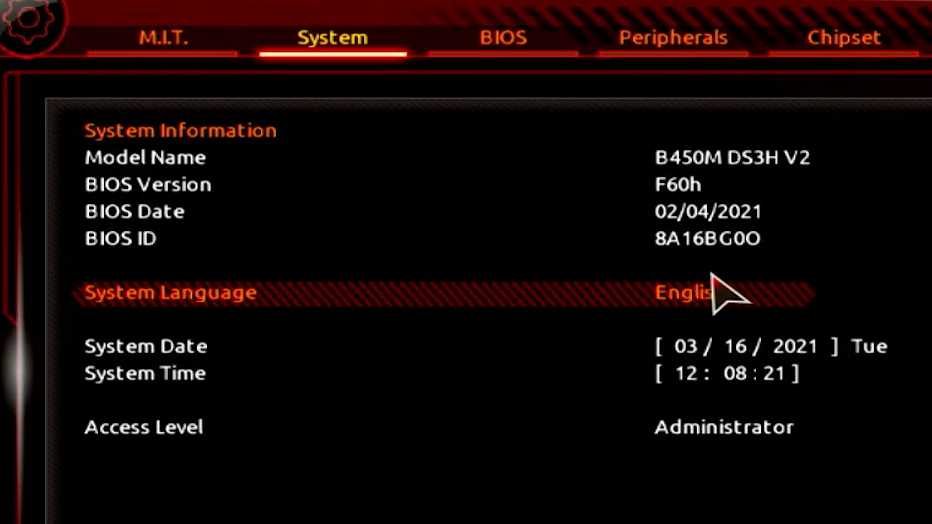
mouse_move(671, 253)
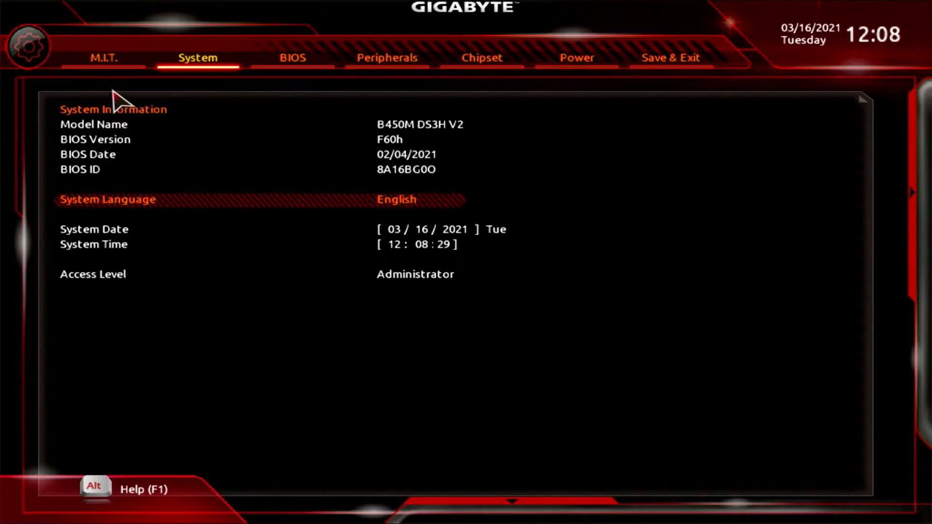
Go to the M.I.T. tab's Advanced Frequency Settings showing CPU clock, ratio and XMP Profile1 at DDR4-3000.
click(105, 57)
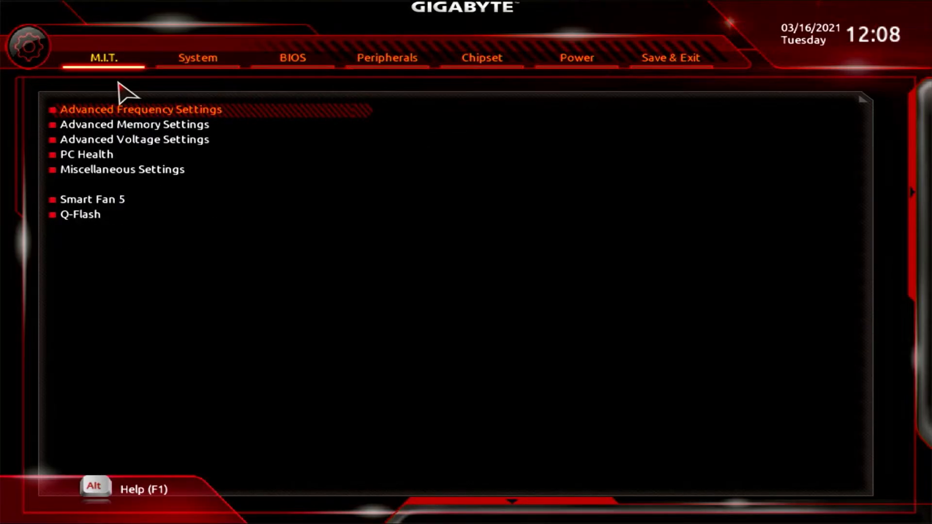
click(140, 109)
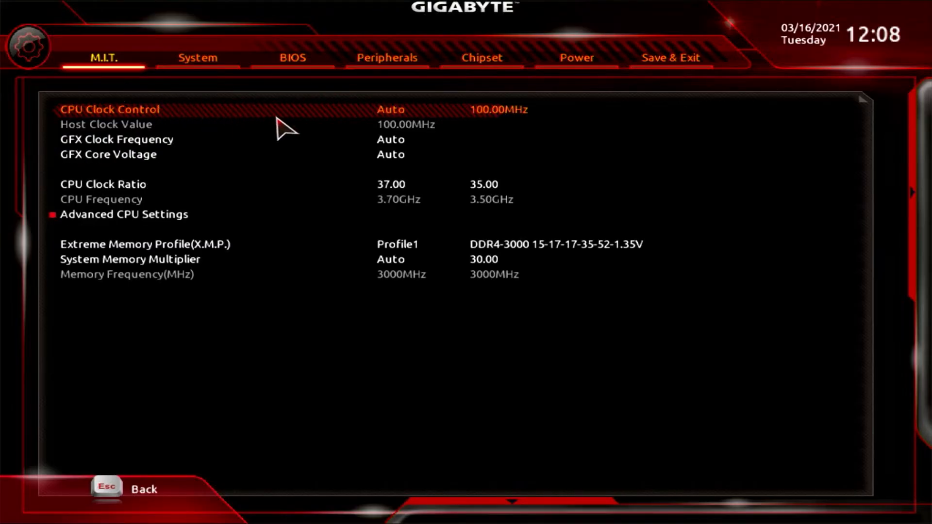
mouse_move(421, 126)
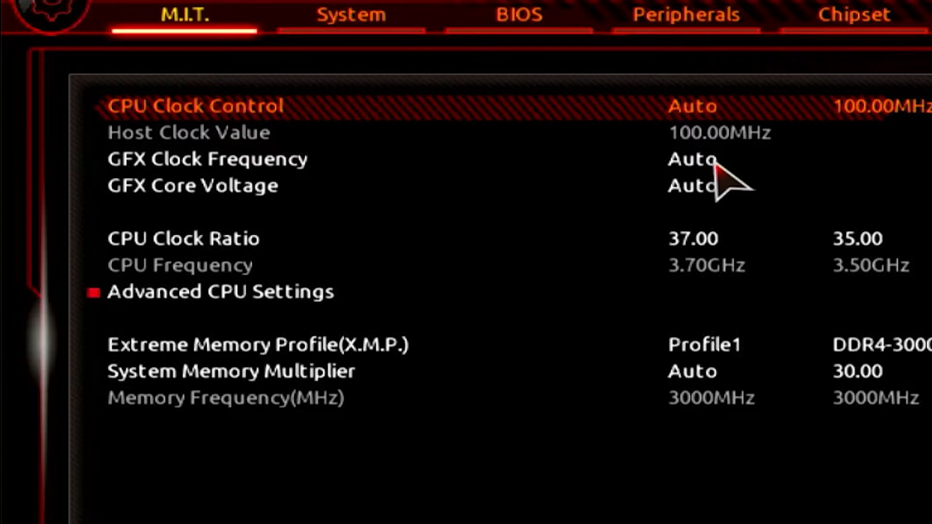
mouse_move(725, 196)
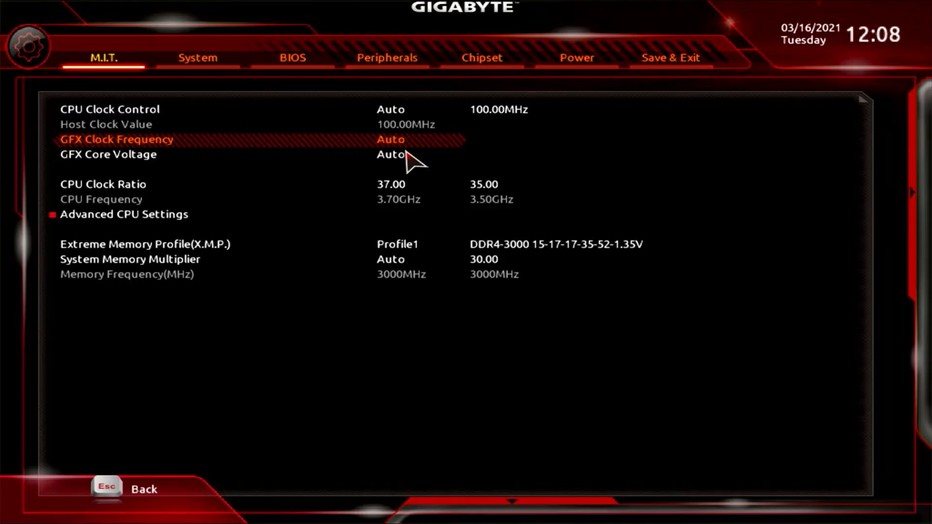
Edit CPU Clock Ratio from 37.00 to 37.50 for a 3.75GHz CPU frequency.
text(44545454)
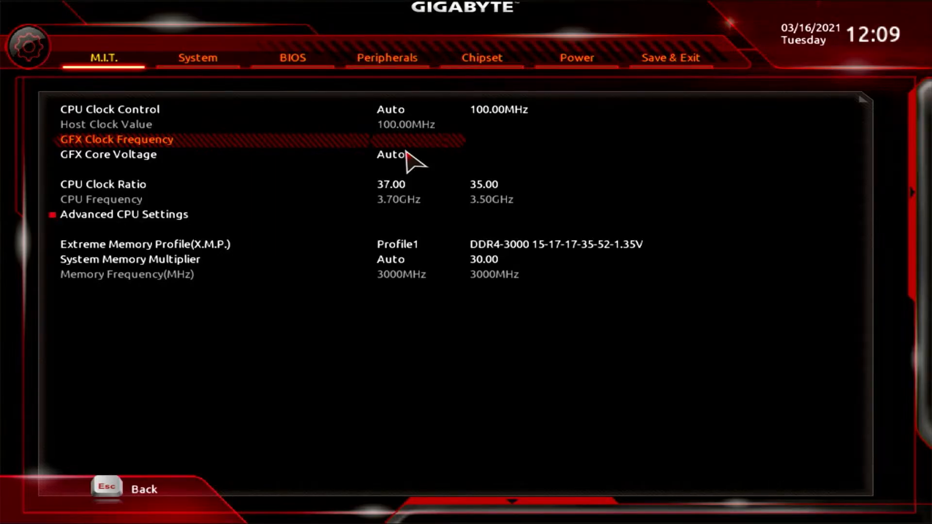
click(390, 140)
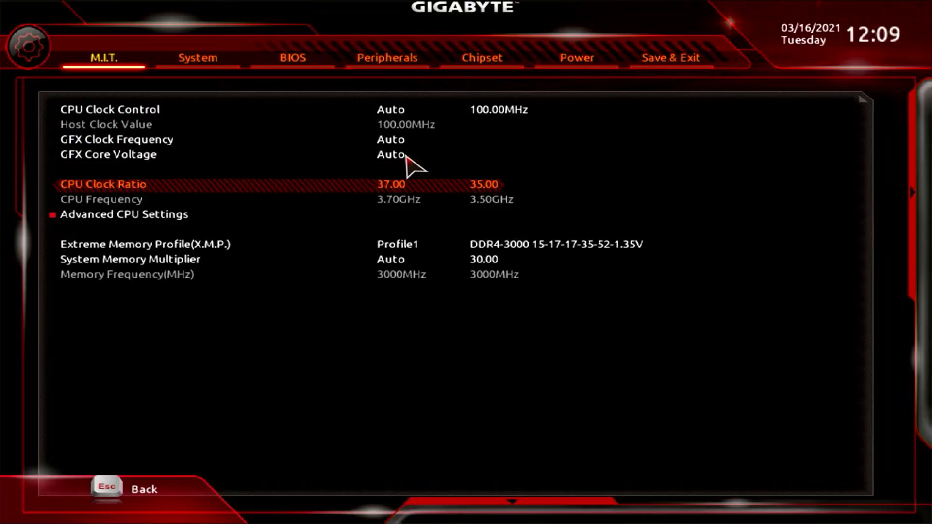
mouse_move(277, 211)
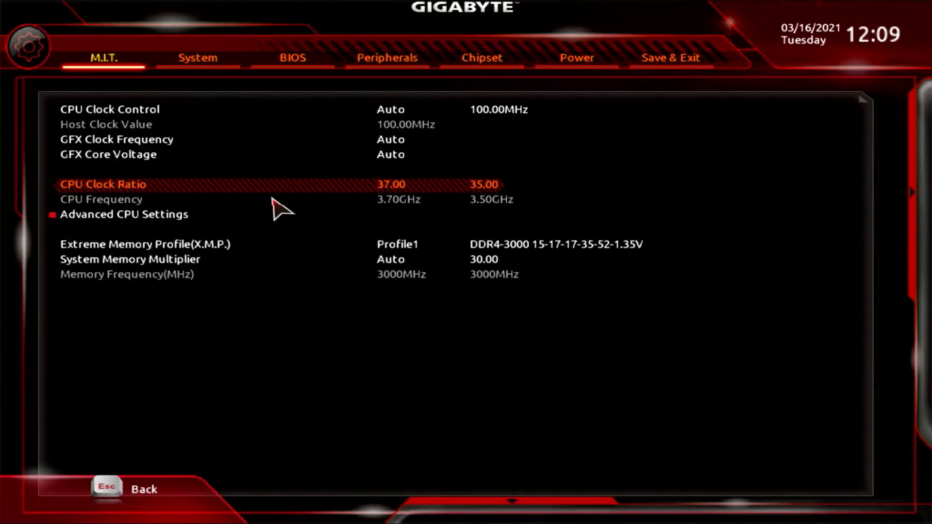
mouse_move(394, 205)
text(3)
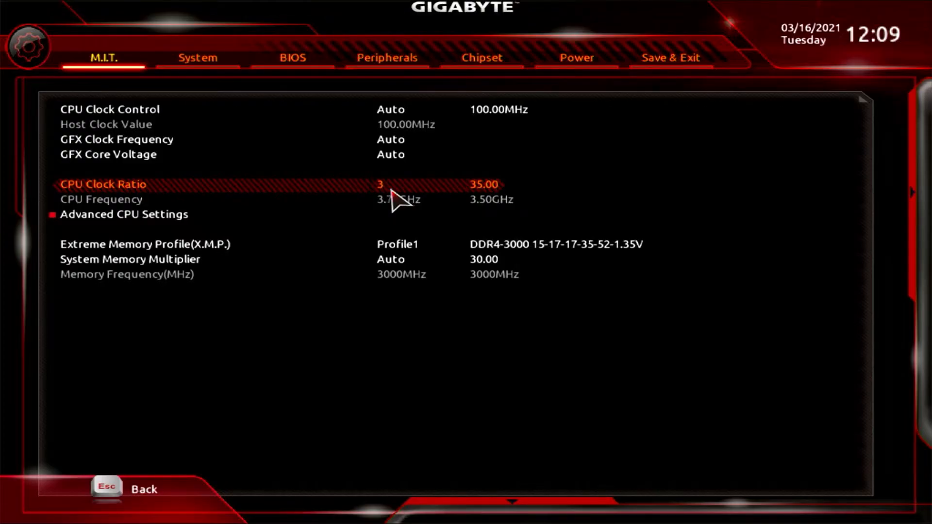
text(7.50)
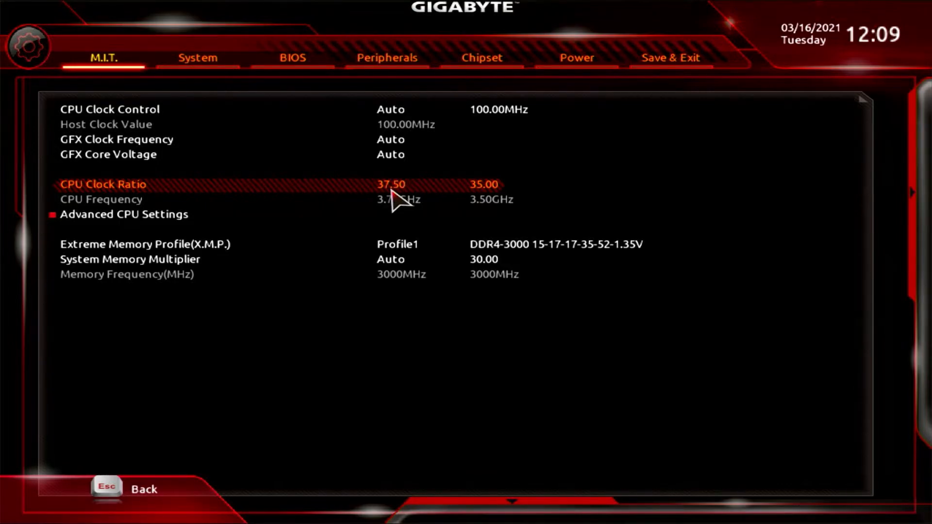
mouse_move(416, 207)
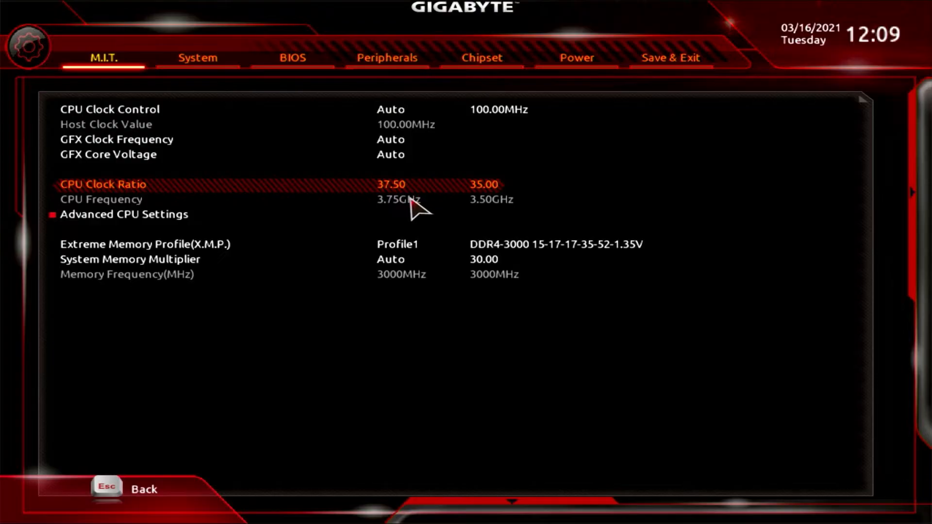
mouse_move(406, 211)
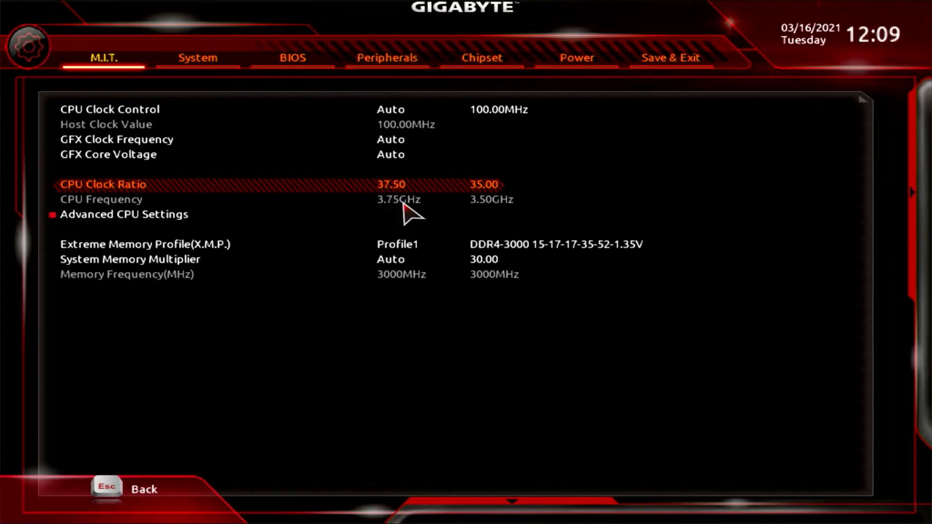
In Advanced CPU Settings, review Core Performance Boost, SVM Mode and PPC Adjustment, keeping Auto and PState 1.
key(Down)
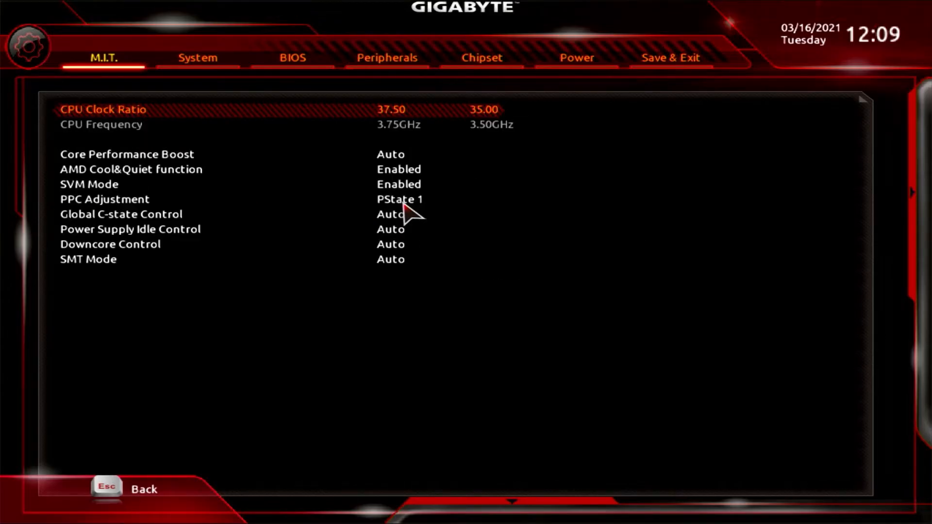
mouse_move(401, 193)
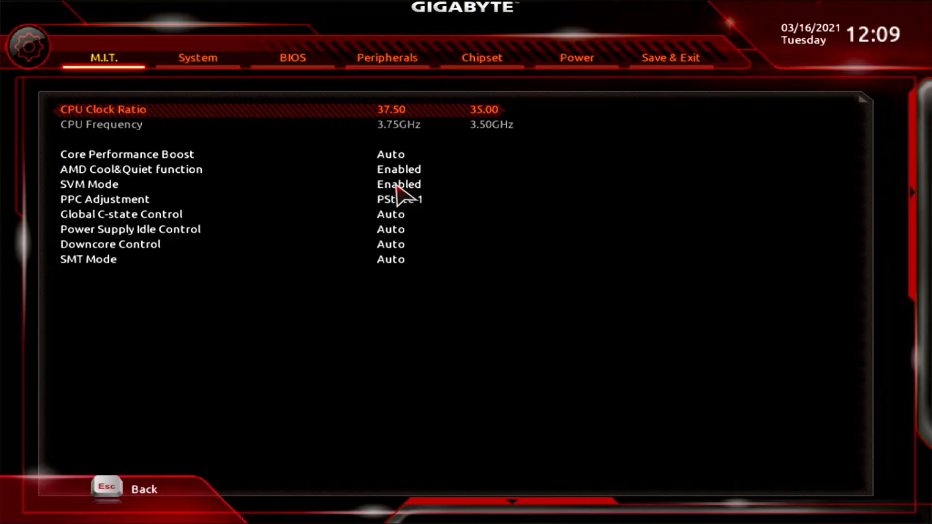
mouse_move(222, 181)
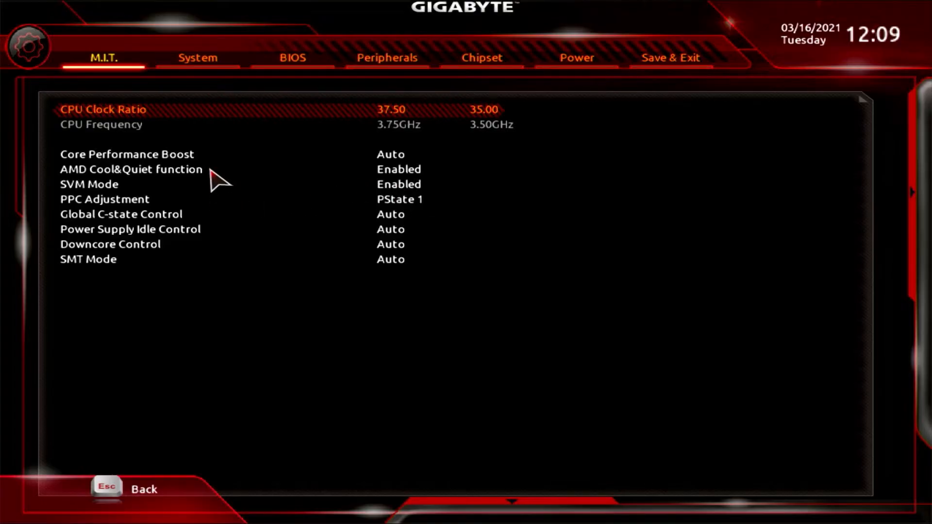
mouse_move(373, 158)
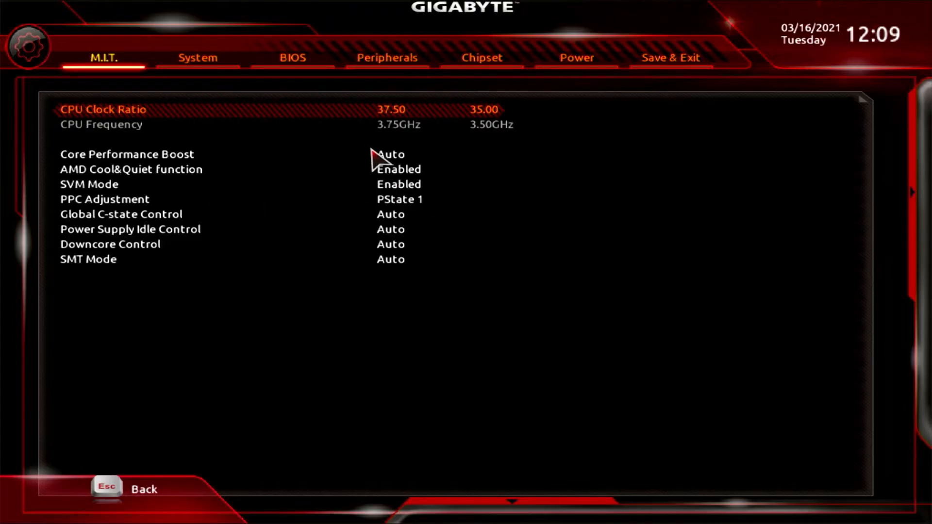
click(391, 155)
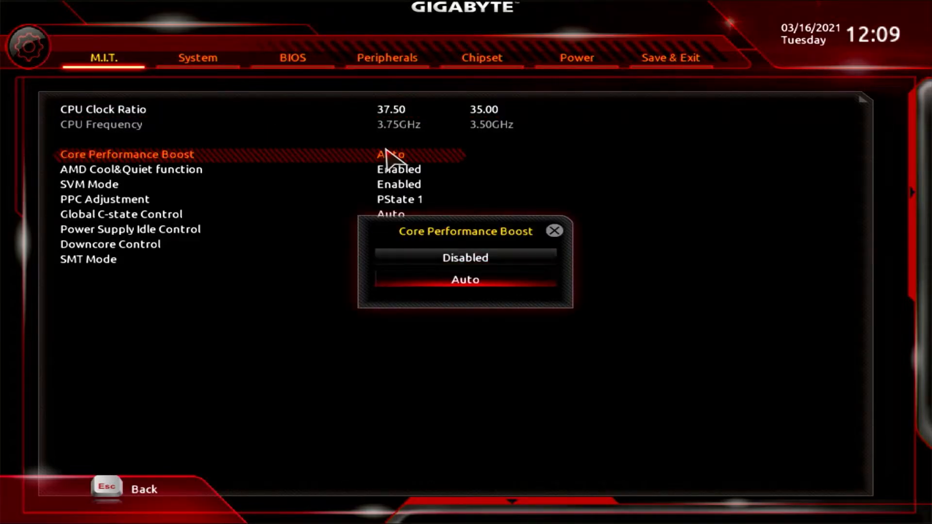
click(465, 279)
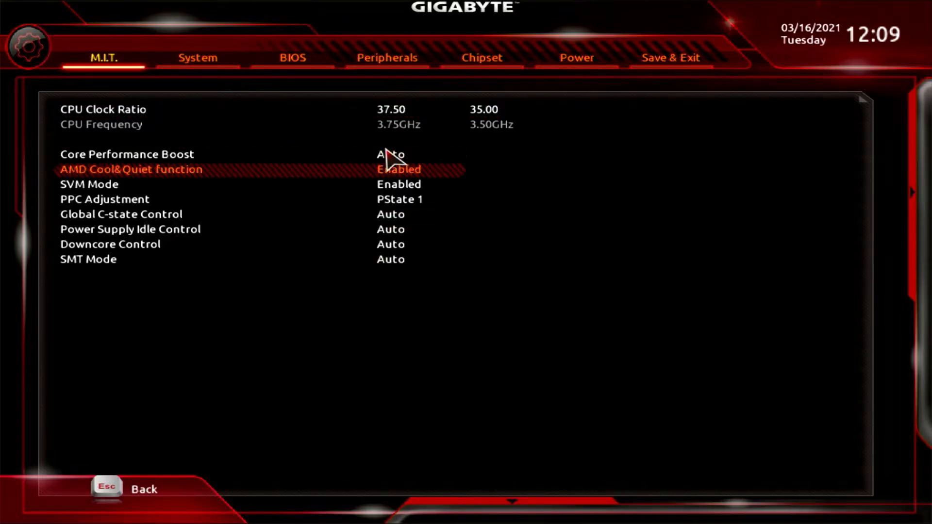
key(Down)
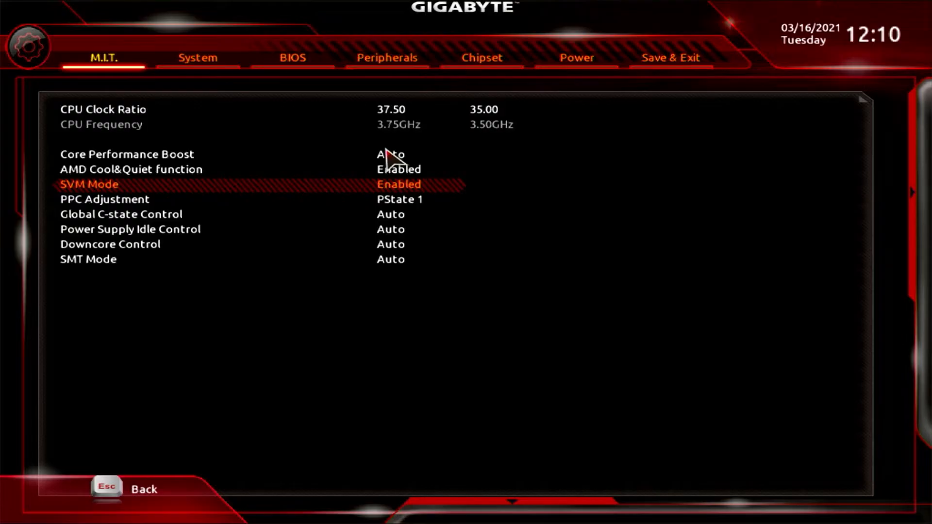
key(Down)
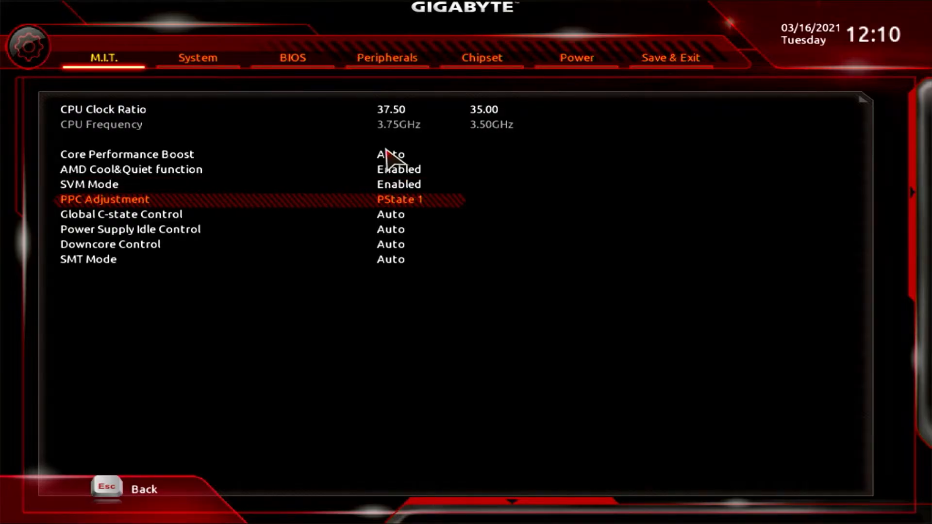
click(398, 199)
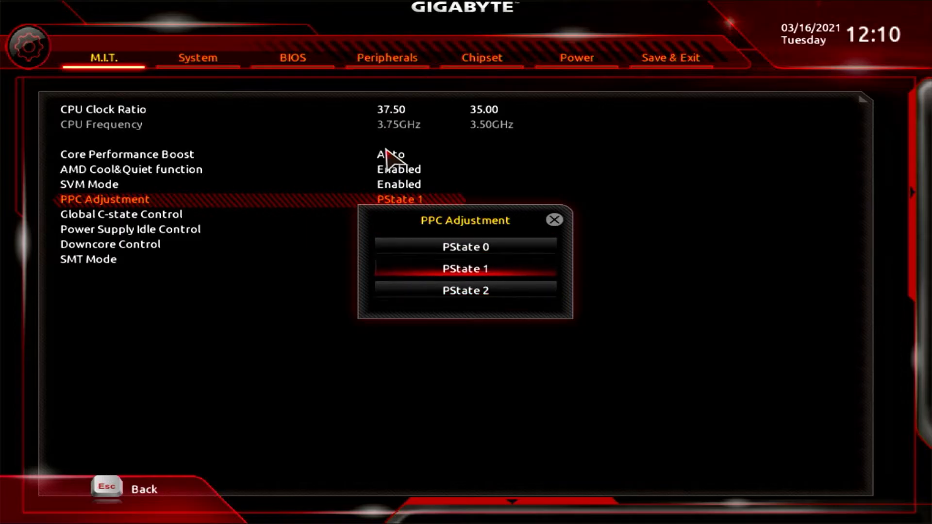
click(465, 269)
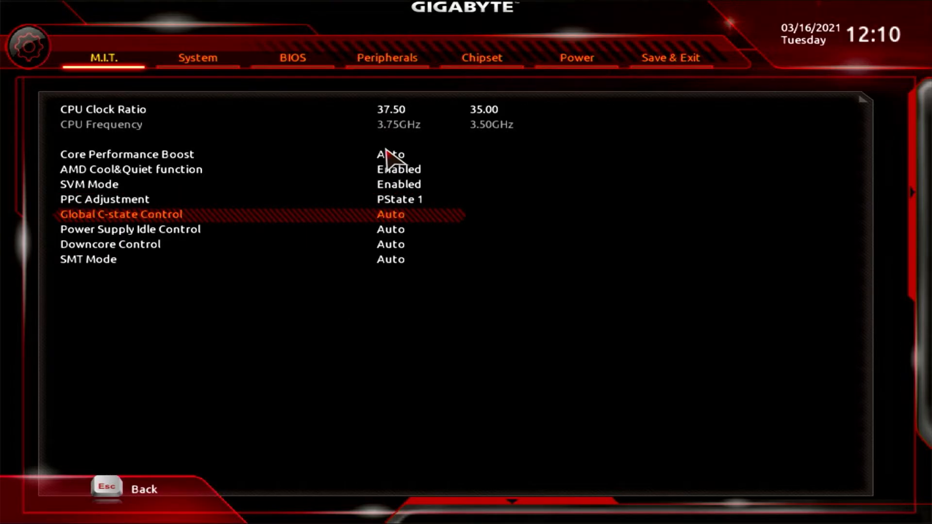
Review Global C-state, Power Supply Idle, Downcore Control and SMT Mode choices, leaving each at Auto.
click(390, 215)
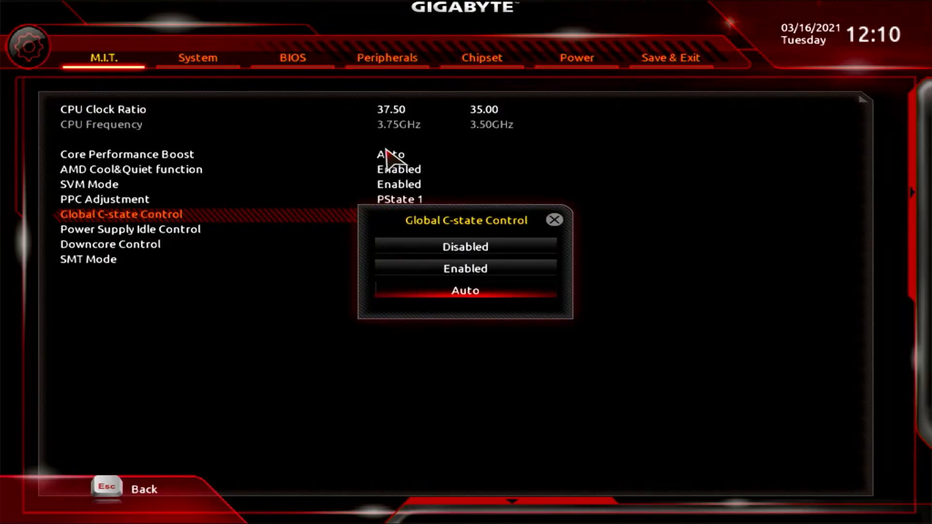
click(465, 291)
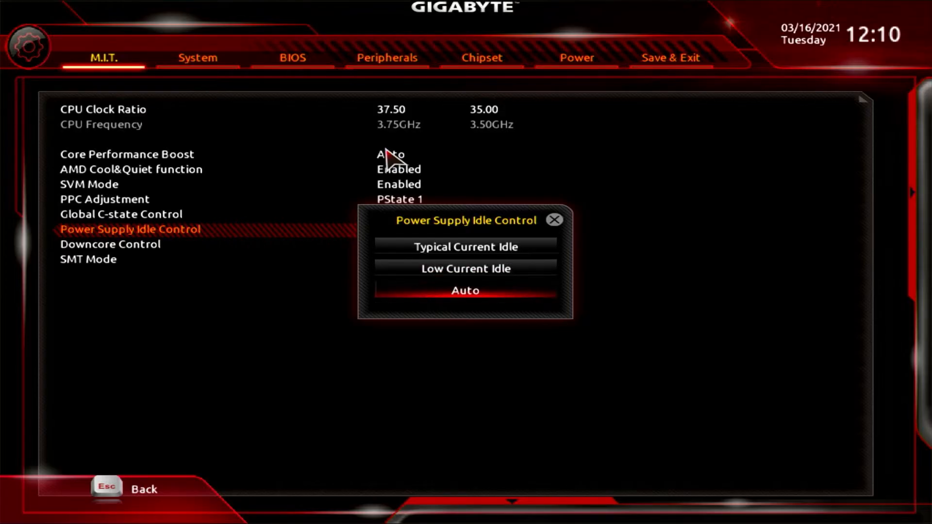
click(464, 291)
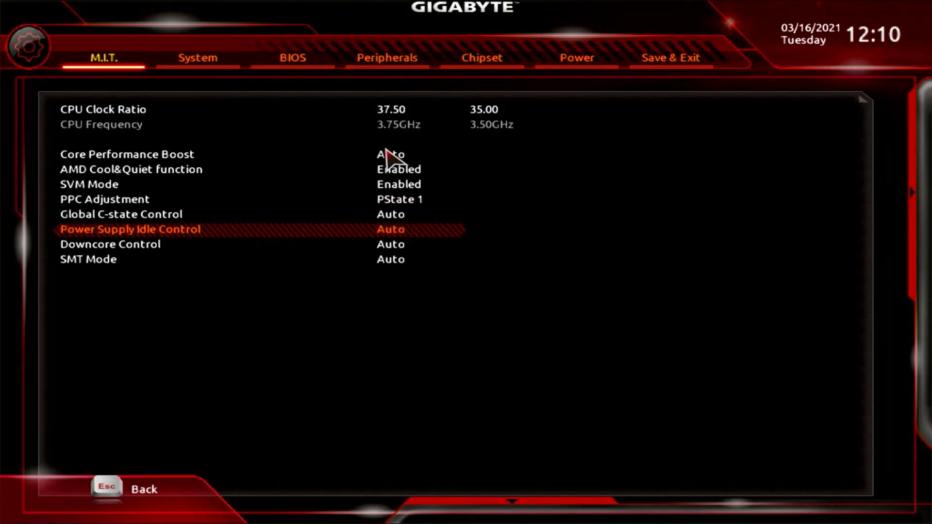
key(down)
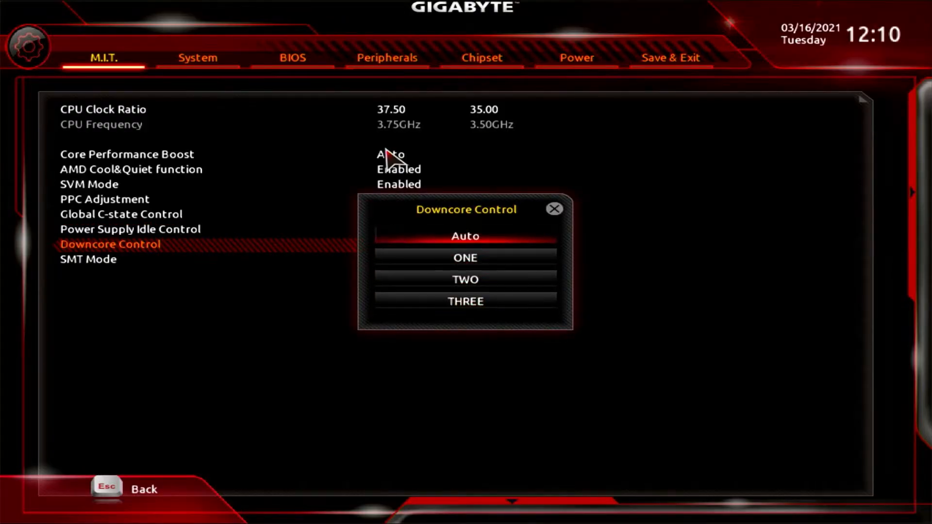
click(465, 236)
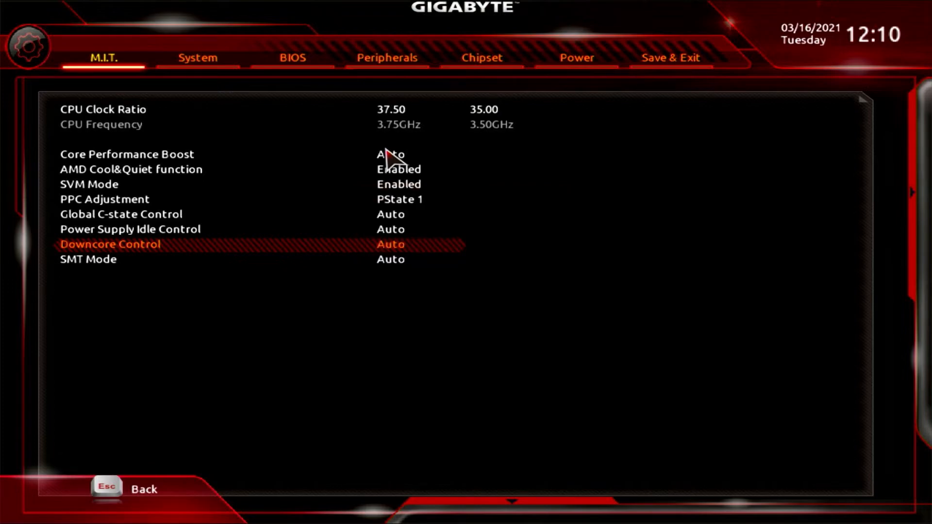
key(Down)
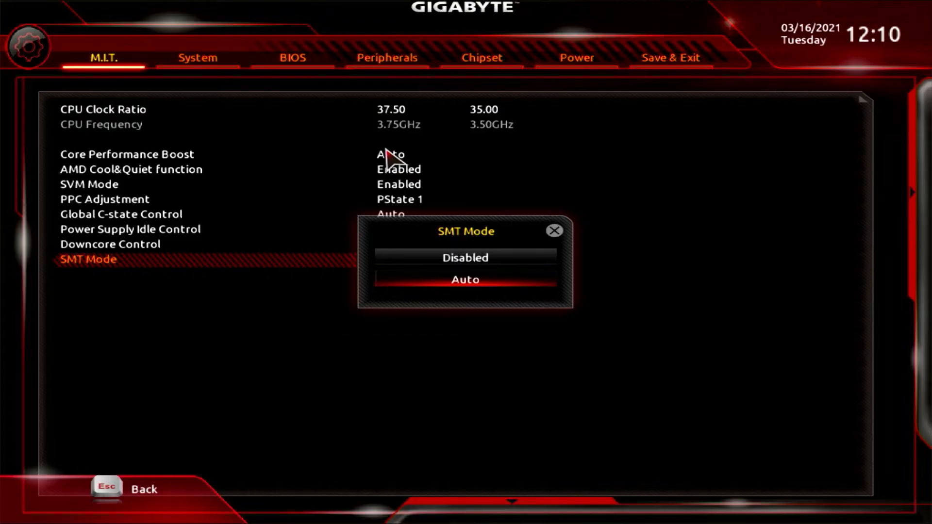
click(465, 279)
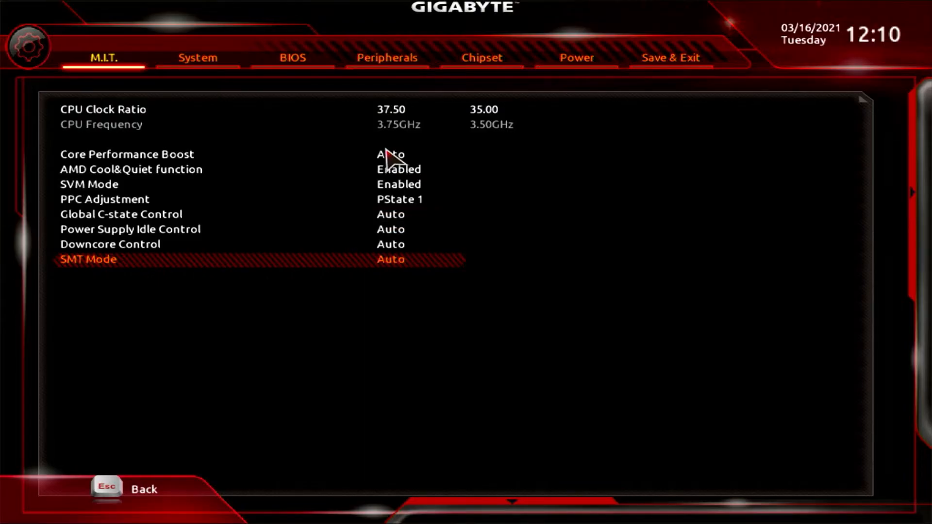
Set Extreme Memory Profile (X.M.P.) to Profile1 for DDR4-3000, then return to the M.I.T. menu.
scroll(up, 3)
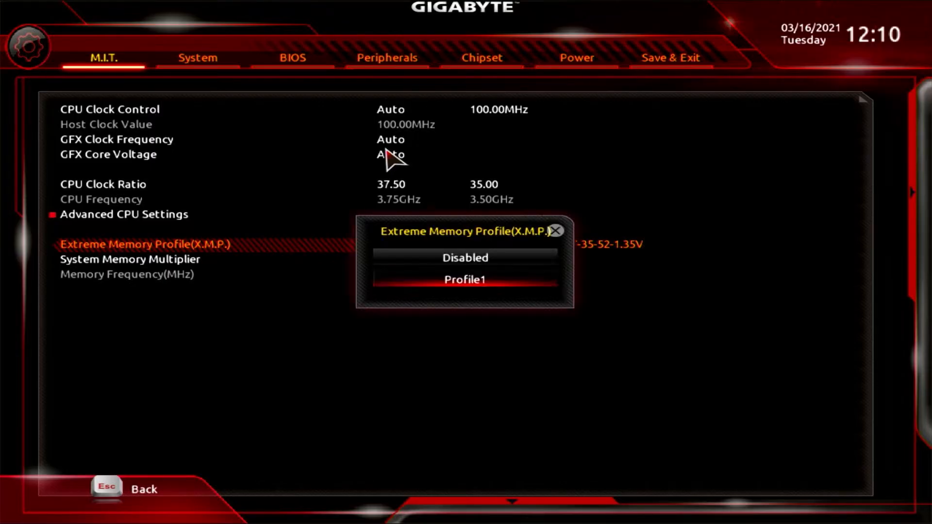
click(465, 257)
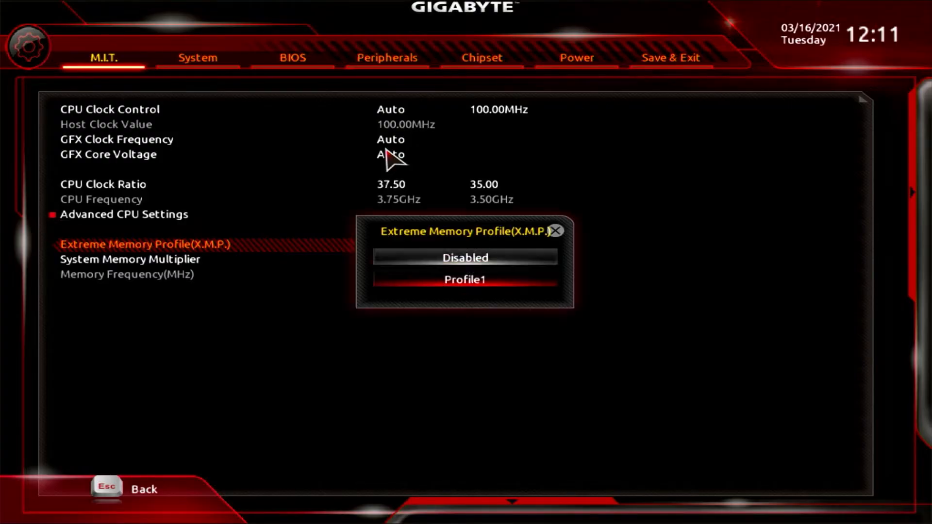
click(465, 279)
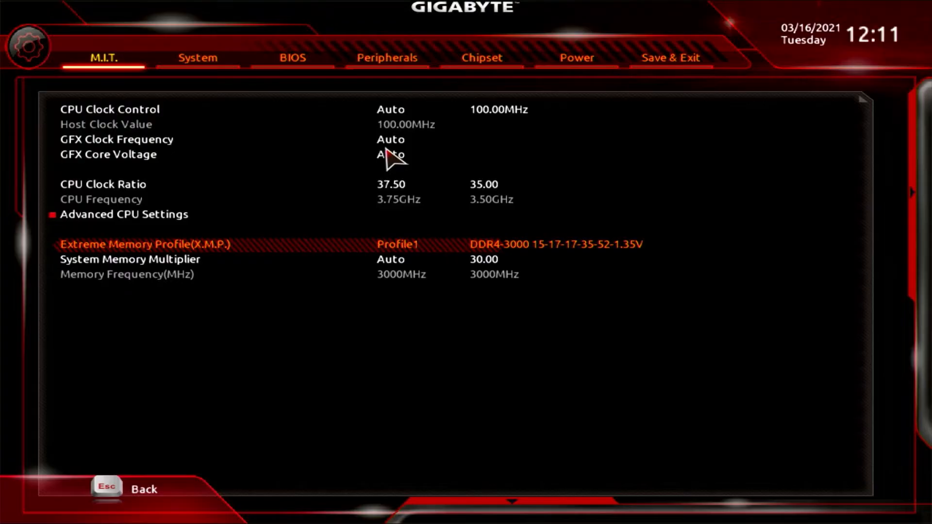
mouse_move(406, 160)
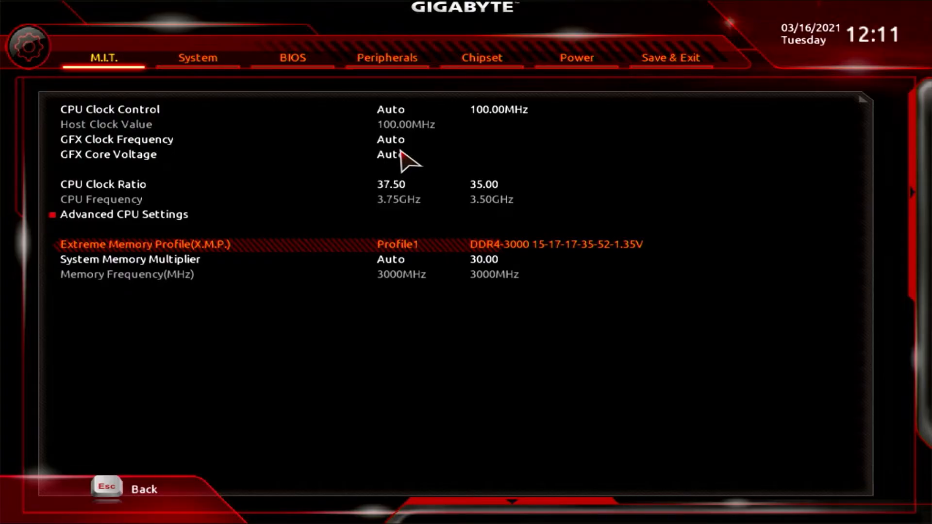
key(Down)
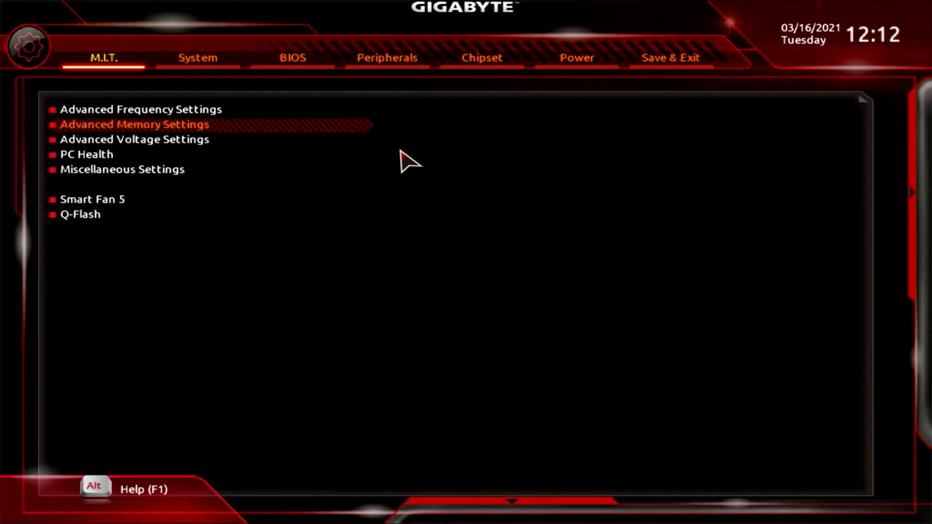
click(133, 125)
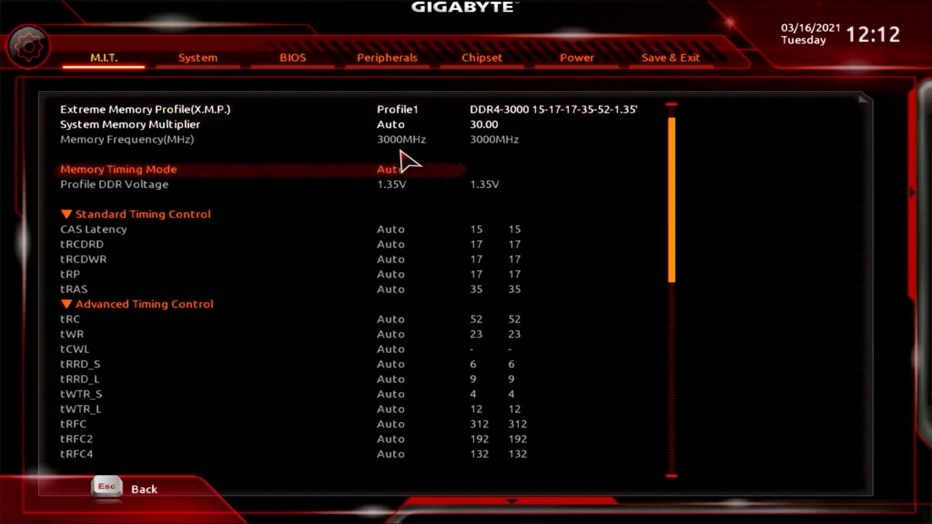
scroll(down, 3)
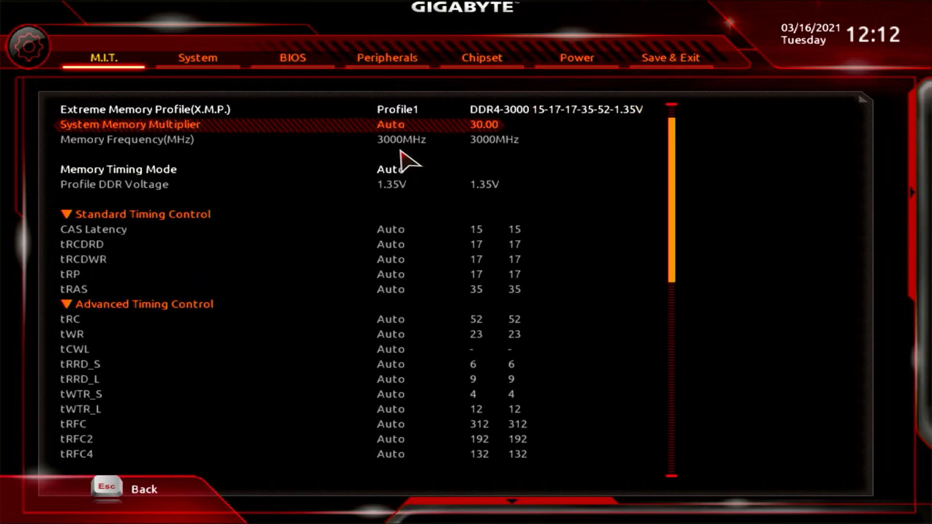
scroll(down, 3)
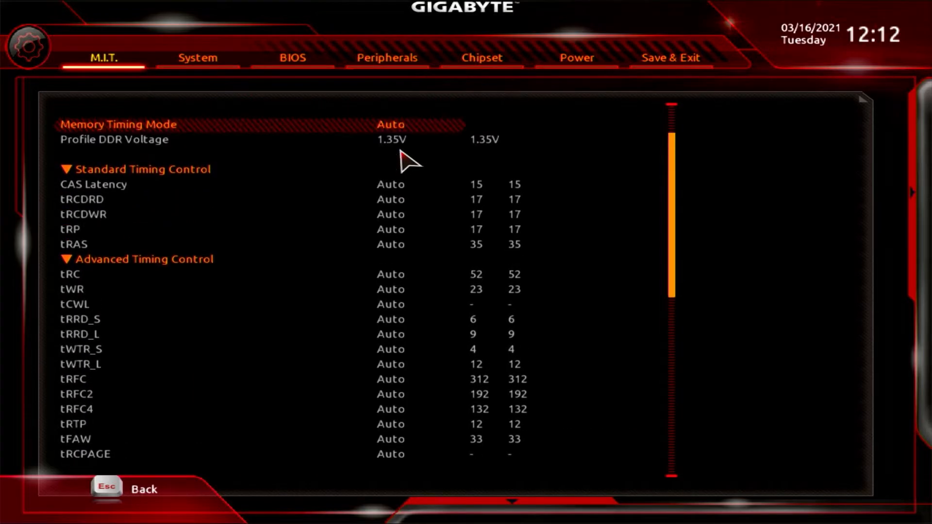
scroll(down, 3)
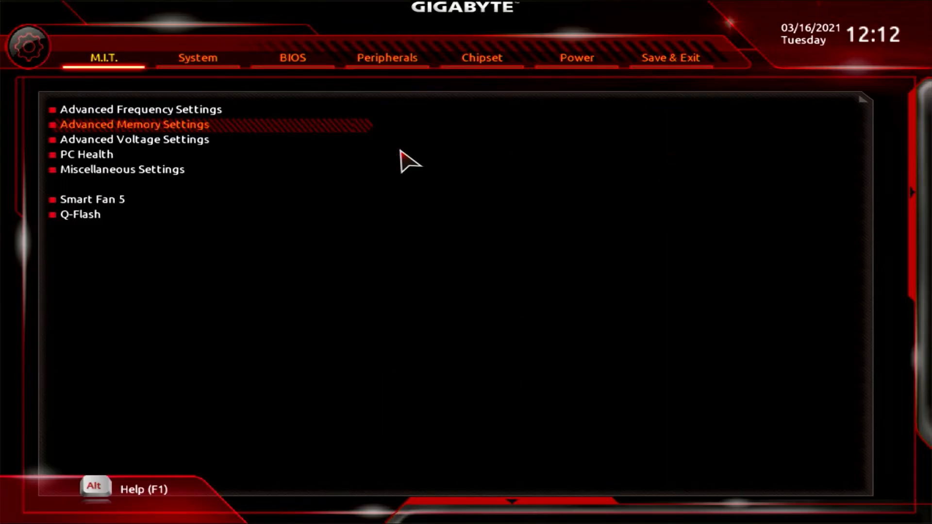
click(134, 139)
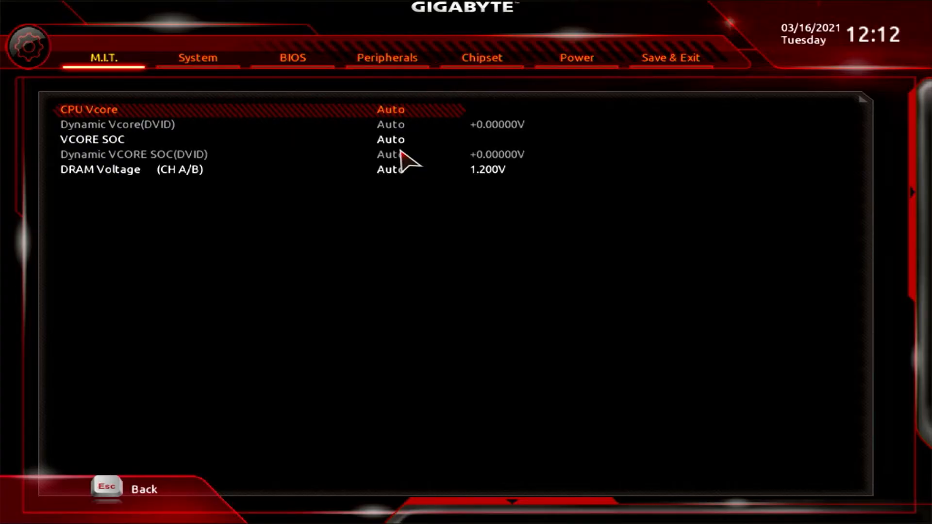
key(Down)
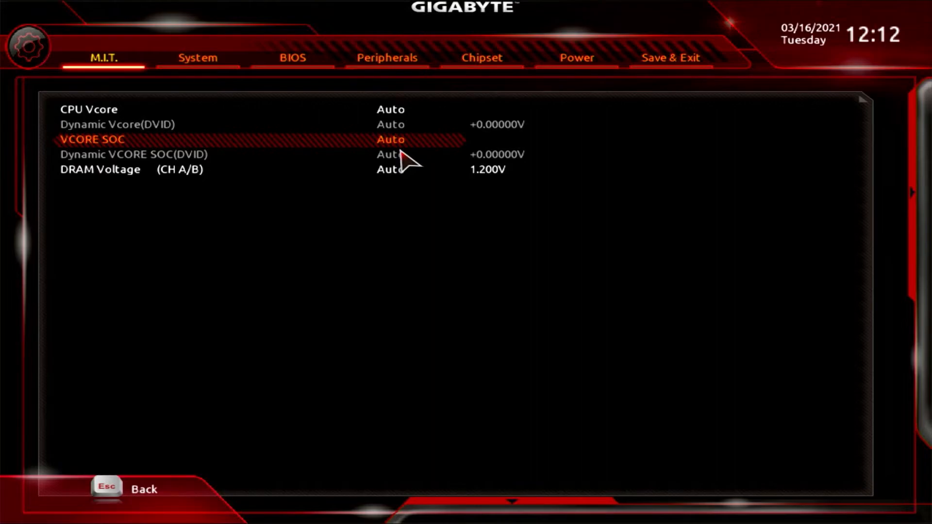
key(Down)
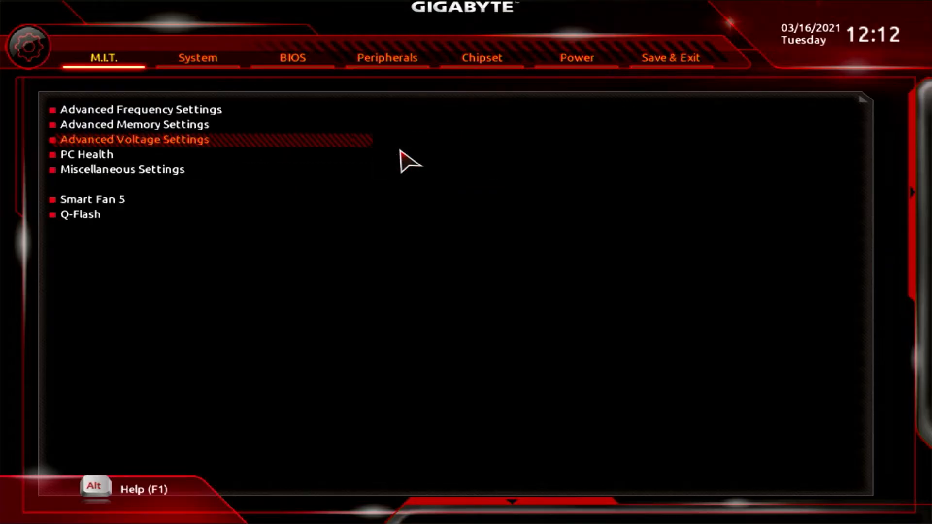
key(Down)
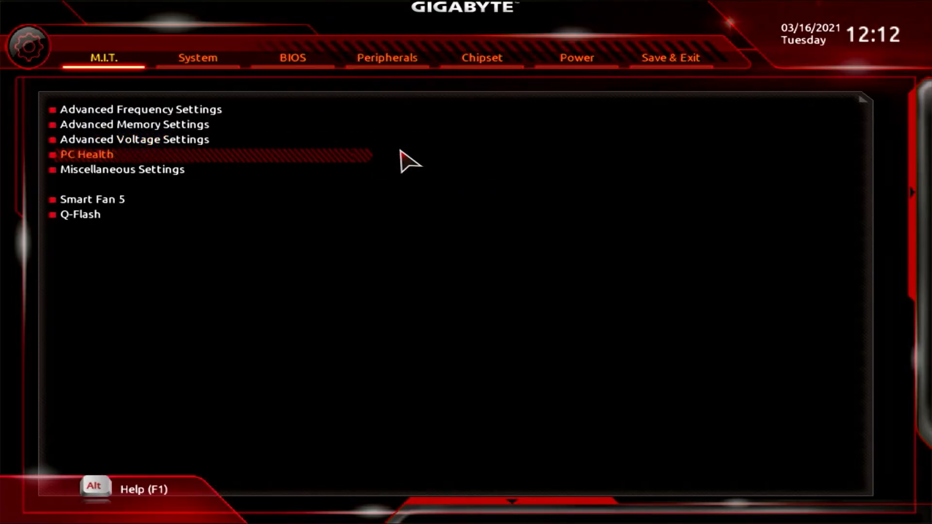
Enter Miscellaneous Settings to reach the PCIEX16 Slot Configuration link-generation choices.
click(86, 154)
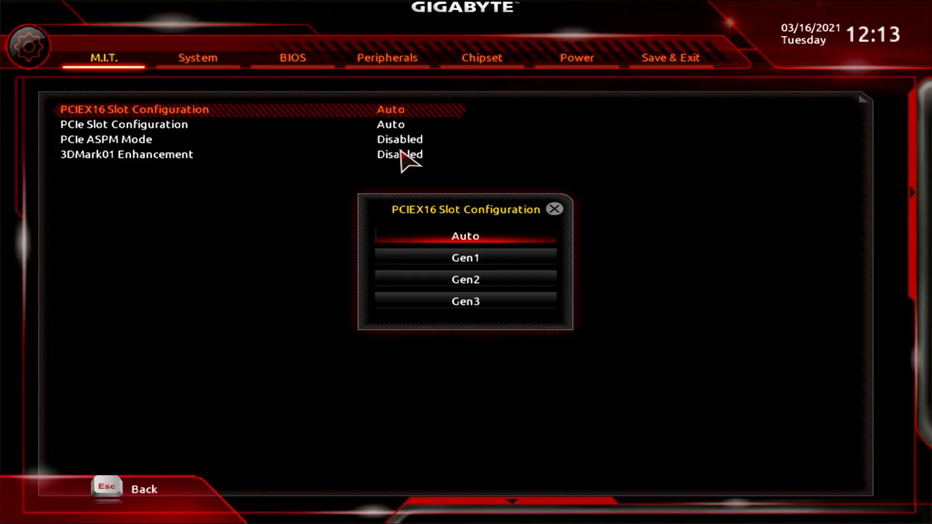
Keep PCIEX16 and PCIe Slot Configuration at Auto and 3DMark01 Enhancement at Disabled after viewing choices.
click(465, 301)
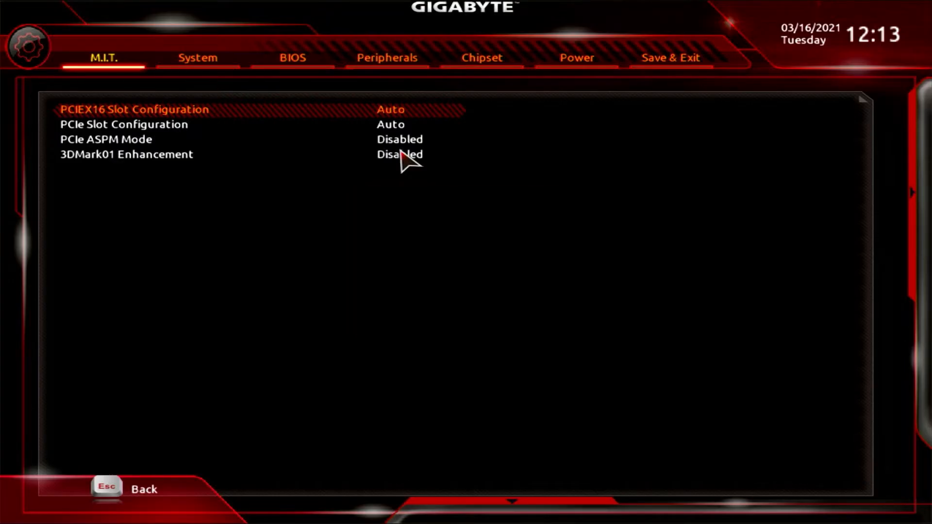
key(Down)
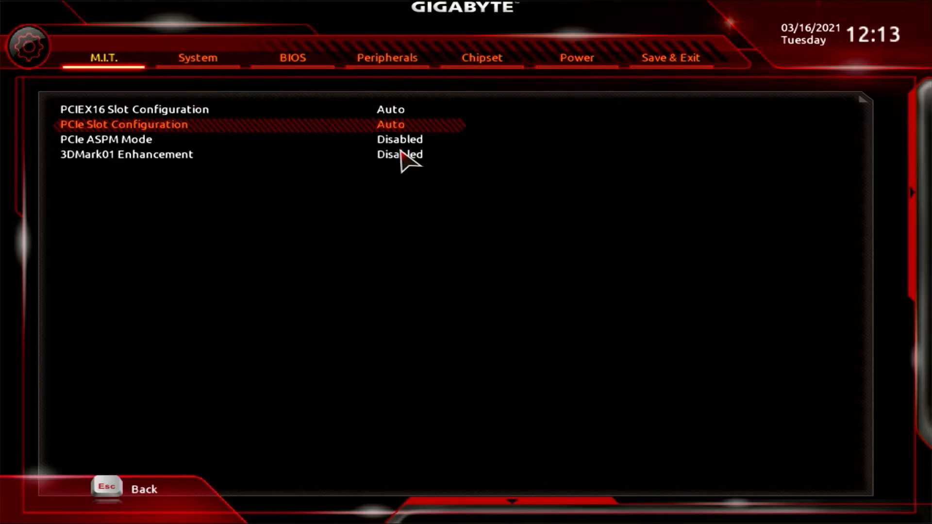
click(123, 124)
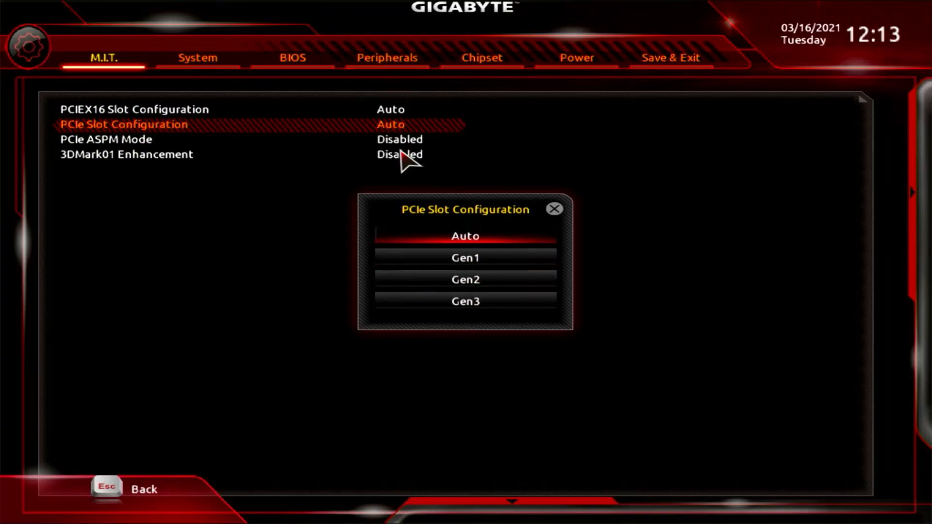
click(464, 236)
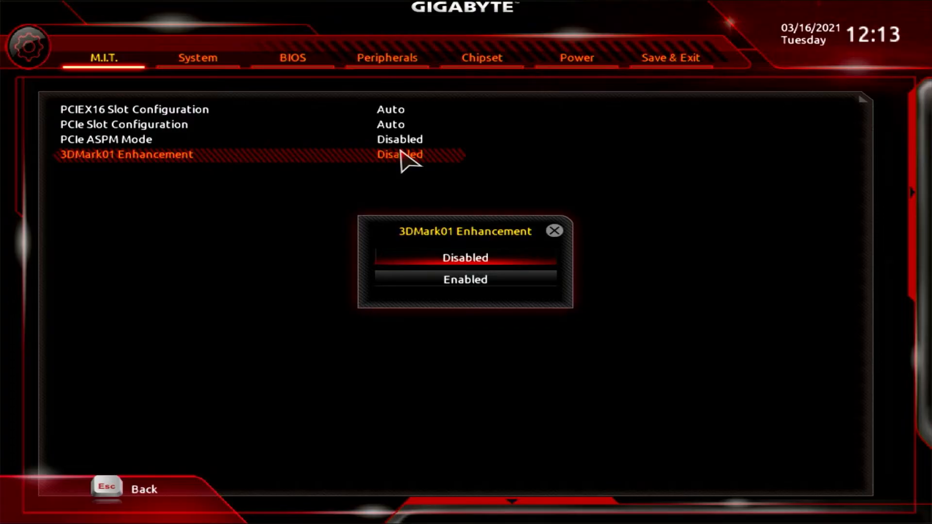
click(465, 257)
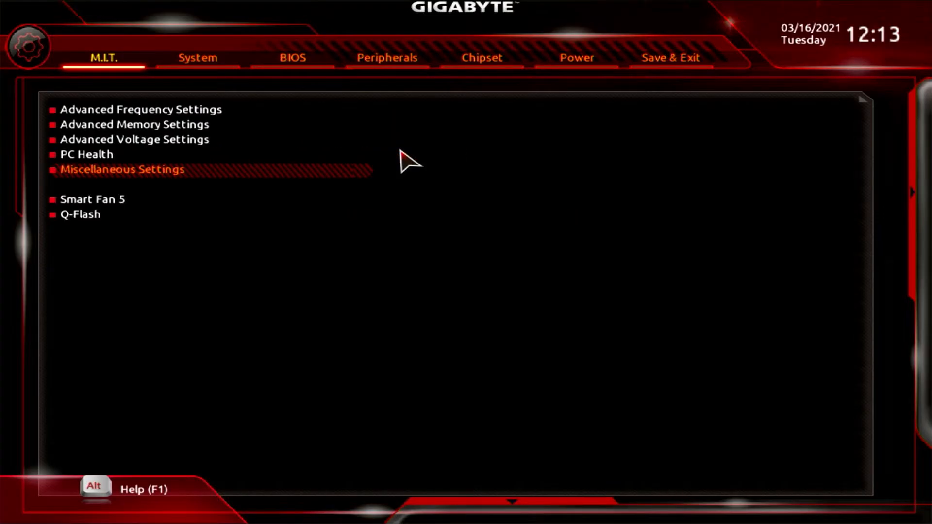
In Smart Fan 5, view the CPU_FAN Speed Control modes and keep it on Manual.
click(93, 199)
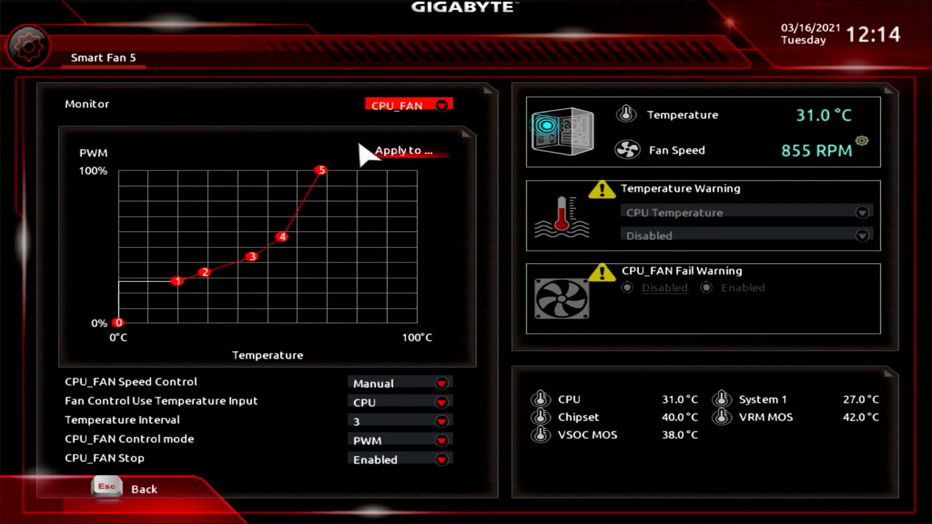
mouse_move(389, 366)
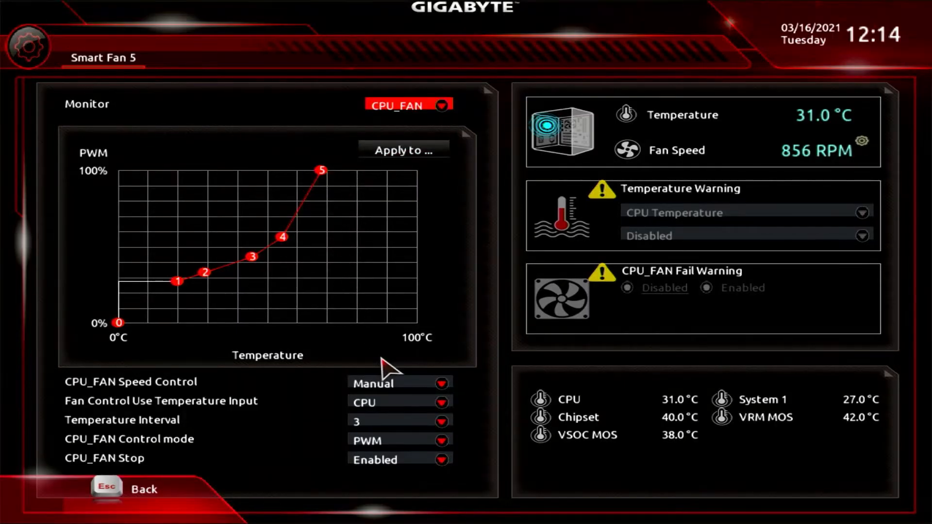
click(397, 382)
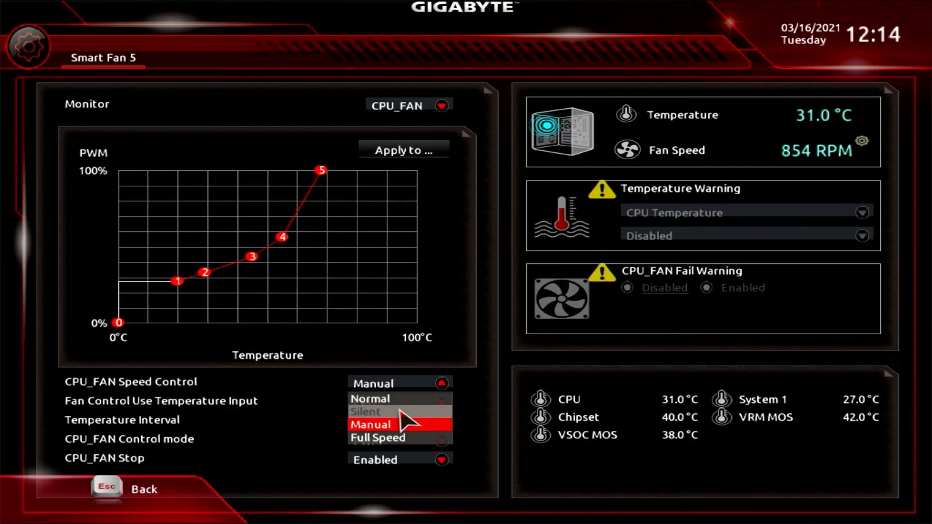
mouse_move(403, 404)
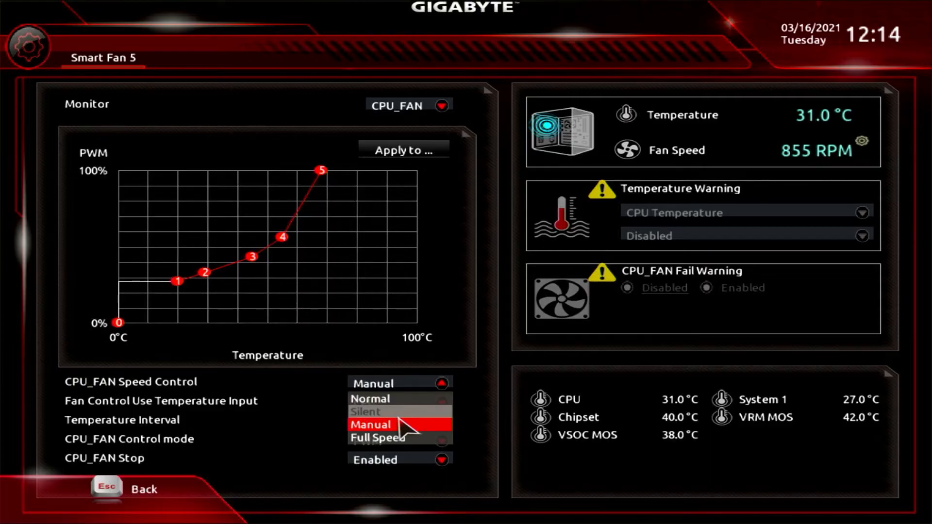
click(370, 425)
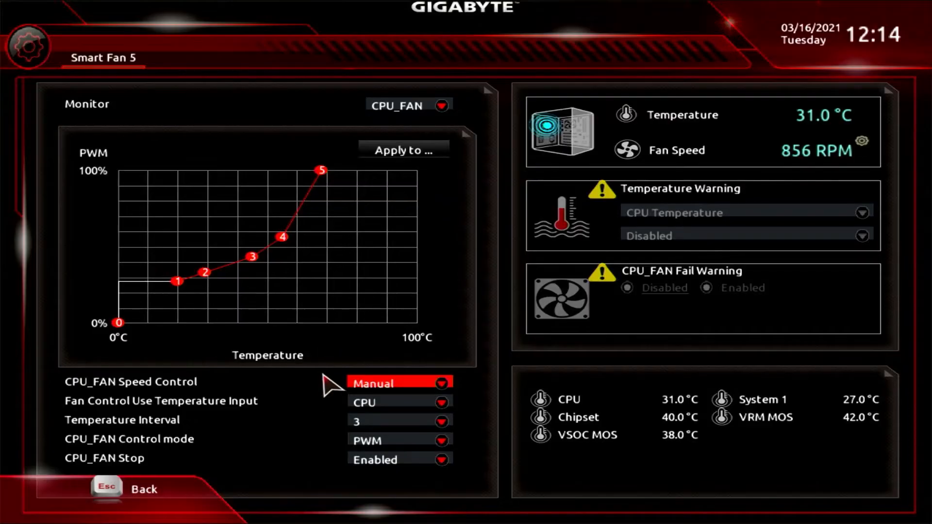
mouse_move(314, 231)
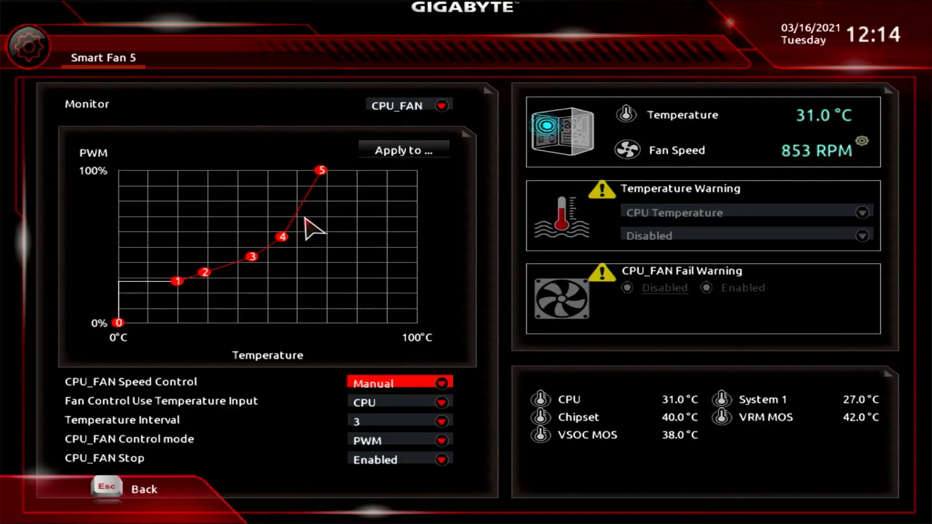
mouse_move(280, 271)
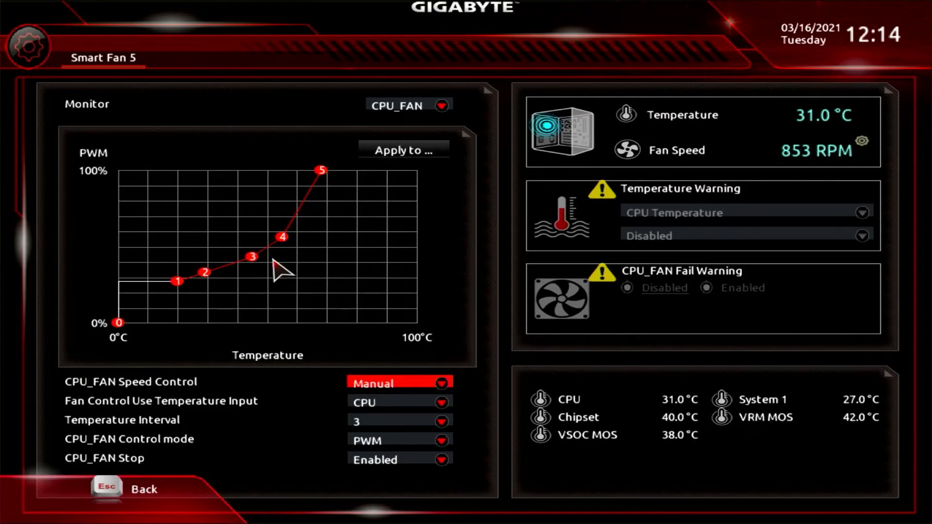
mouse_move(282, 237)
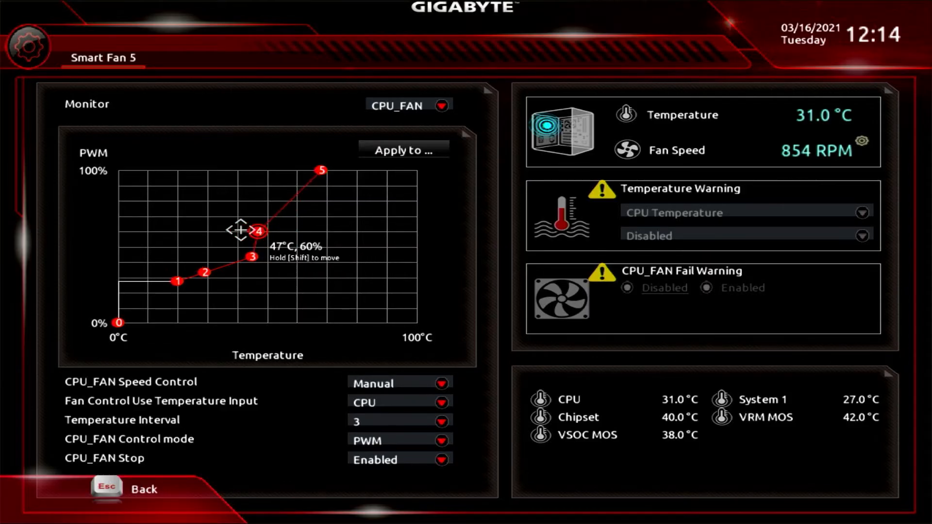
Move CPU fan curve point 4 on the PWM graph to 58°C at 59%.
drag(256, 231, 293, 232)
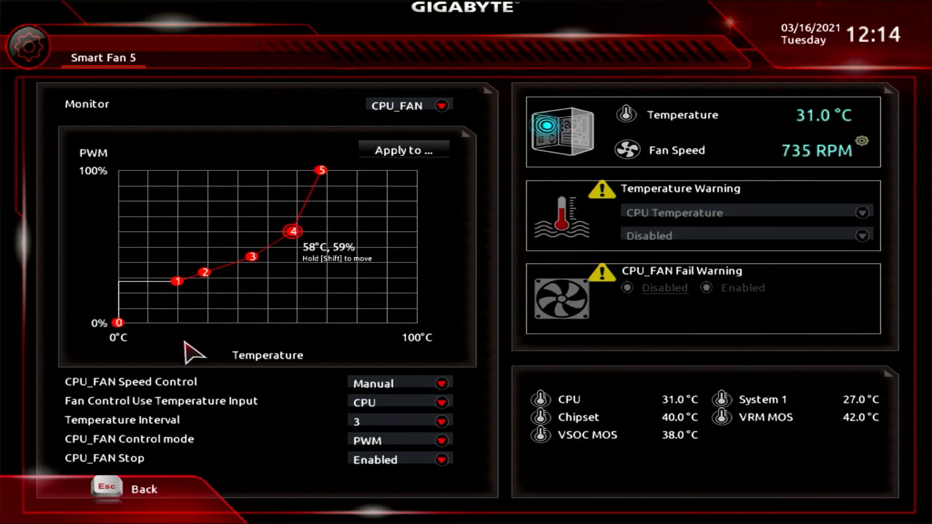
mouse_move(225, 390)
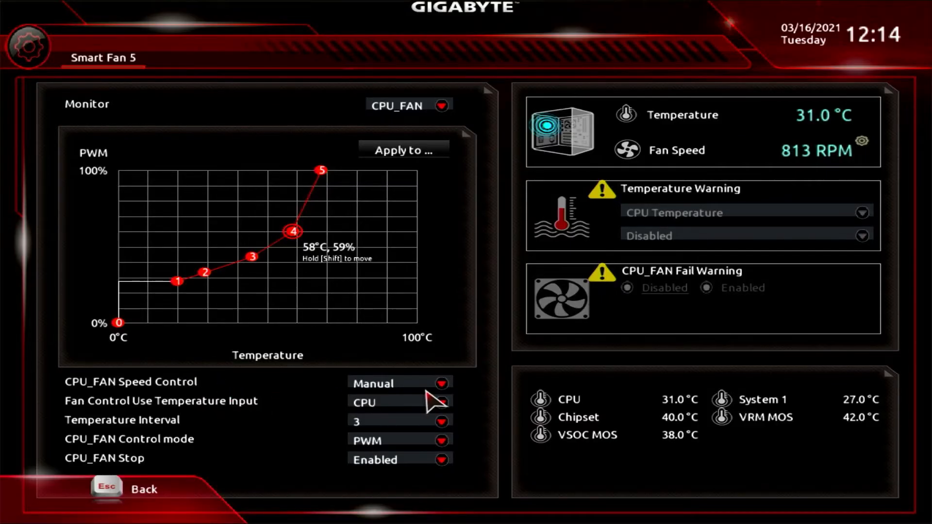
mouse_move(409, 410)
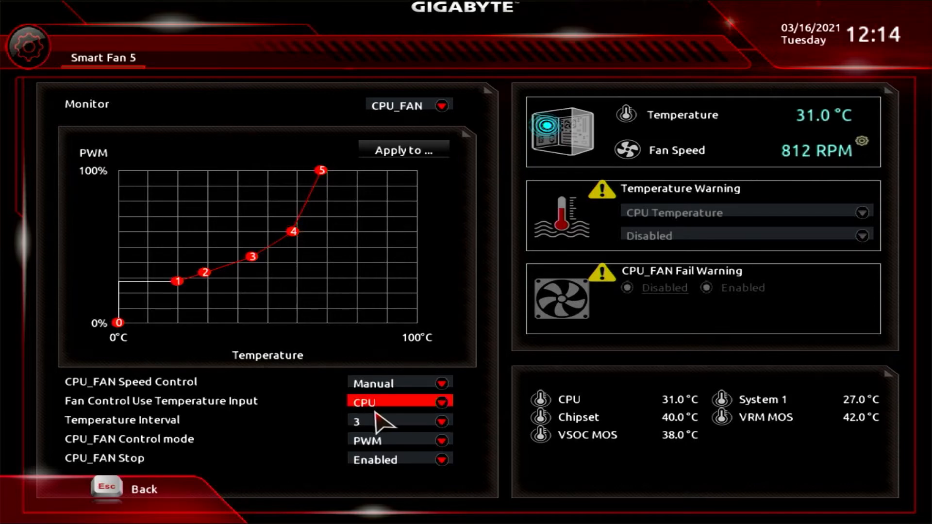
mouse_move(386, 416)
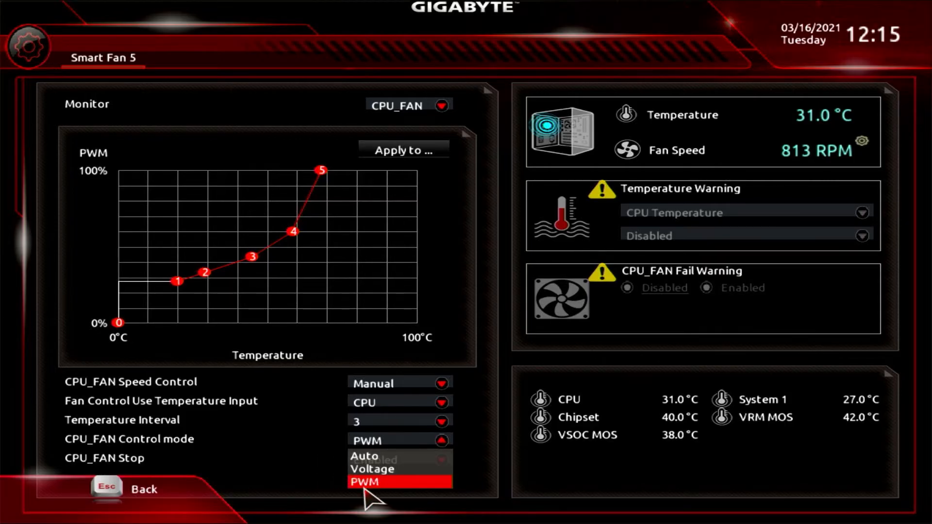
Set CPU_FAN Stop to Disabled, keeping the control mode at PWM.
click(364, 483)
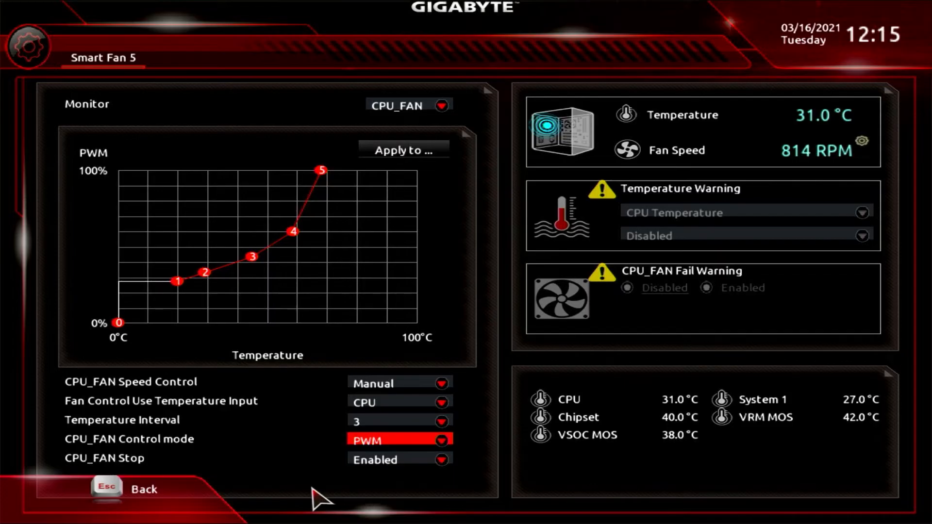
mouse_move(162, 495)
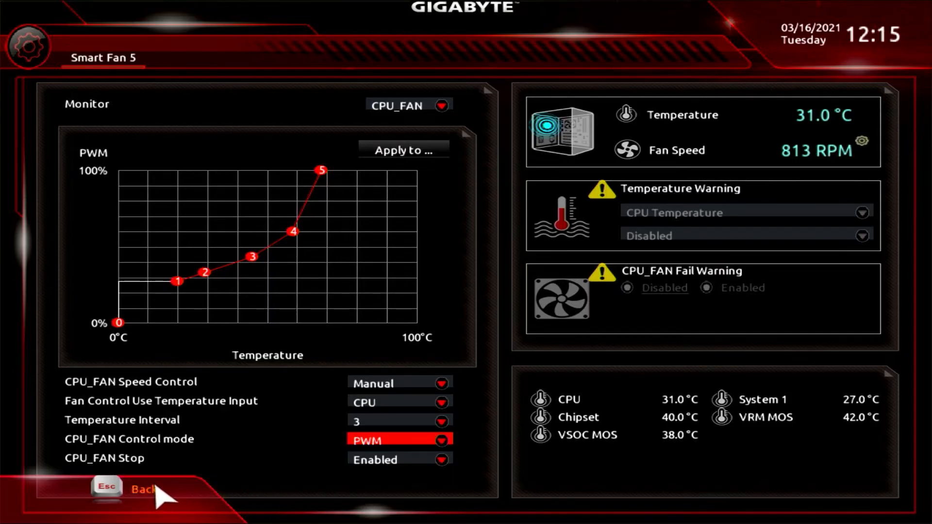
mouse_move(375, 464)
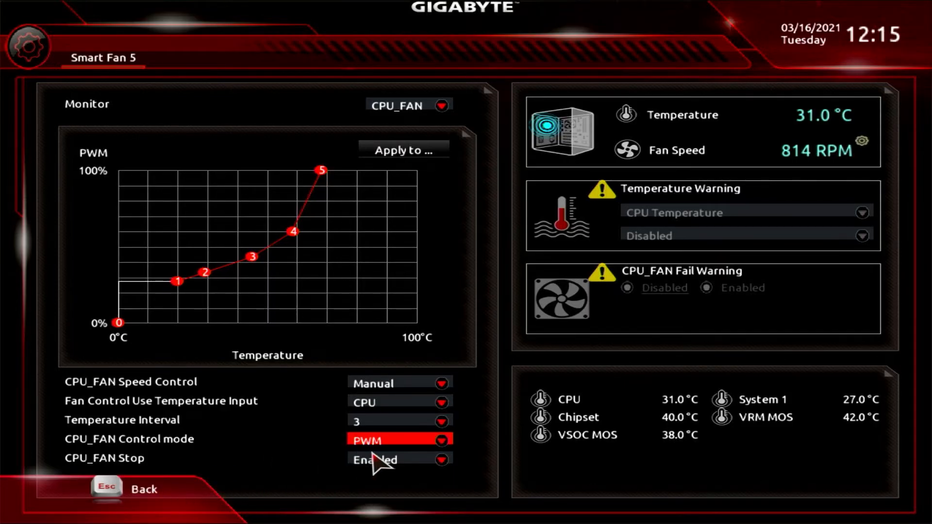
click(399, 458)
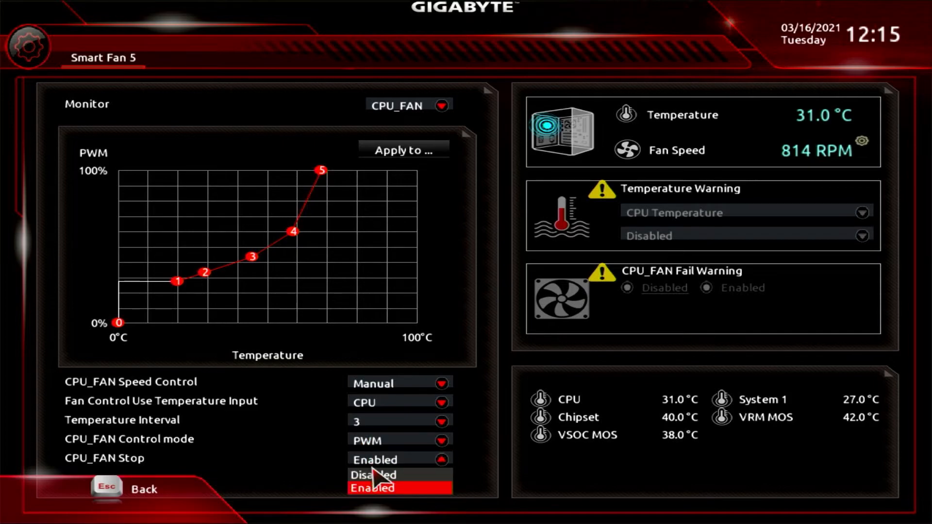
click(372, 487)
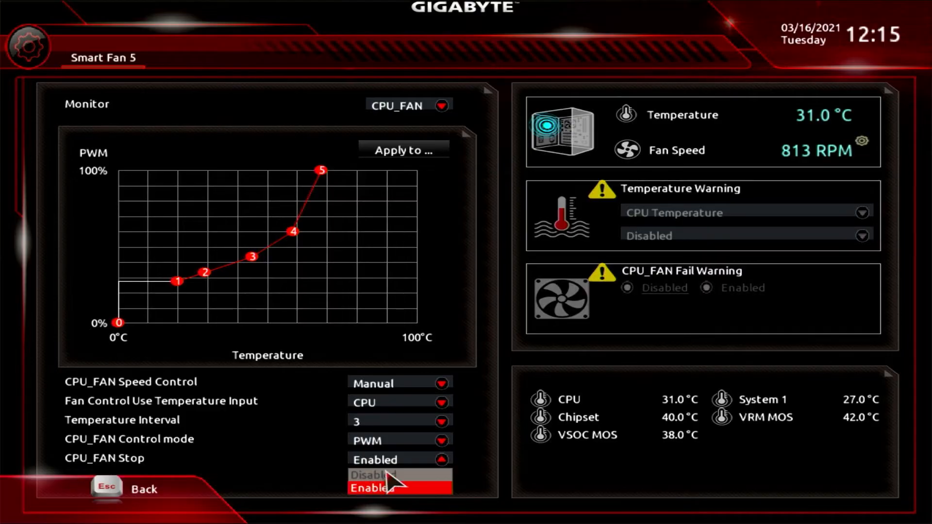
click(386, 474)
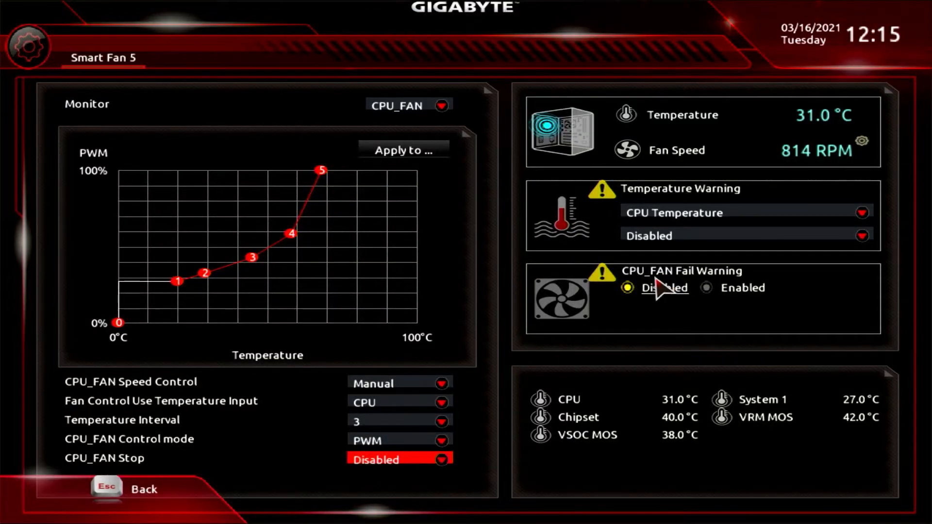
mouse_move(451, 457)
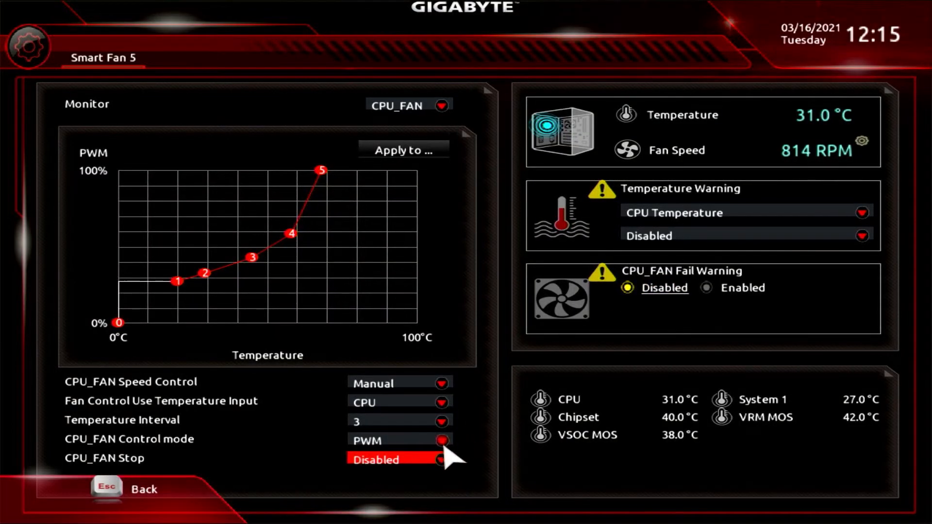
mouse_move(612, 330)
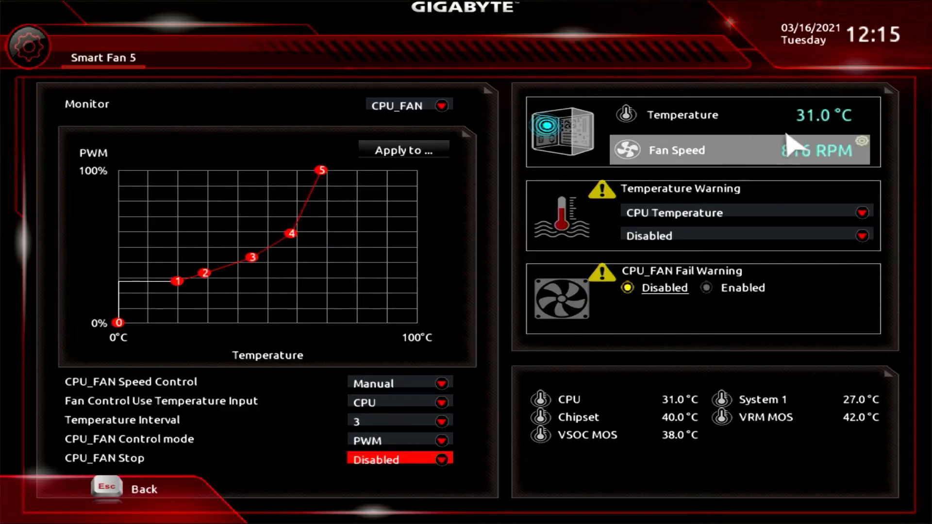
mouse_move(770, 160)
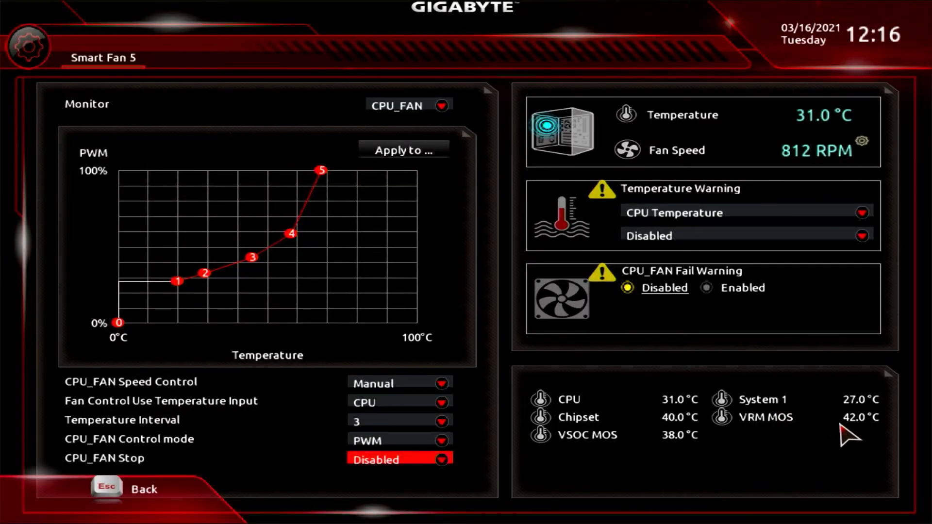
mouse_move(751, 442)
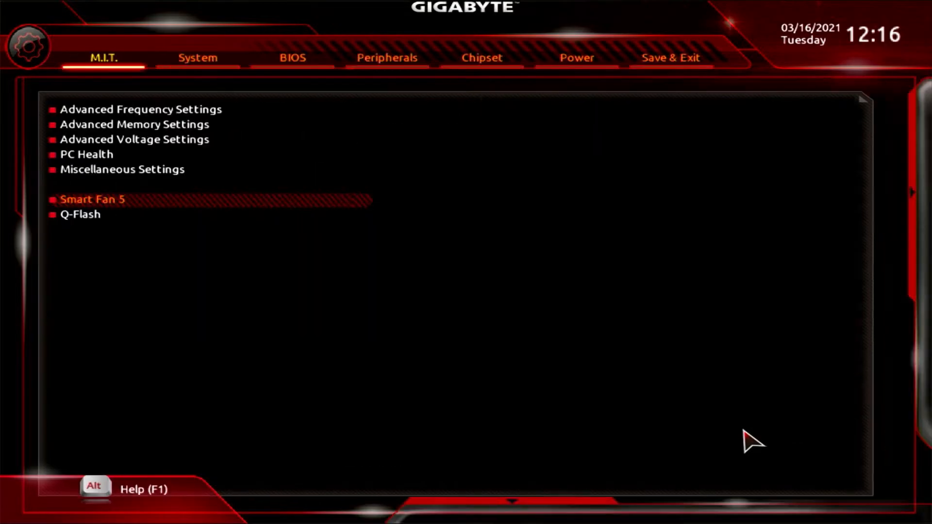
Launch Q-Flash showing Update BIOS and Save BIOS tasks for B450M DS3H V2 at version F60h.
key(Down)
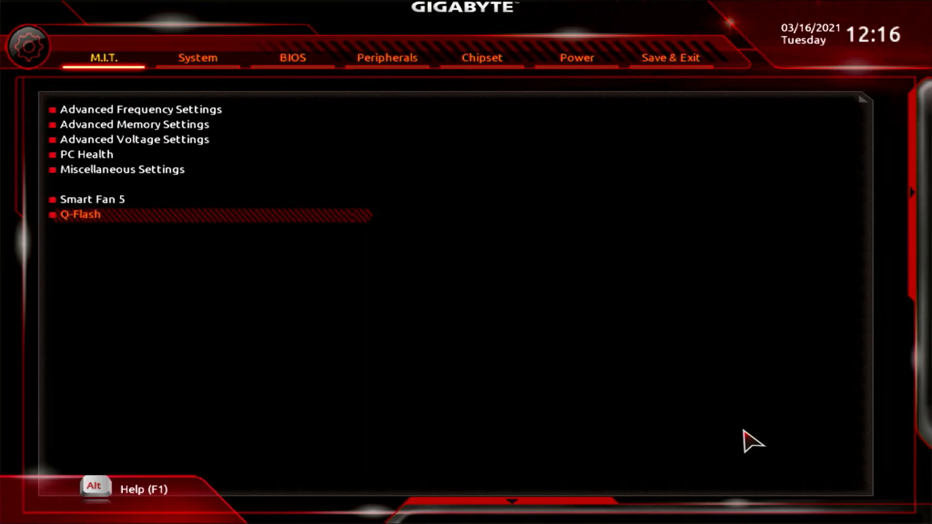
click(81, 214)
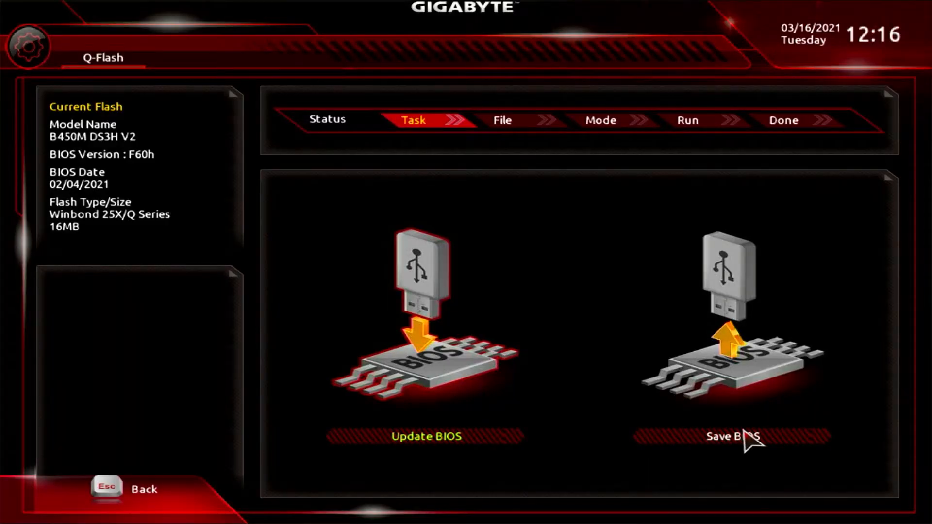
mouse_move(731, 438)
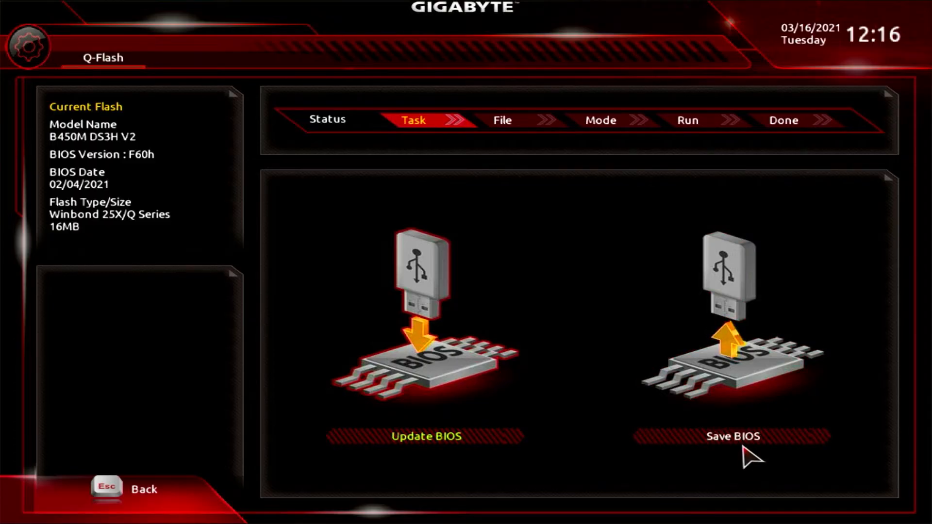
mouse_move(626, 419)
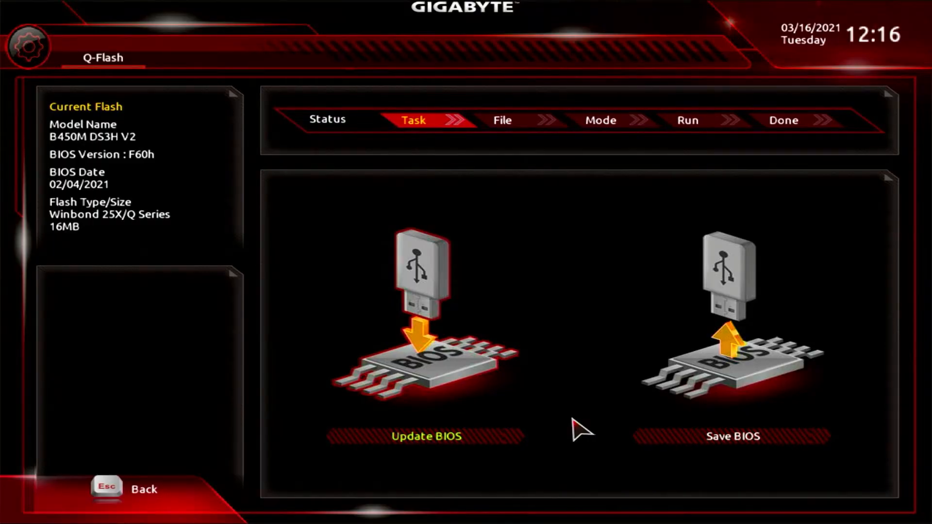
Leave Q-Flash and show the System page with model B450M DS3H V2, BIOS F60h, English.
key(Esc)
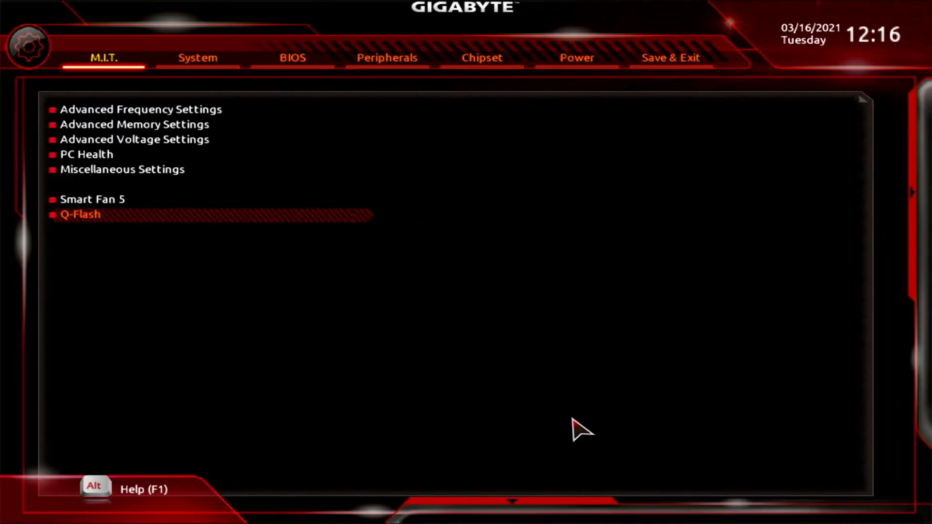
click(142, 109)
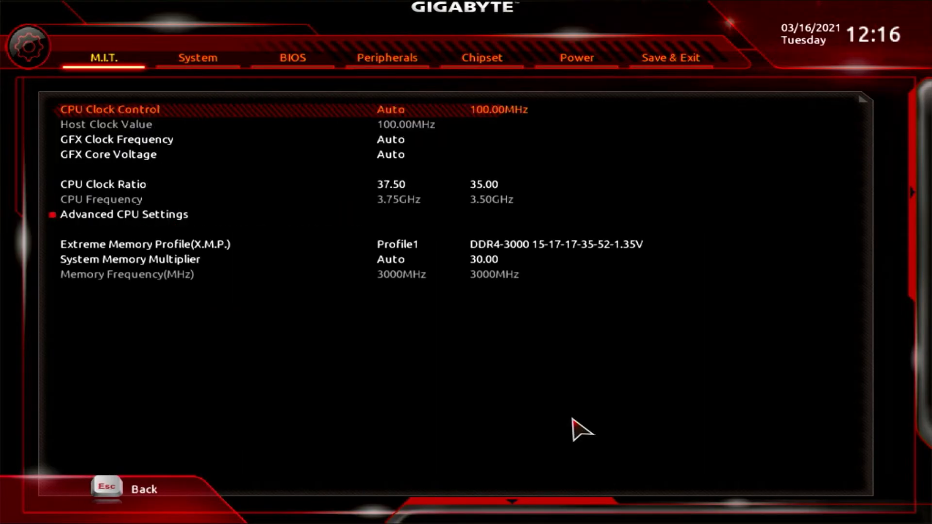
click(197, 57)
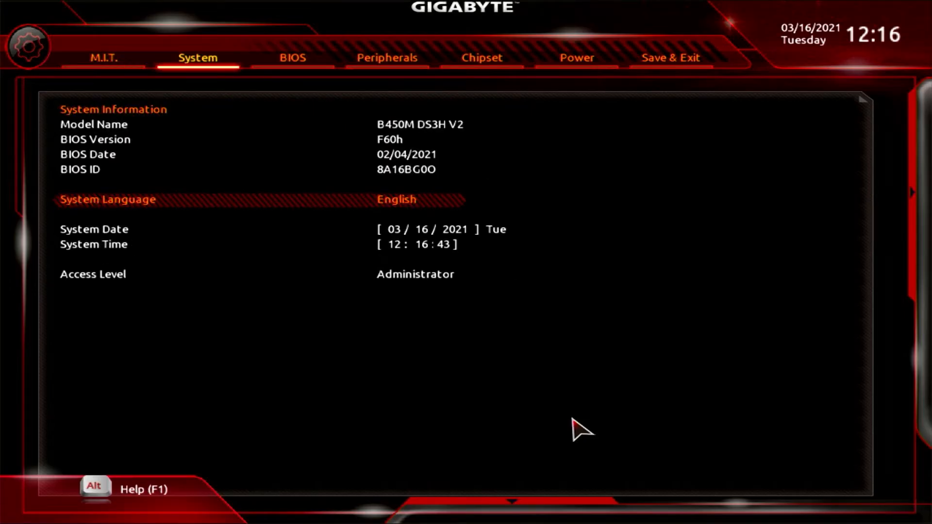
Show the BIOS tab and step through Boot Option #1, Fast Boot, CSM Support, LAN PXE to Storage Boot Option Control.
click(292, 57)
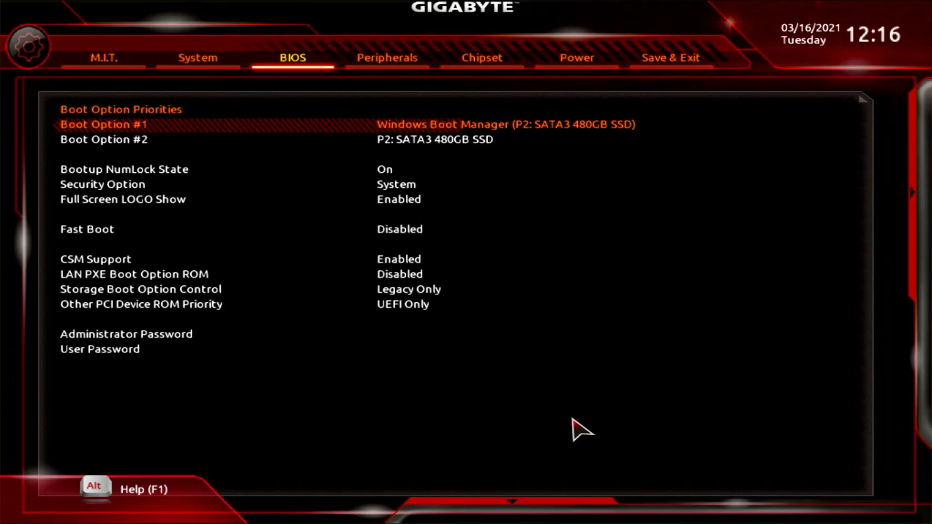
key(Down)
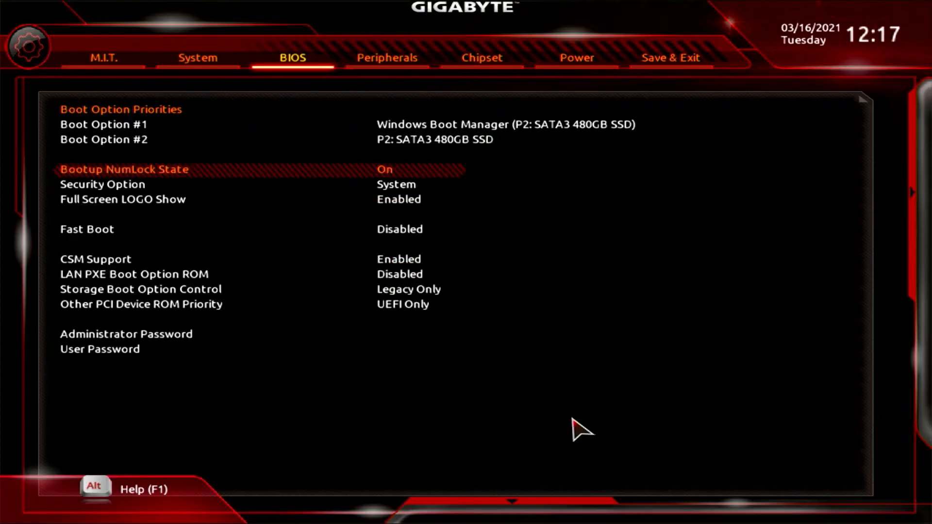
key(Down)
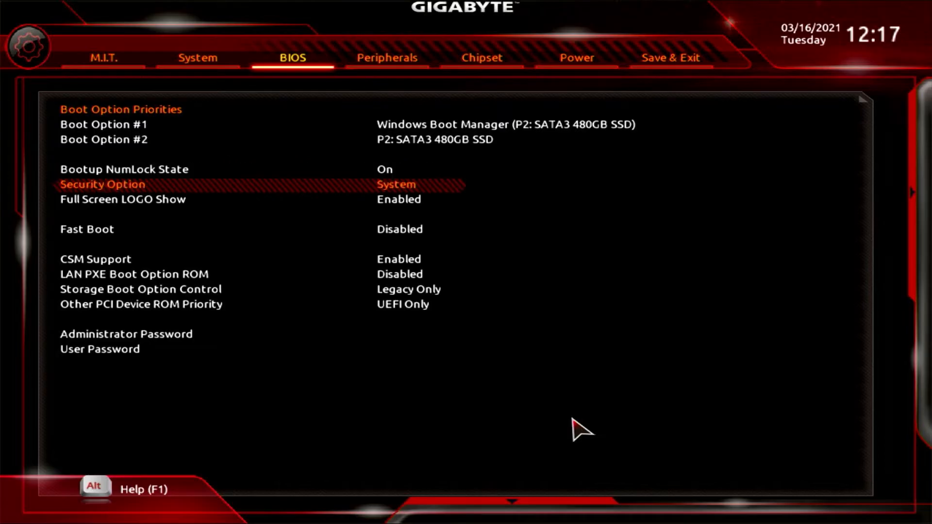
key(Down)
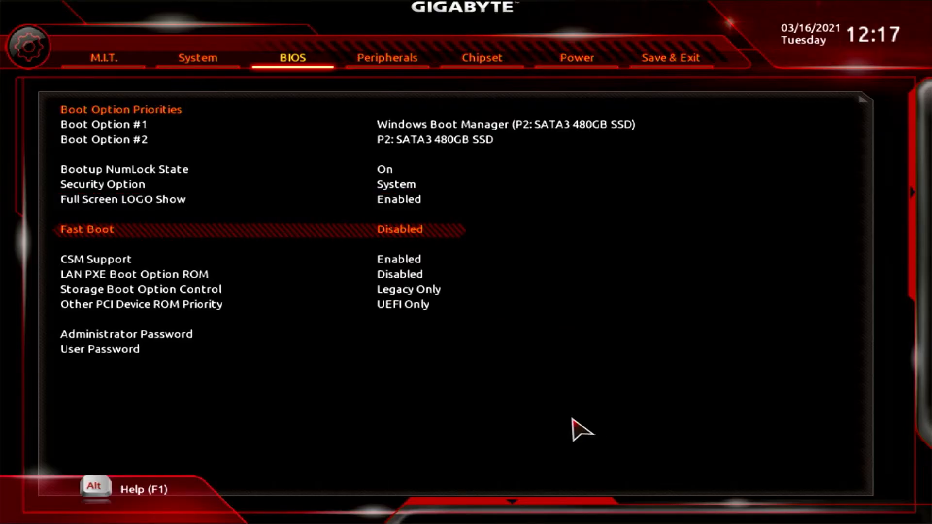
key(Down)
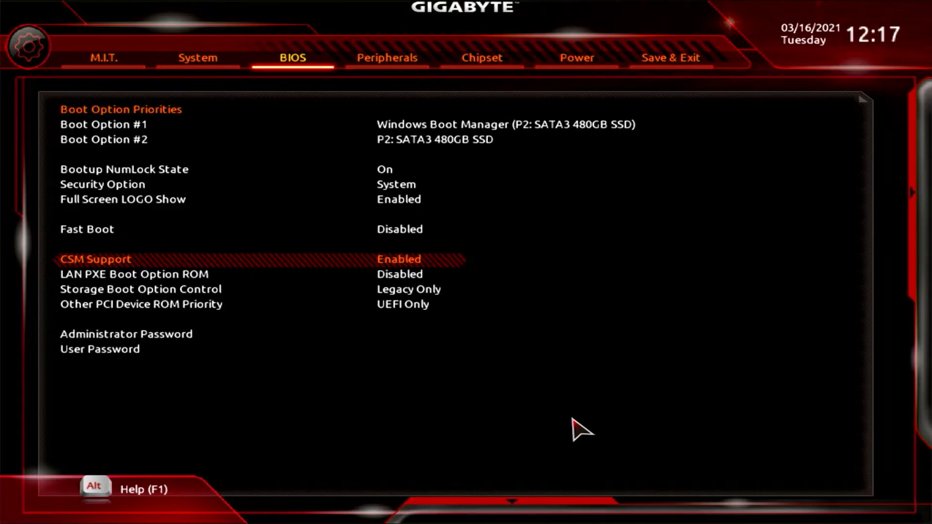
key(down)
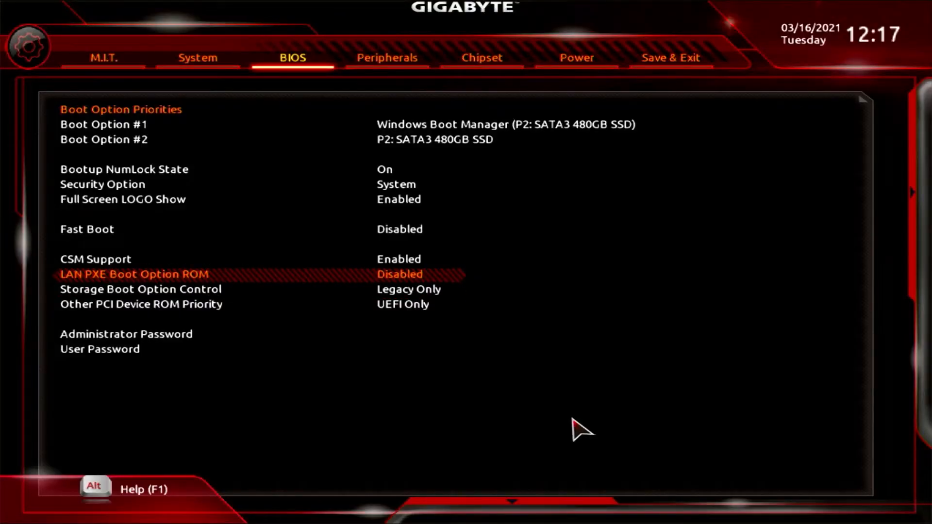
key(Down)
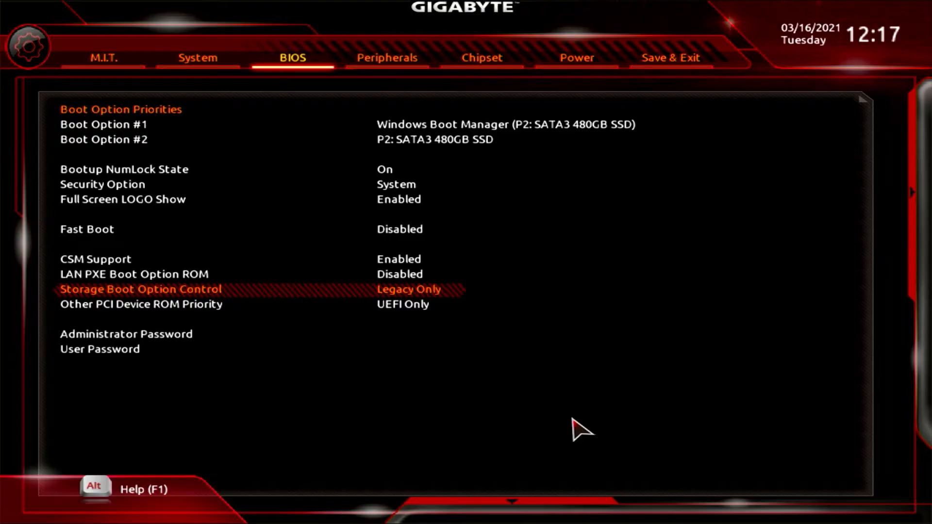
click(139, 289)
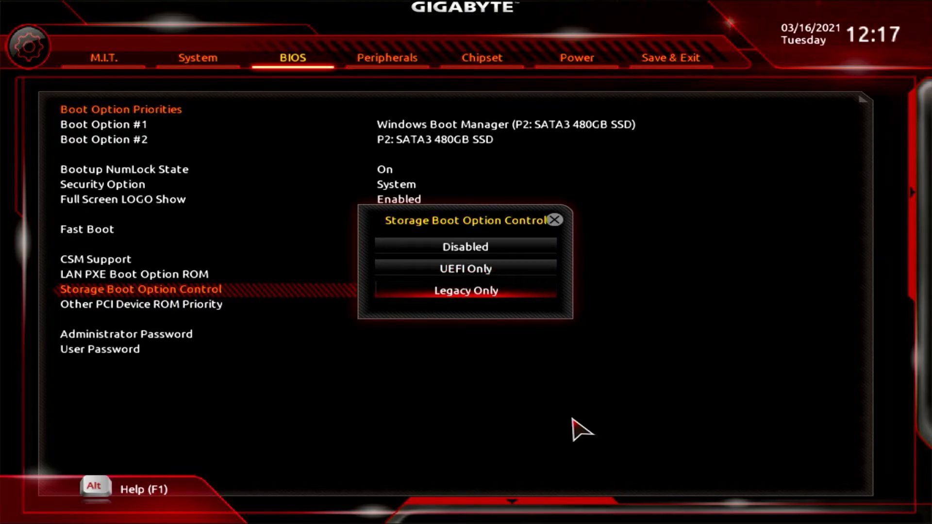
click(464, 291)
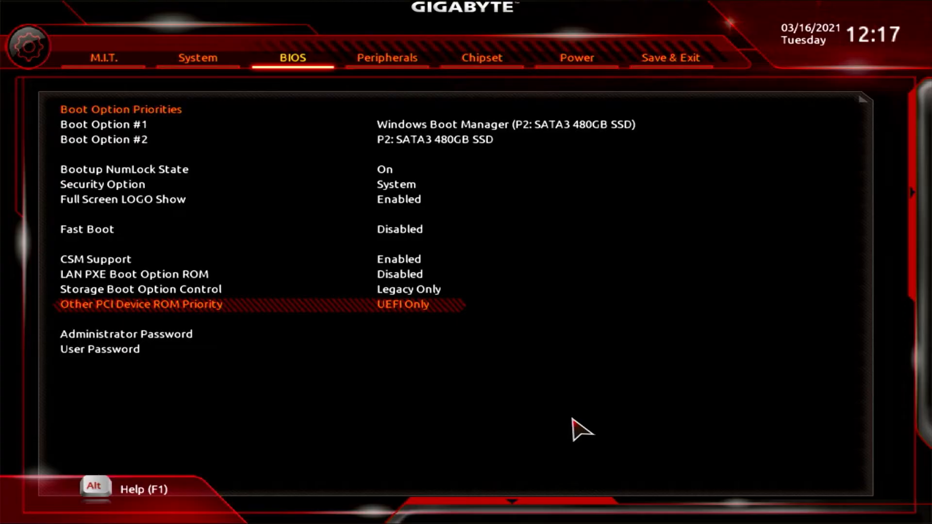
click(142, 304)
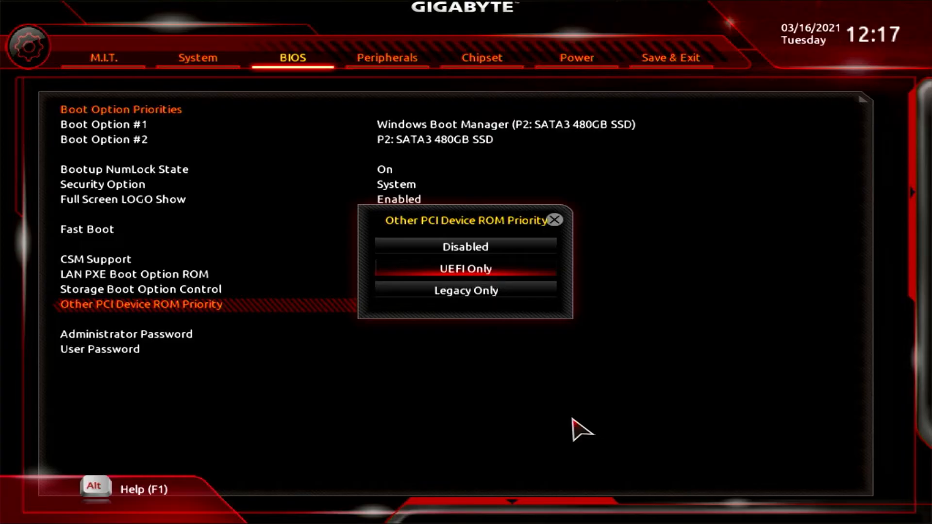
key(Up)
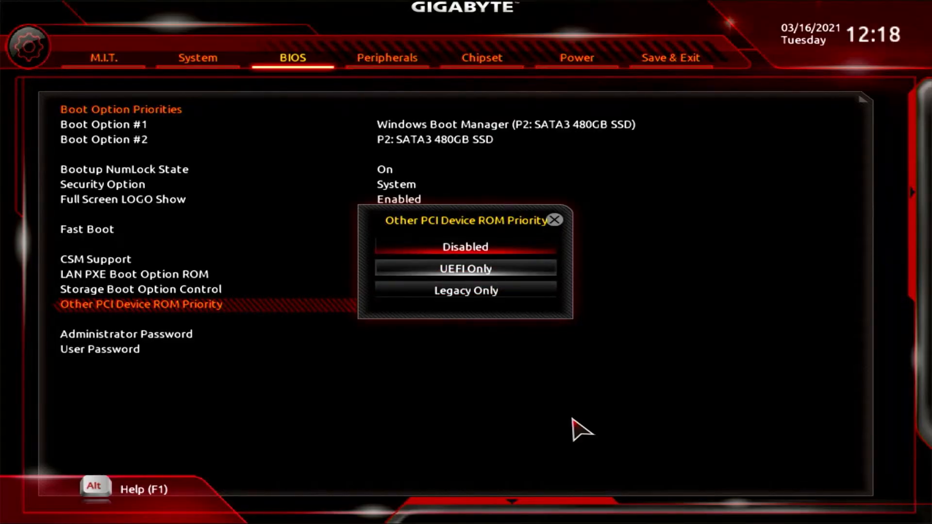
click(465, 268)
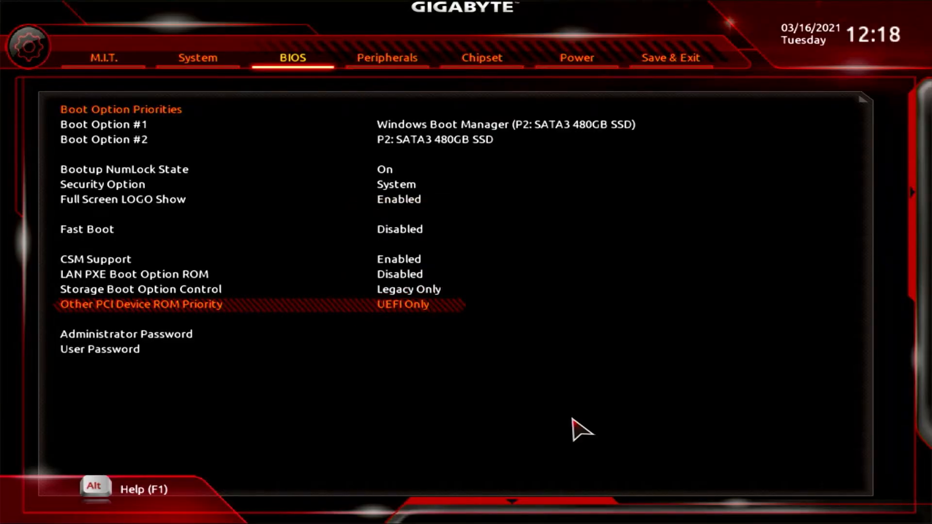
key(Down)
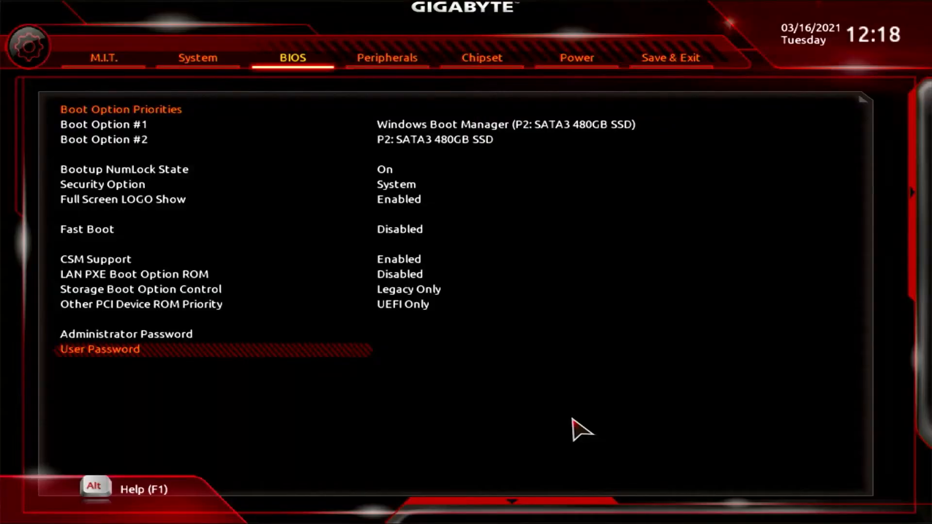
Show the Peripherals tab and move to Initial Display Output (IGD Video).
click(385, 58)
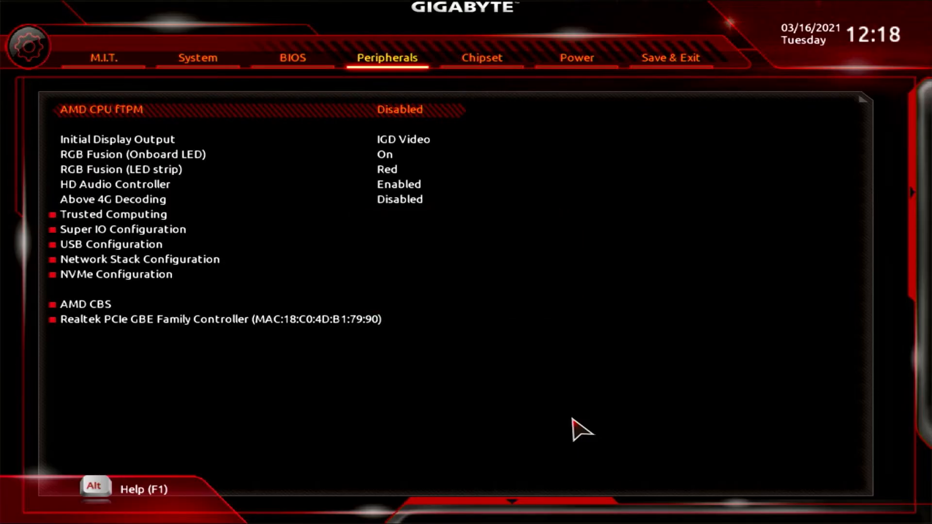
key(Down)
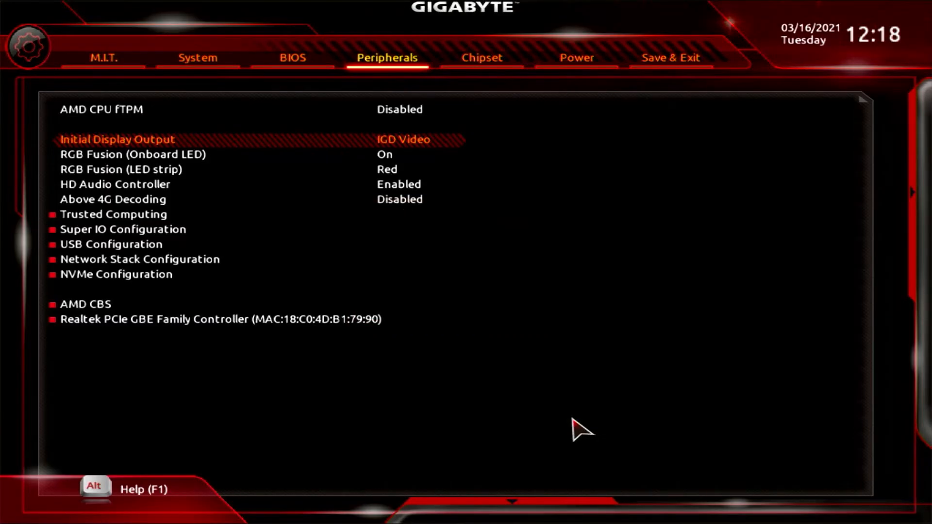
Set RGB Fusion (Onboard LED) to Off, leaving the LED strip at Red.
key(Down)
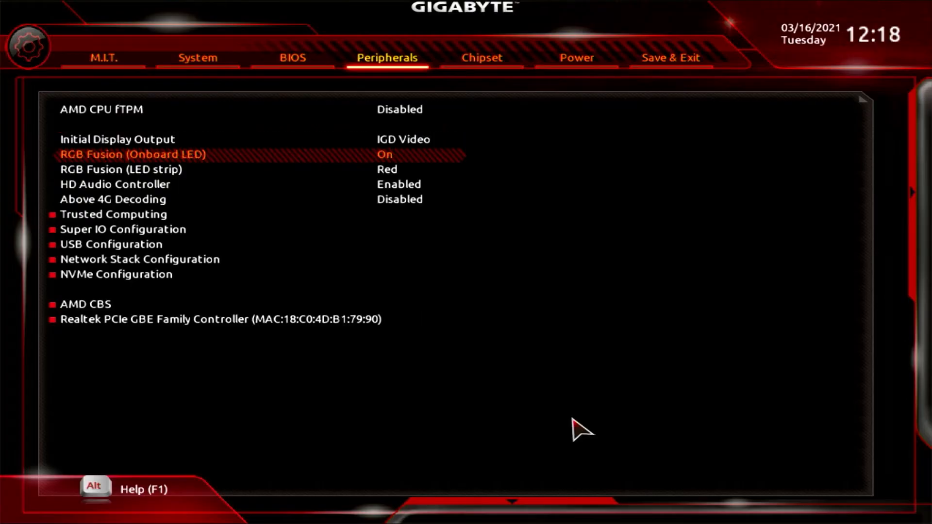
click(133, 154)
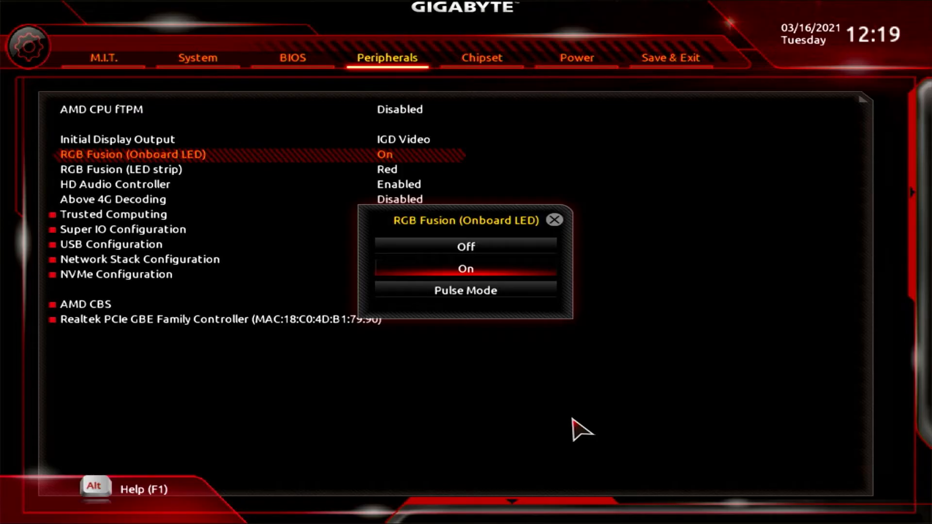
click(465, 268)
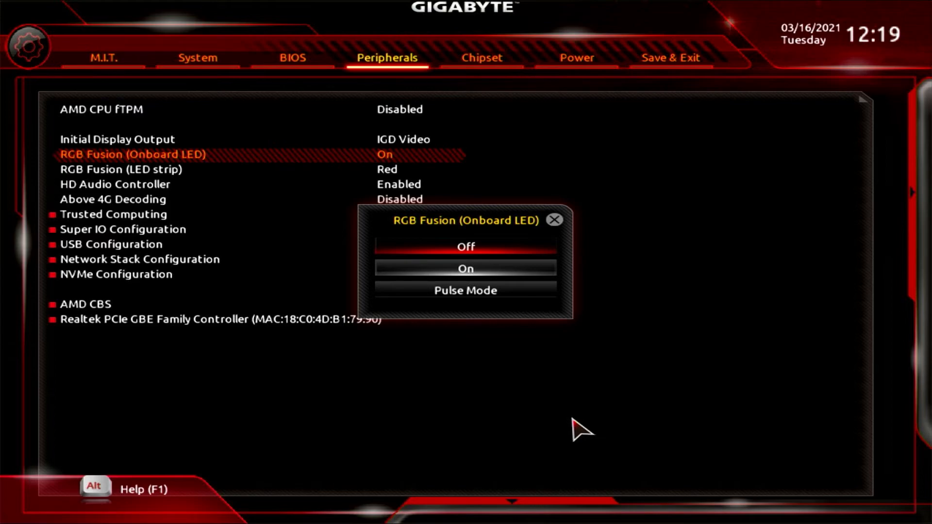
click(465, 246)
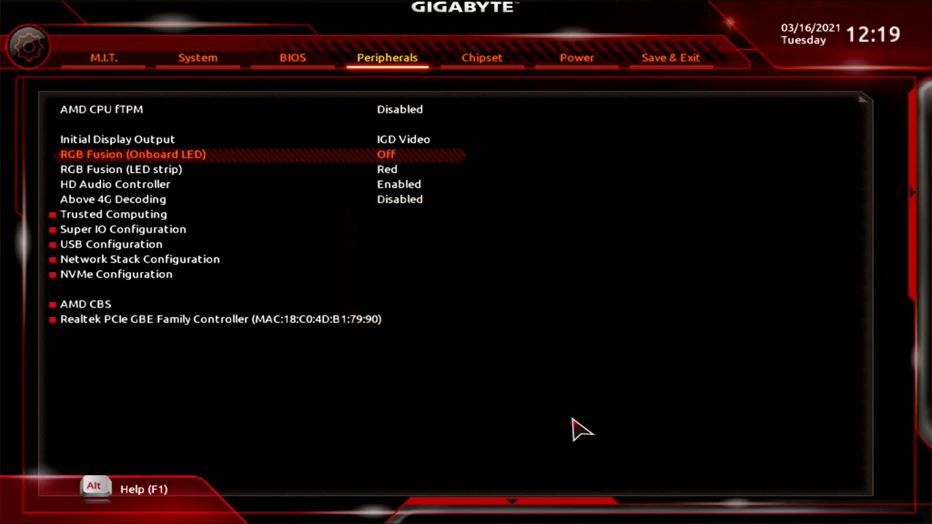
key(Down)
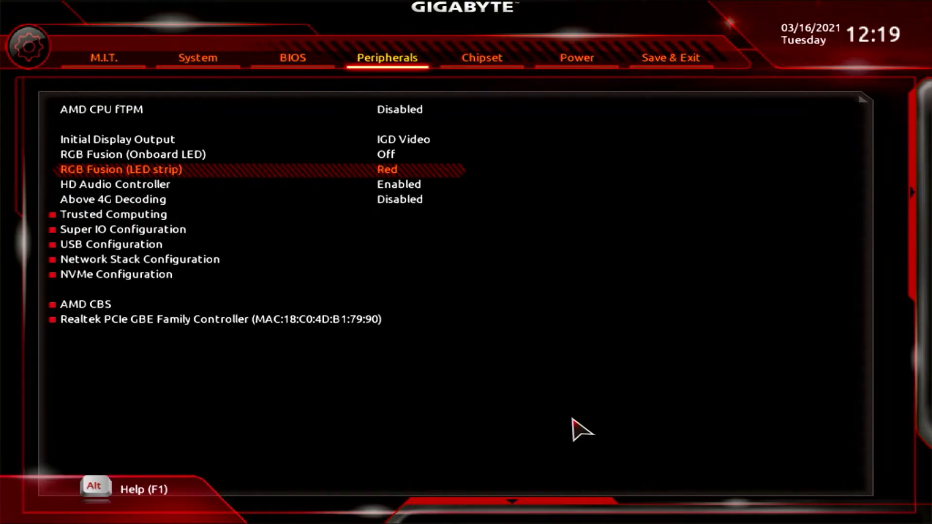
Keep HD Audio Controller Enabled, set Above 4G Decoding to Enabled, and move to Super IO Configuration.
key(Down)
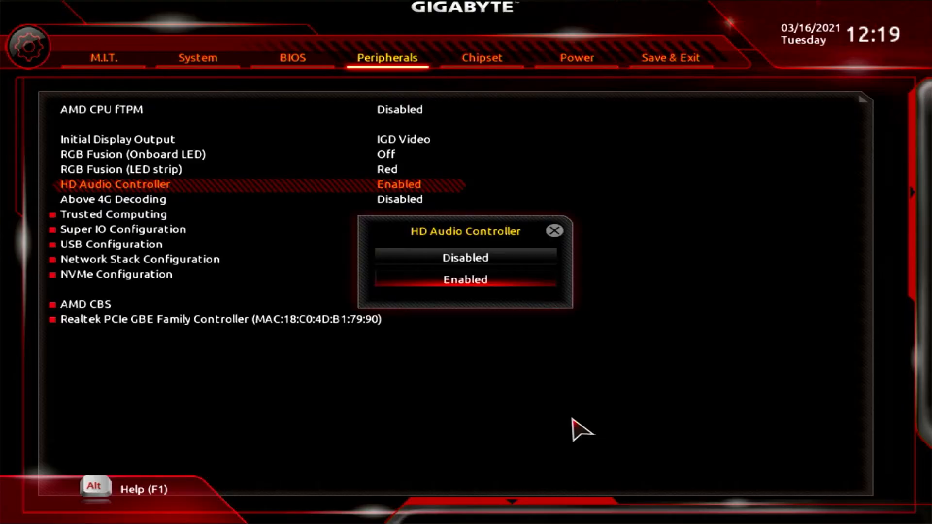
click(465, 280)
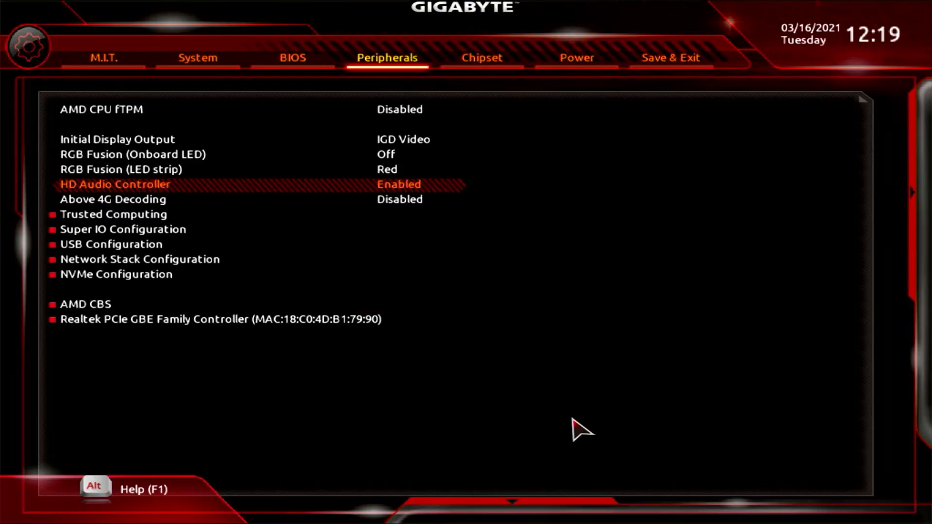
key(Down)
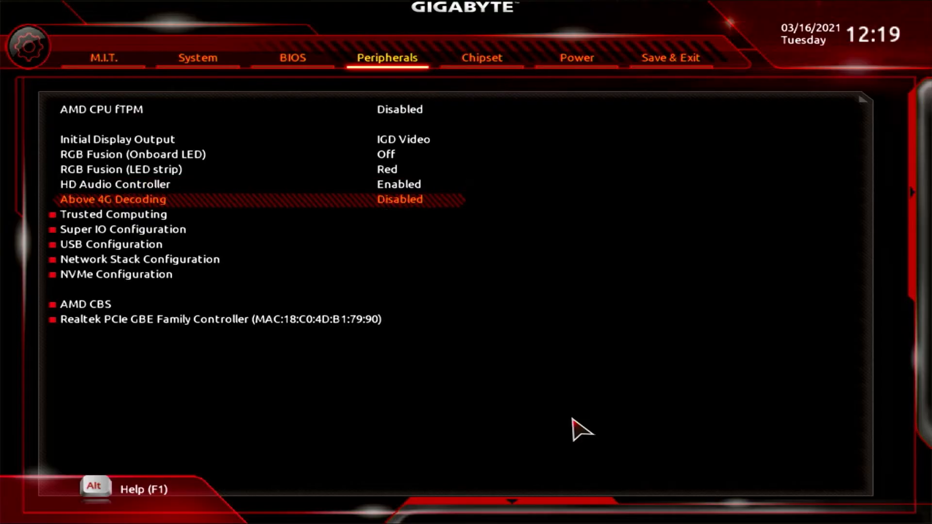
click(113, 199)
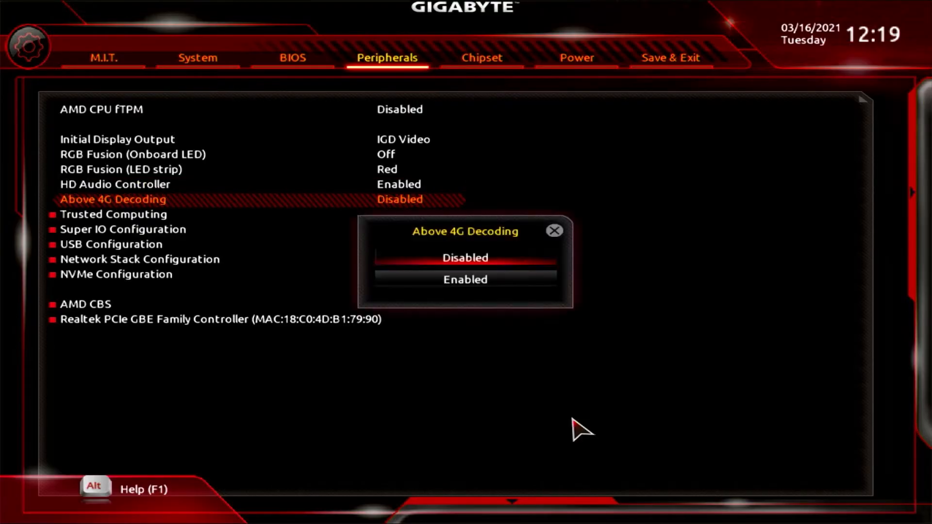
click(465, 280)
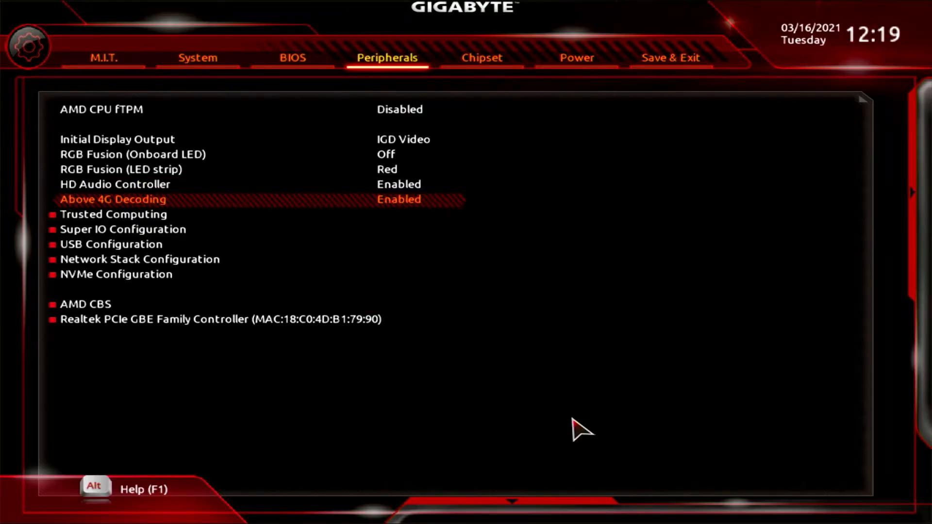
key(Down)
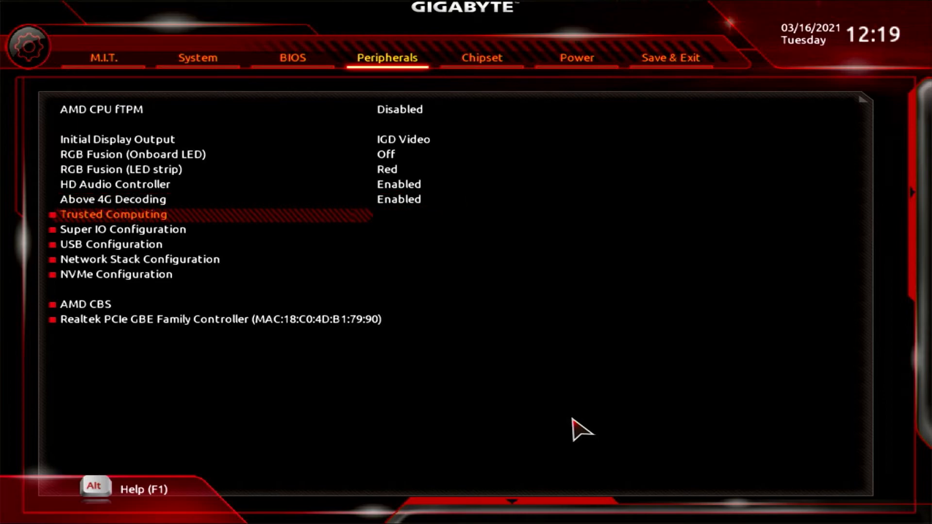
click(114, 214)
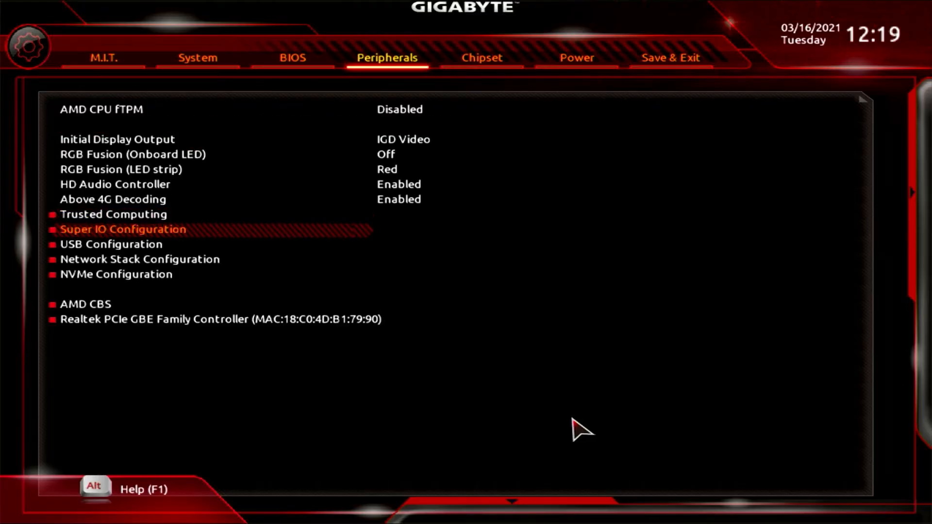
Keep Serial Port 1 Disabled in Super IO, then view USB Configuration at XHCI Hand-off.
click(123, 229)
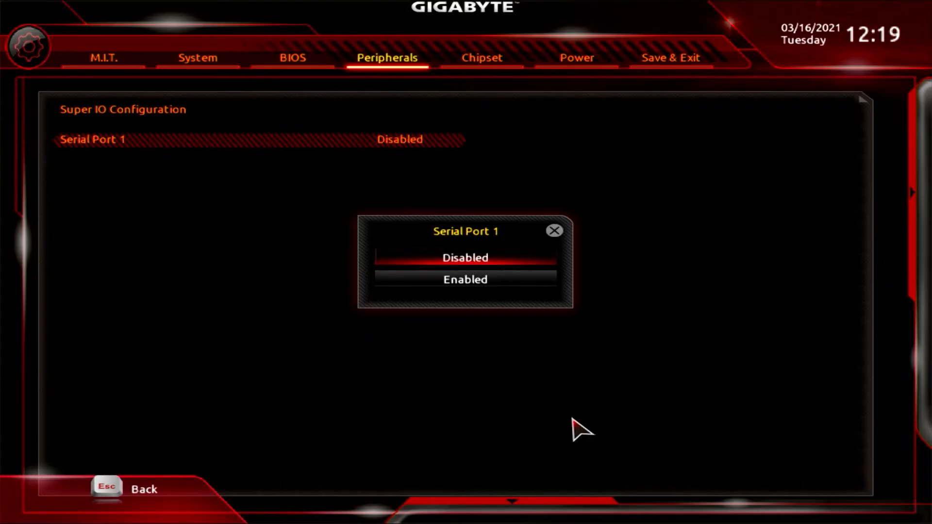
click(465, 256)
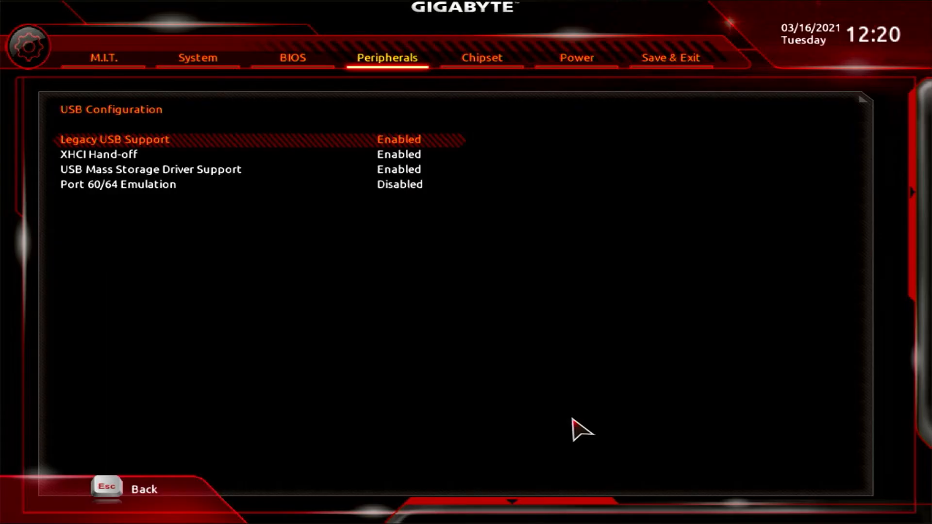
key(Down)
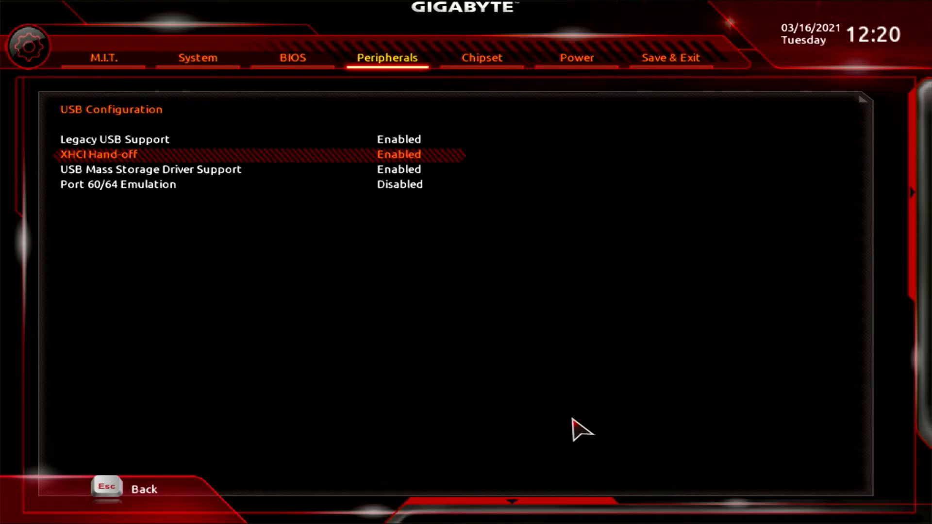
Back out to the Chipset tab, declining the Exit Without Saving prompt.
key(Down)
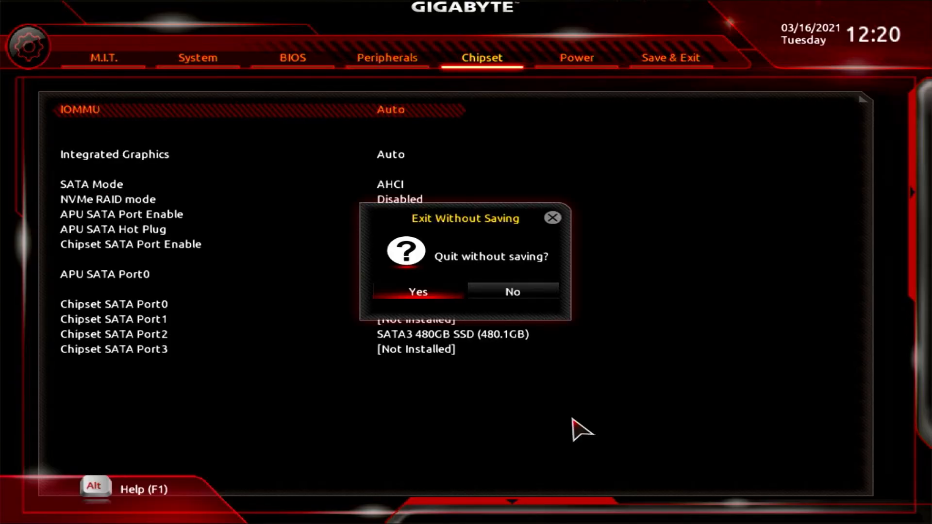
mouse_move(653, 432)
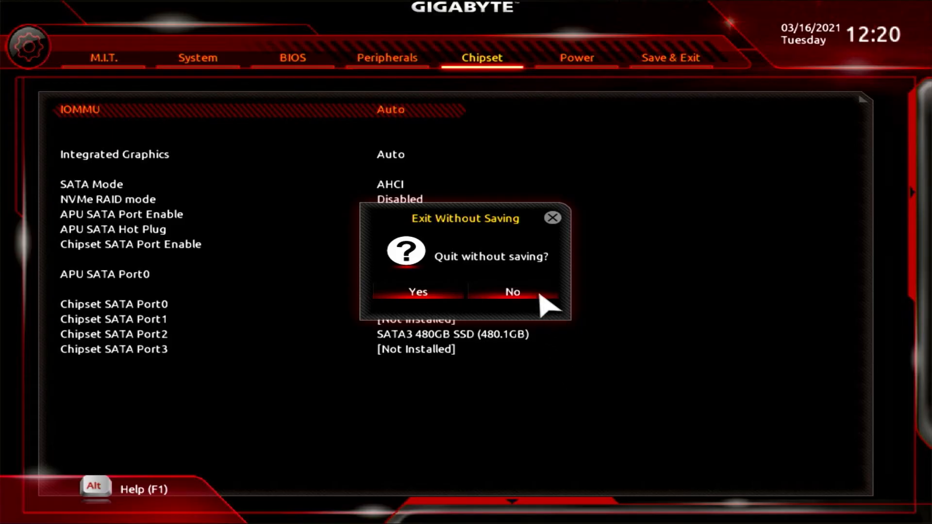
click(511, 291)
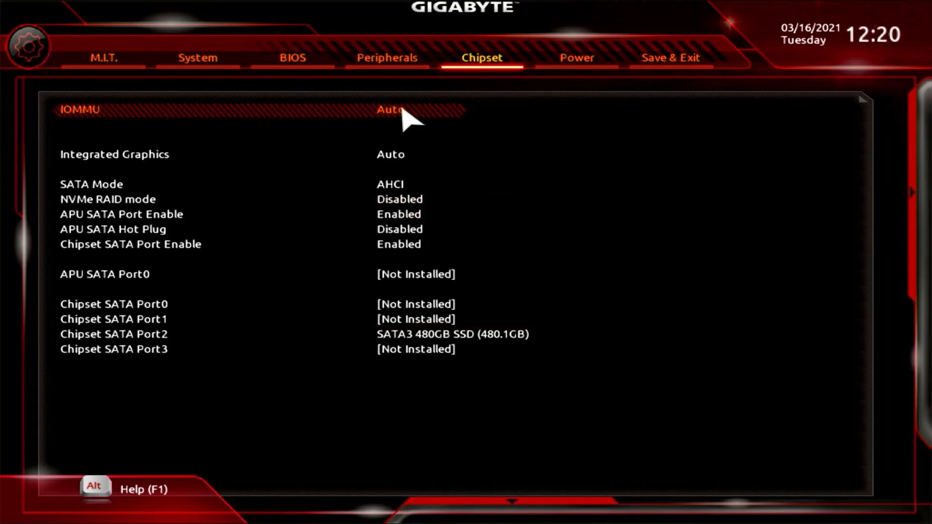
Check Network Stack is still Disabled, return to Peripherals and enter AMD CBS.
click(387, 57)
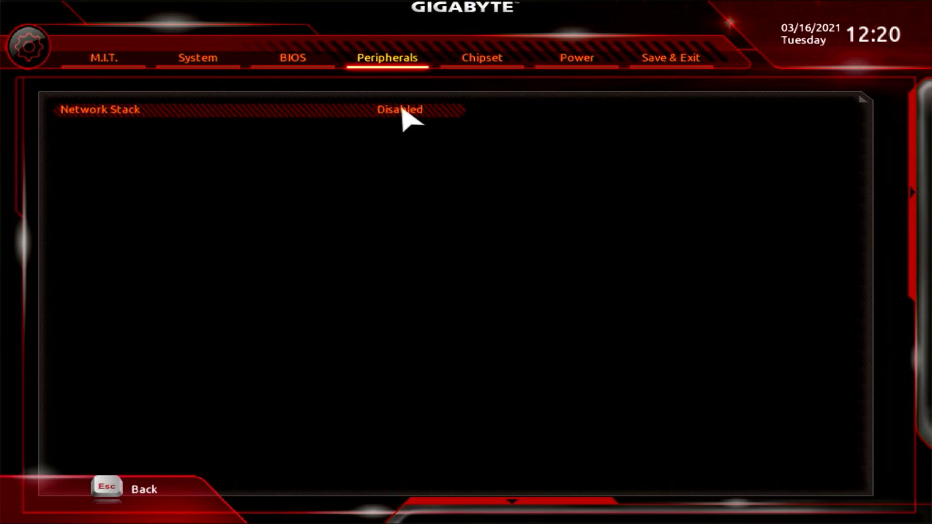
click(399, 109)
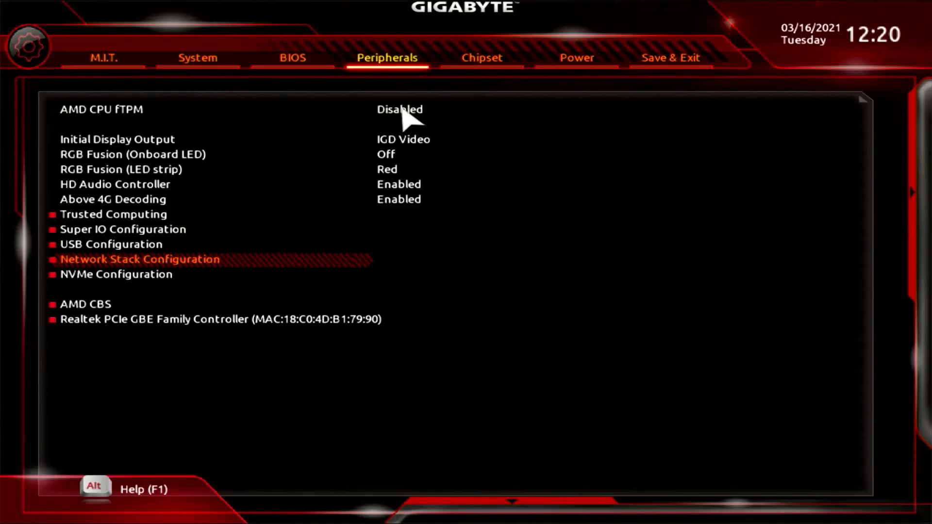
click(117, 273)
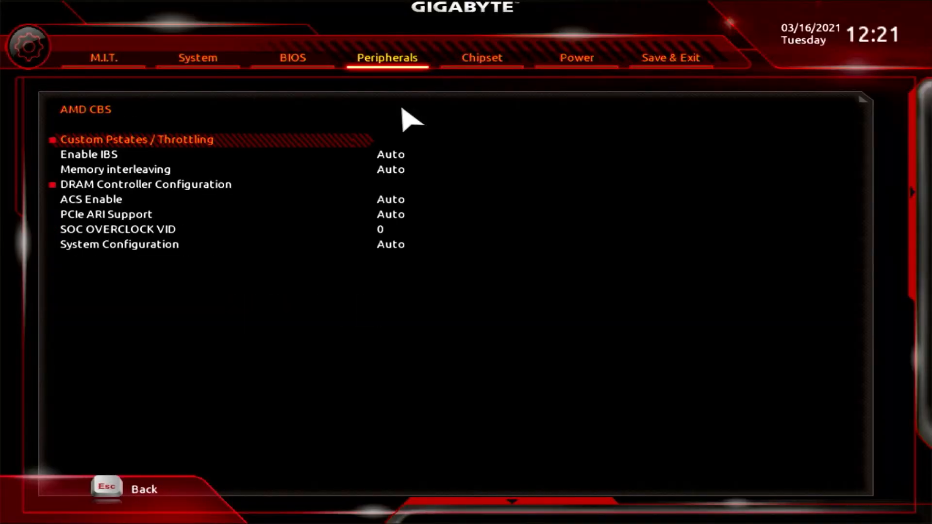
Step through Enable IBS, Memory interleaving and other AMD CBS items, then bring up the Custom Pstates / Throttling warning.
key(Down)
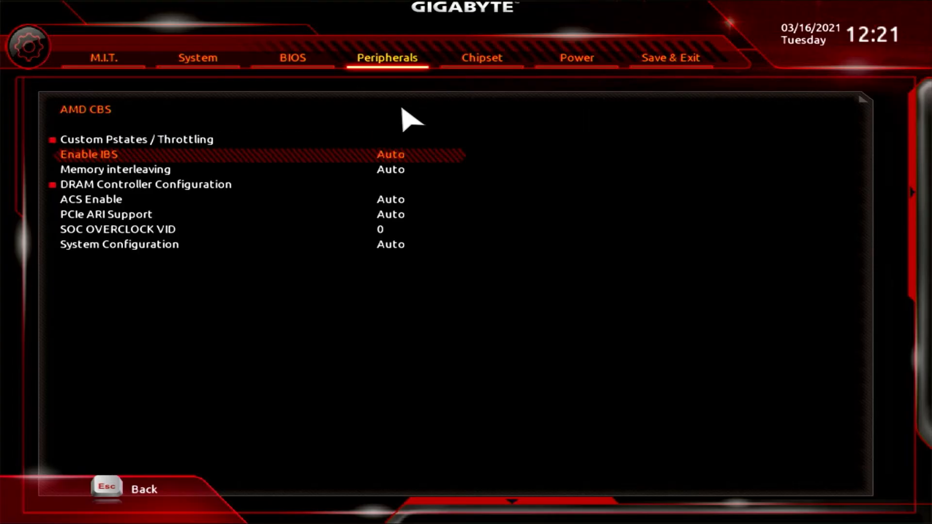
key(Down)
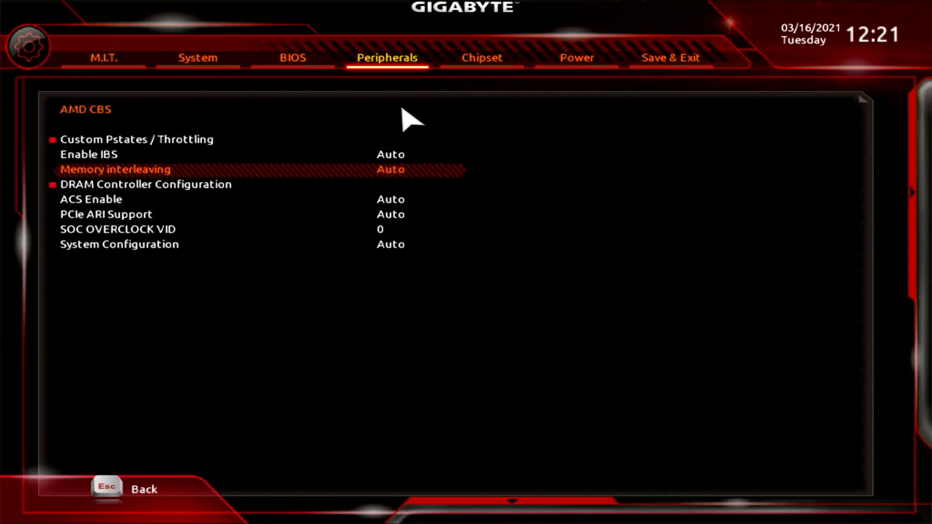
key(Down)
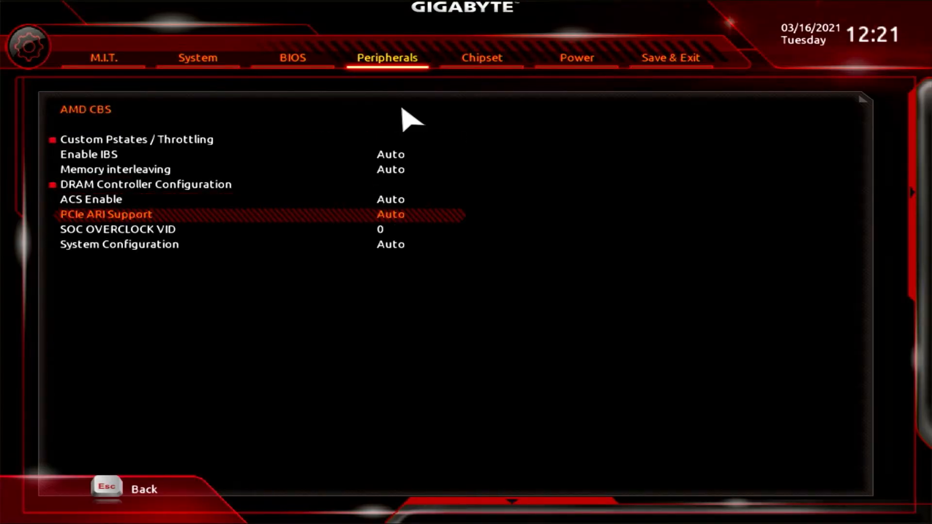
key(down)
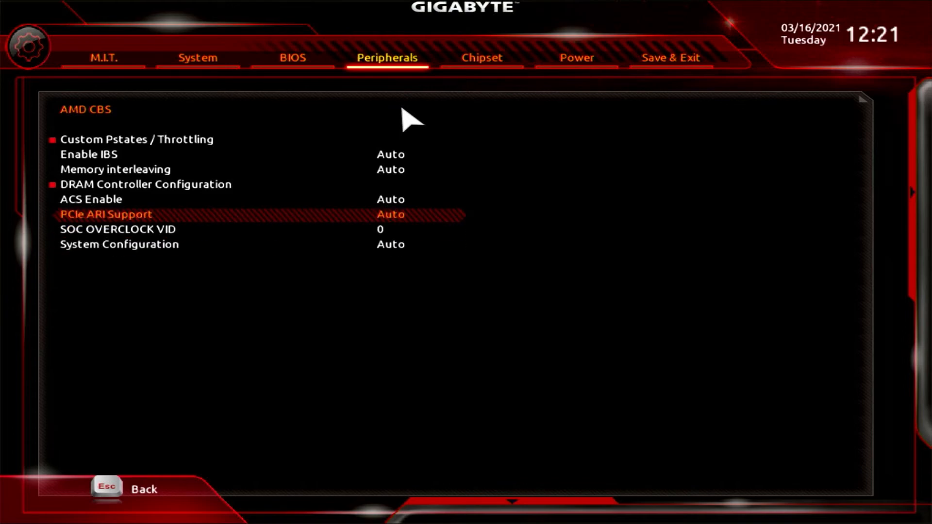
click(134, 139)
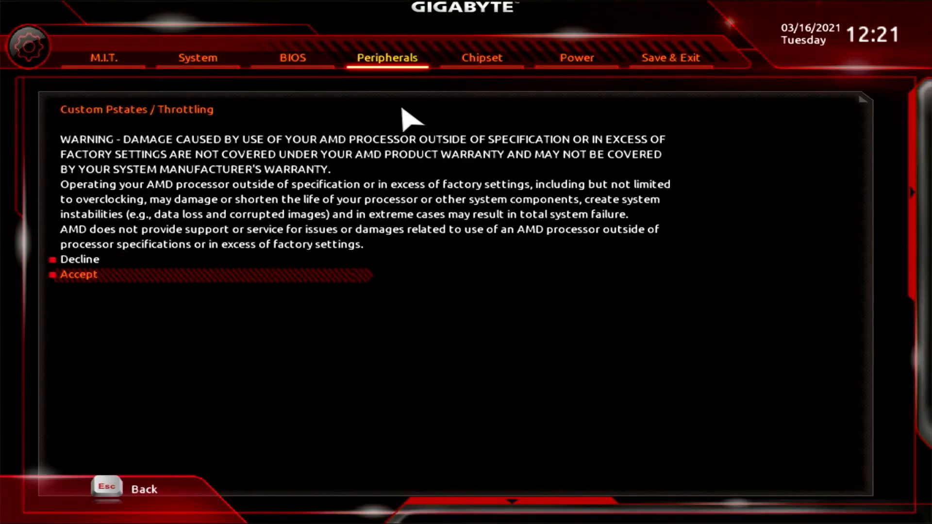
Accept the overclocking warning to reveal Custom Pstate0–7 at Auto, then back out.
click(79, 274)
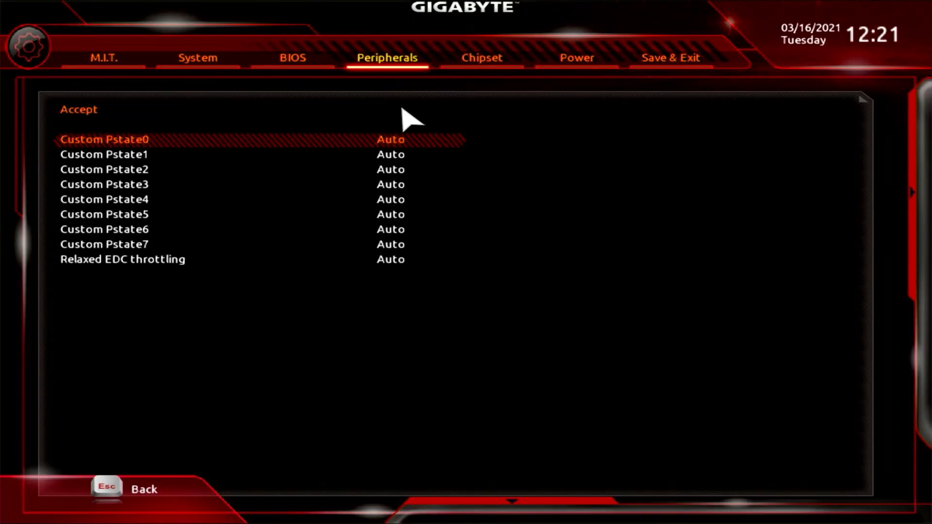
key(Down)
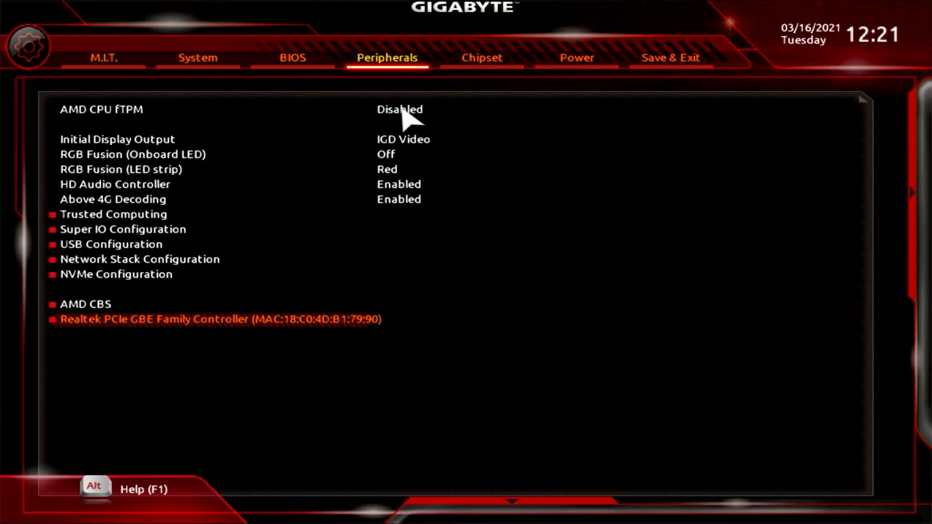
View the Realtek PCIe GBE Family Controller's driver and device details, then leave them.
click(220, 318)
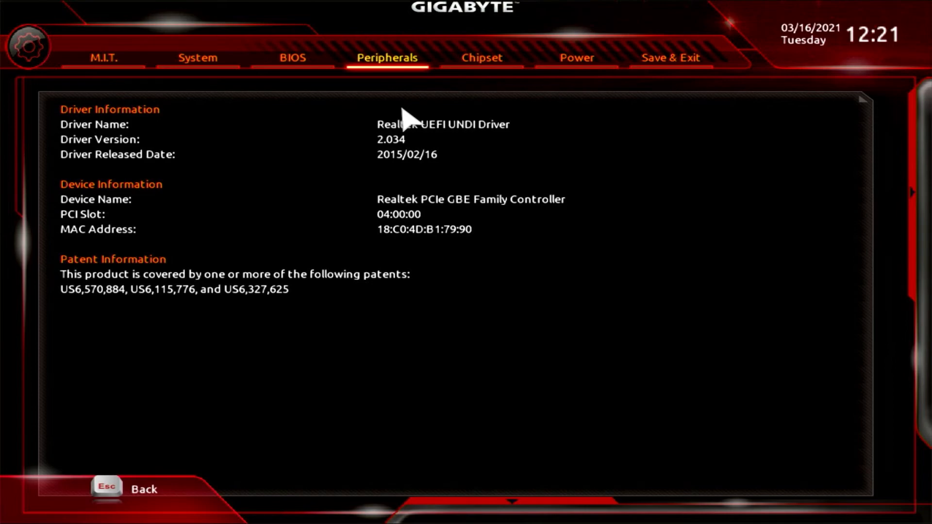
click(481, 57)
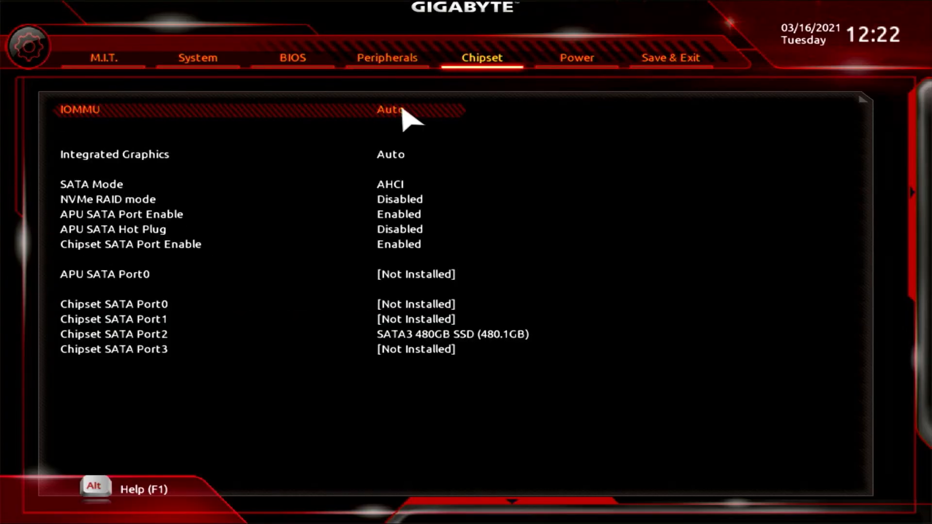
click(404, 110)
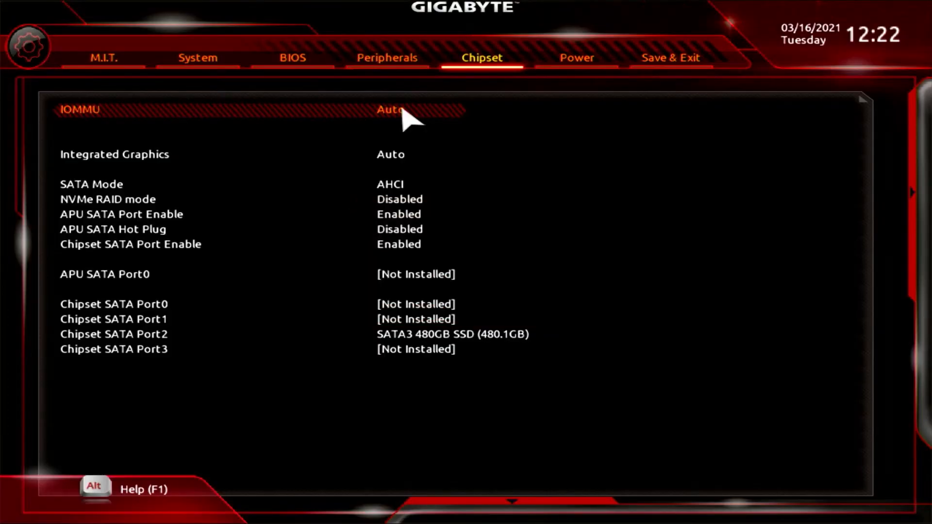
click(114, 154)
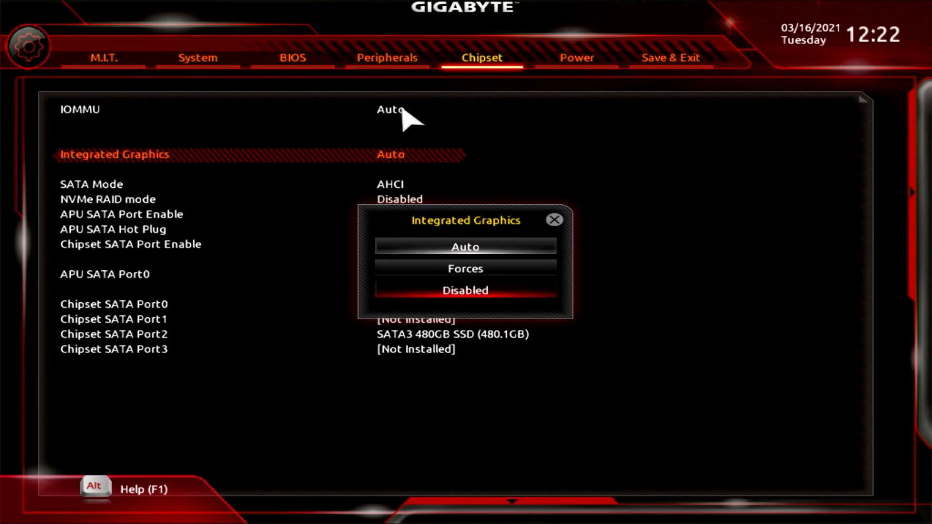
click(554, 219)
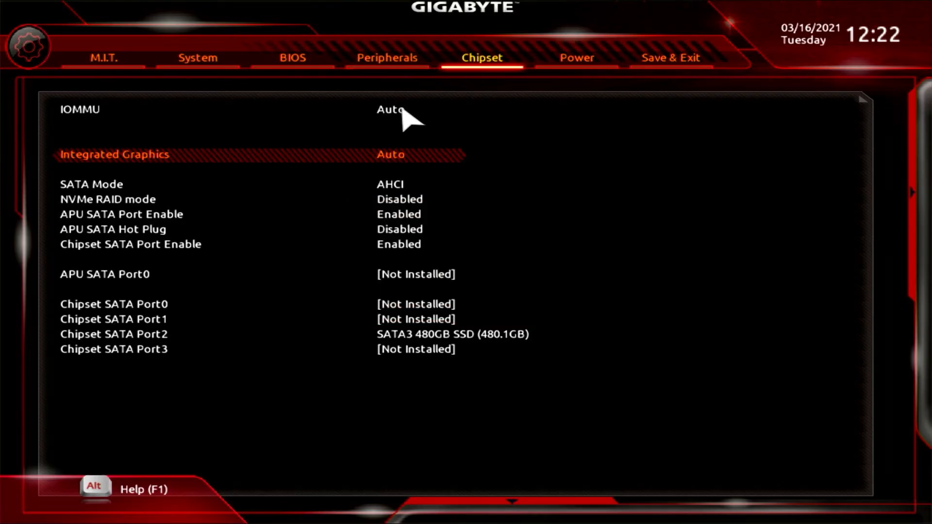
key(Down)
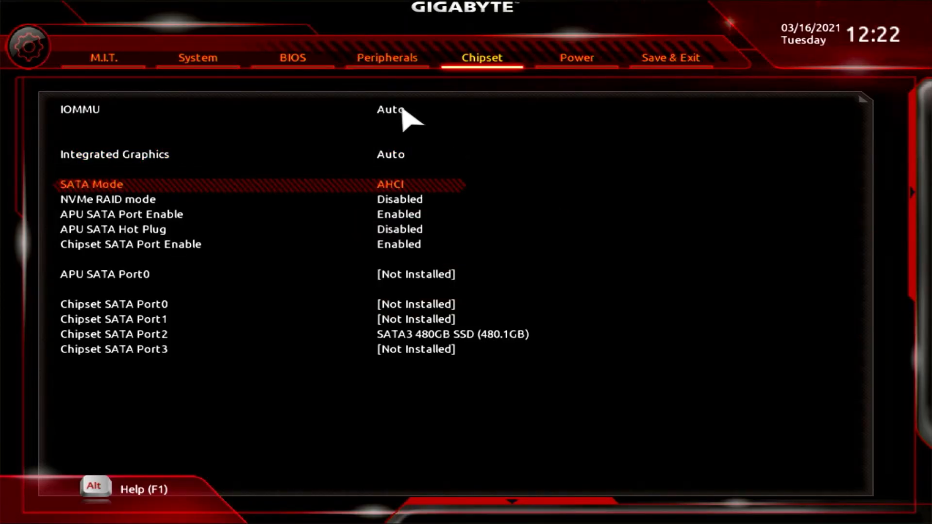
key(Down)
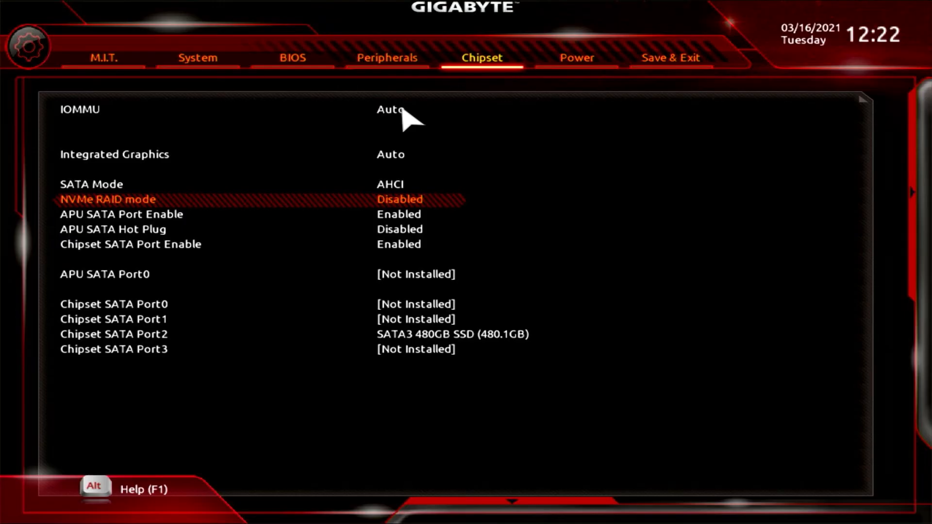
key(Down)
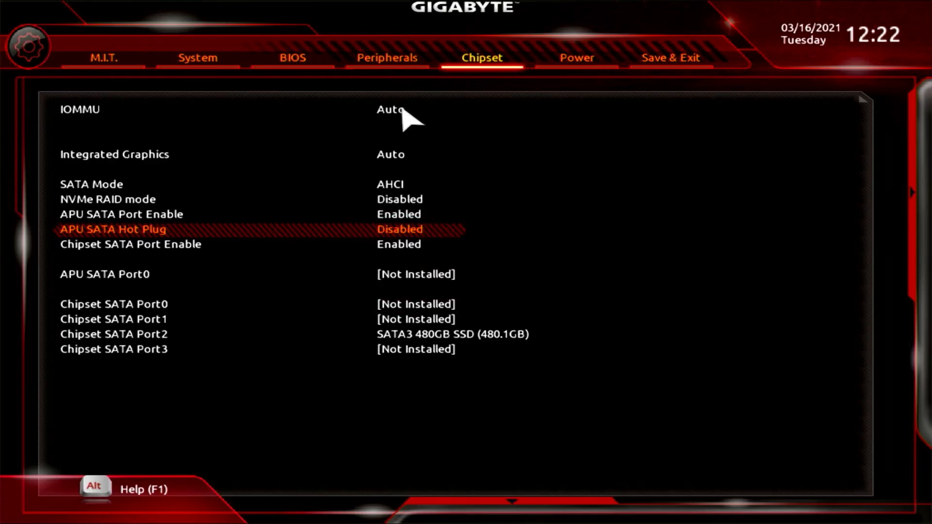
key(down)
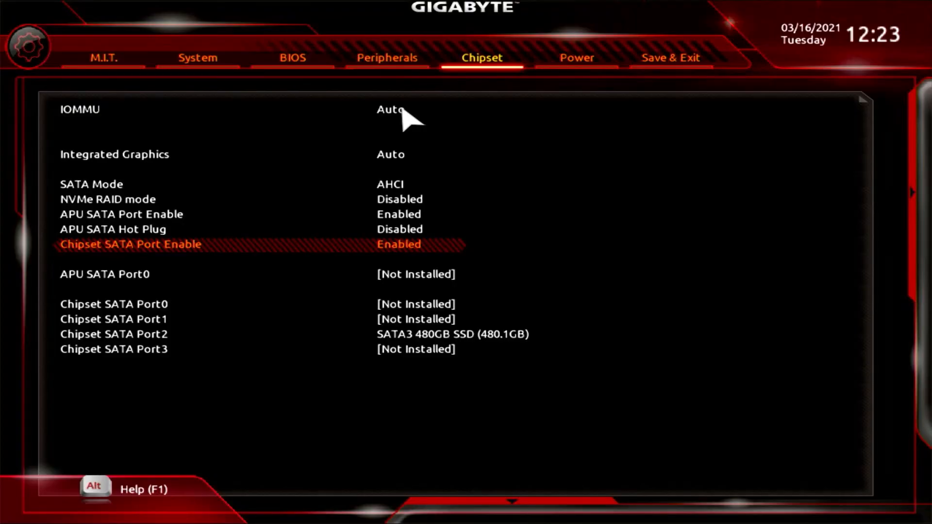
key(Up)
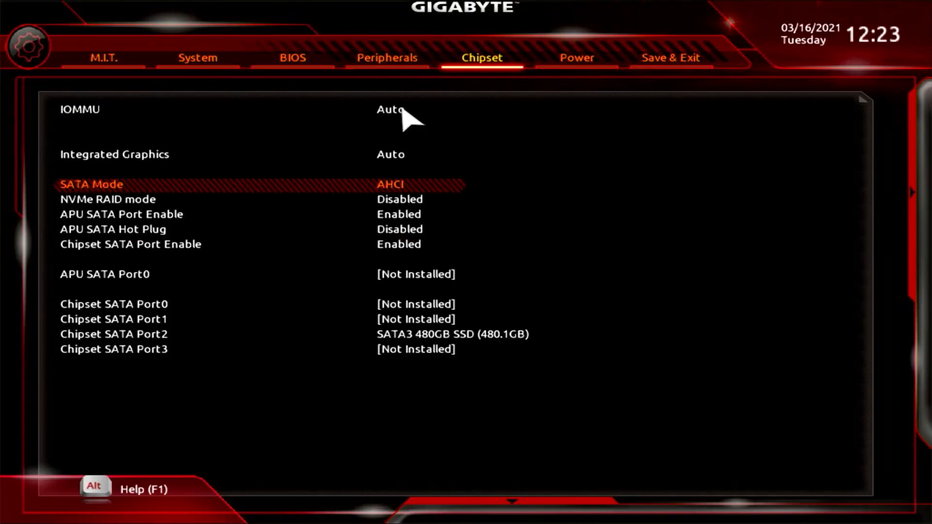
key(Down)
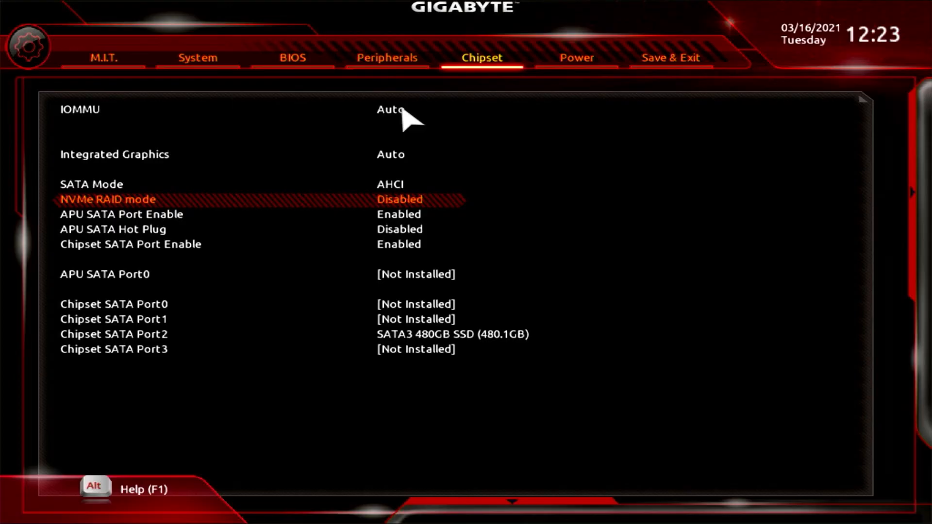
Review AC BACK (Always Off) and Power On By Mouse (Disabled) on the Power page, unchanged.
click(575, 57)
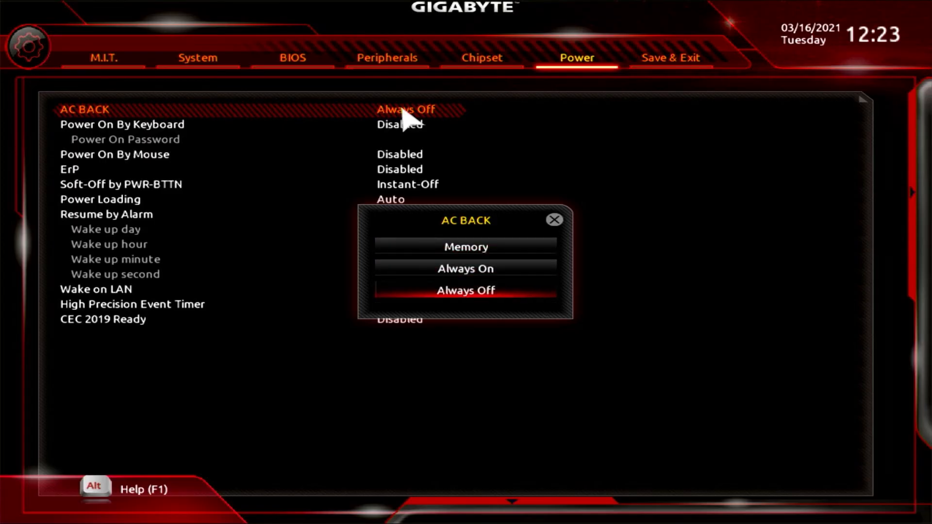
click(464, 290)
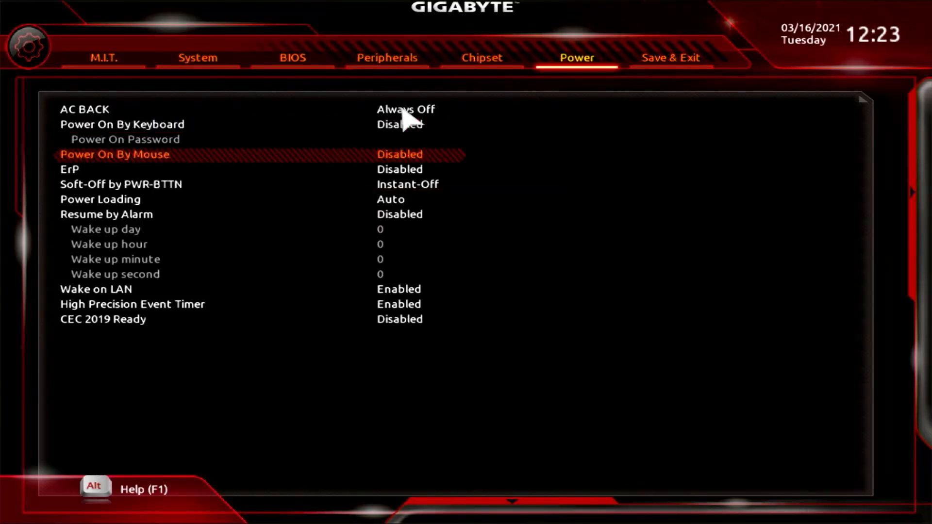
click(112, 155)
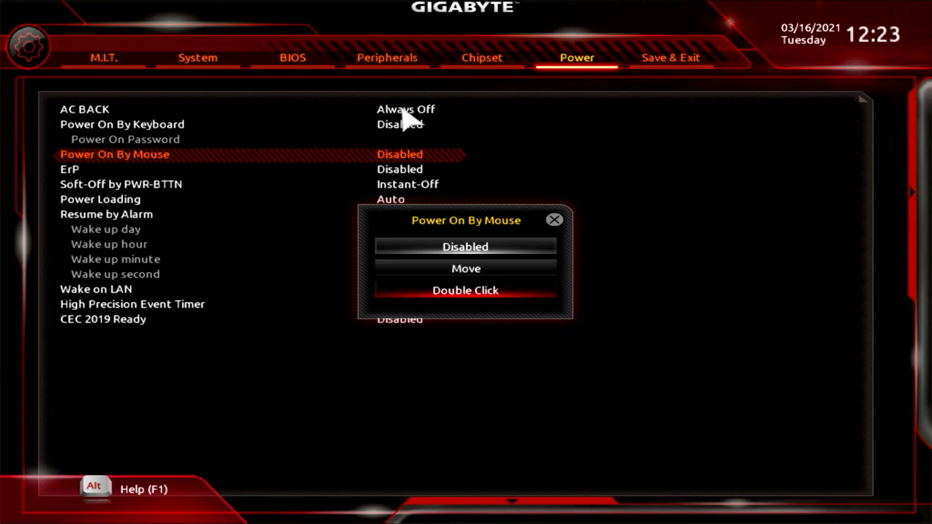
click(465, 245)
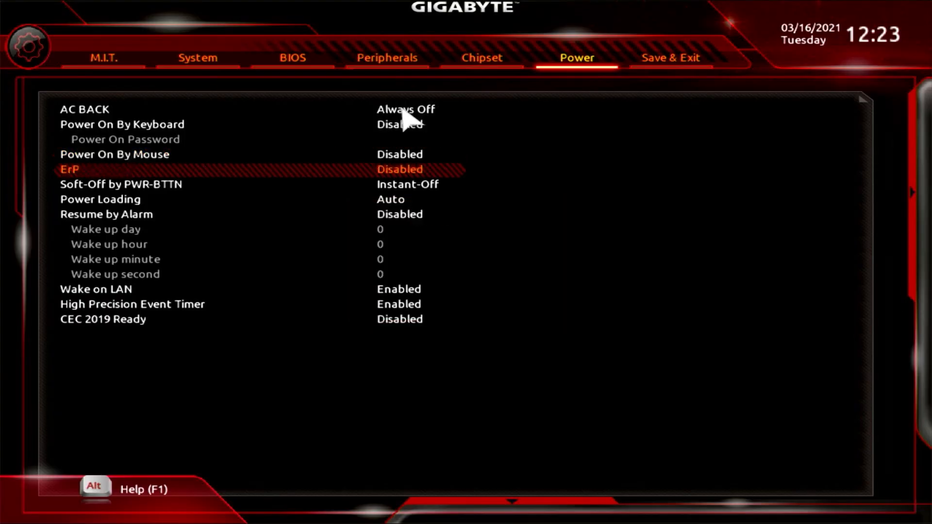
click(399, 169)
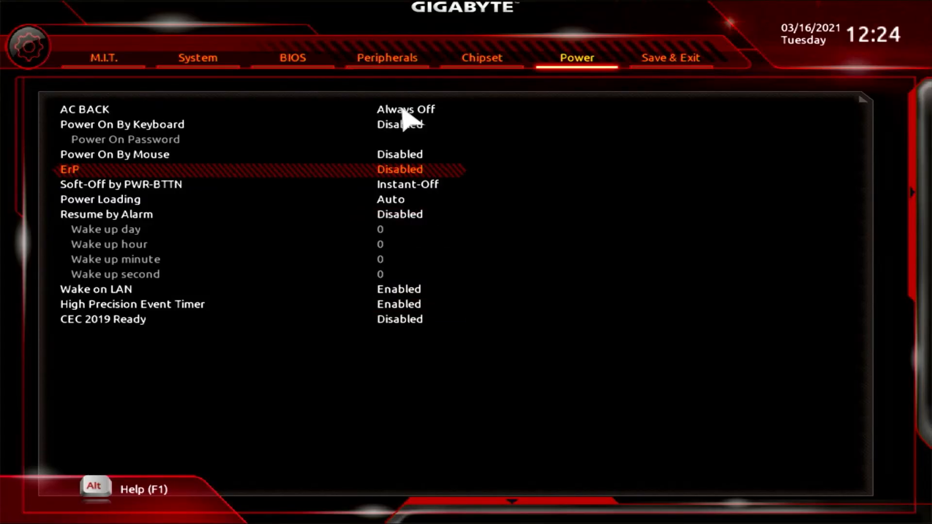
key(Down)
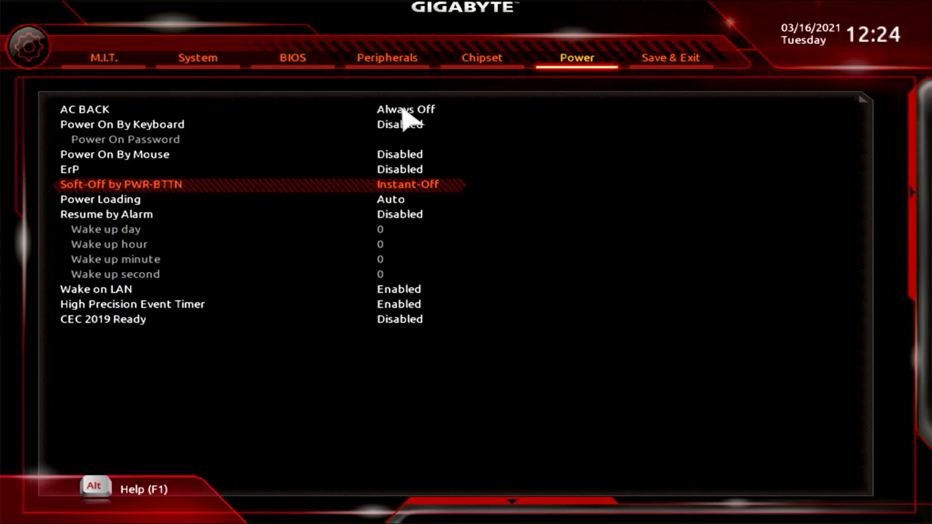
Review Soft-Off by PWR-BTTN (Instant-Off) and Power Loading (Auto), then reach Save & Exit.
click(408, 185)
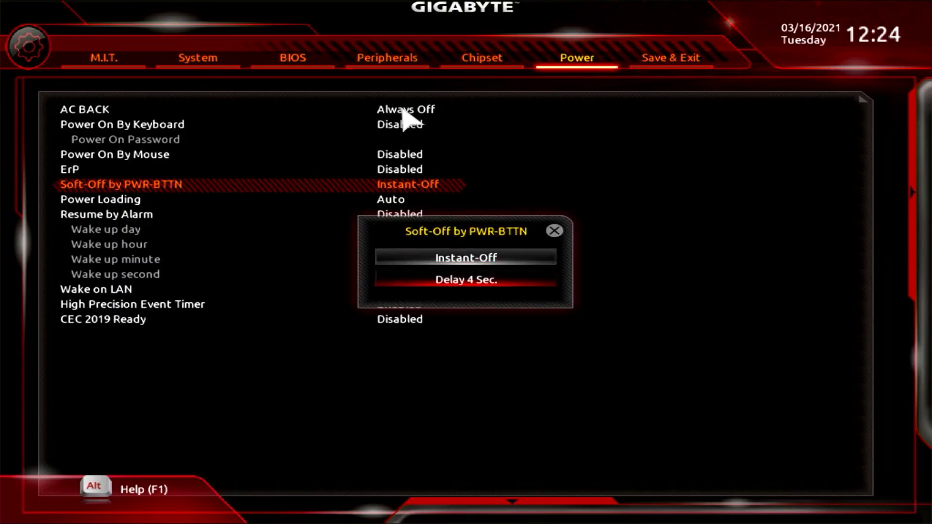
click(466, 256)
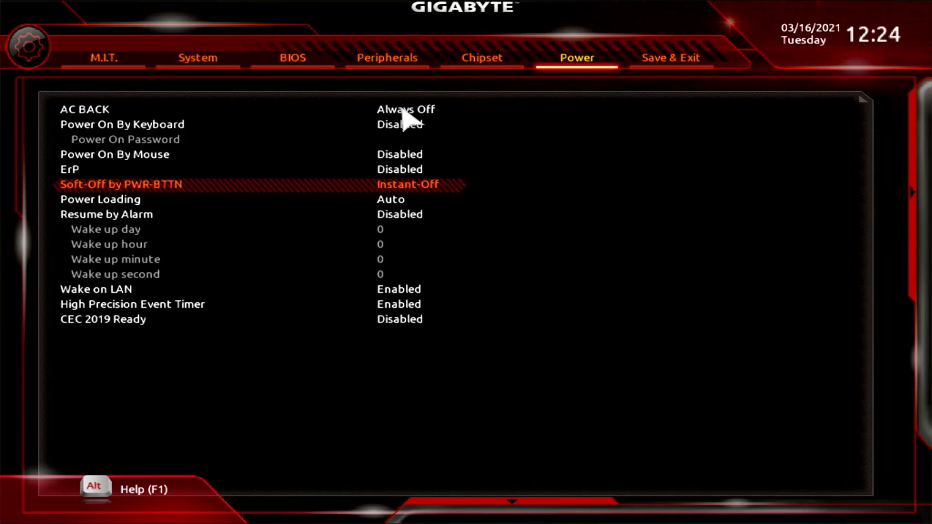
click(100, 199)
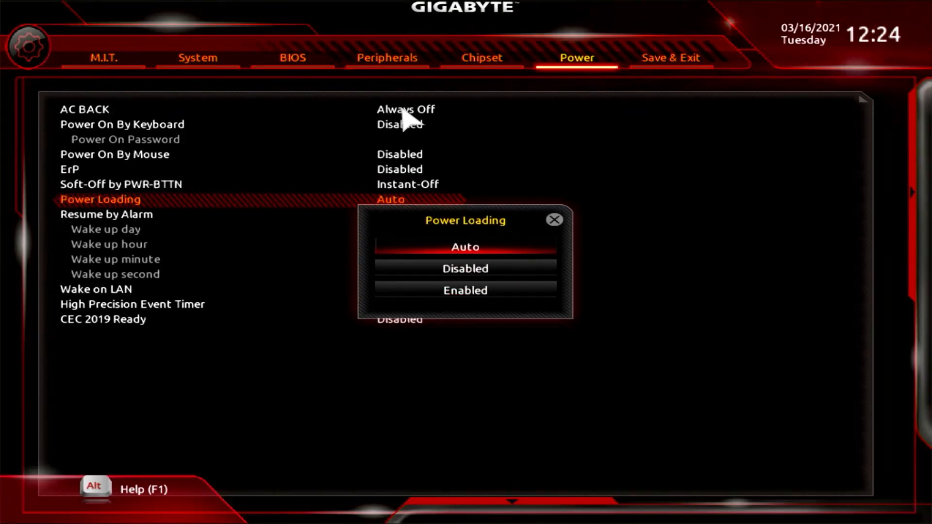
click(465, 246)
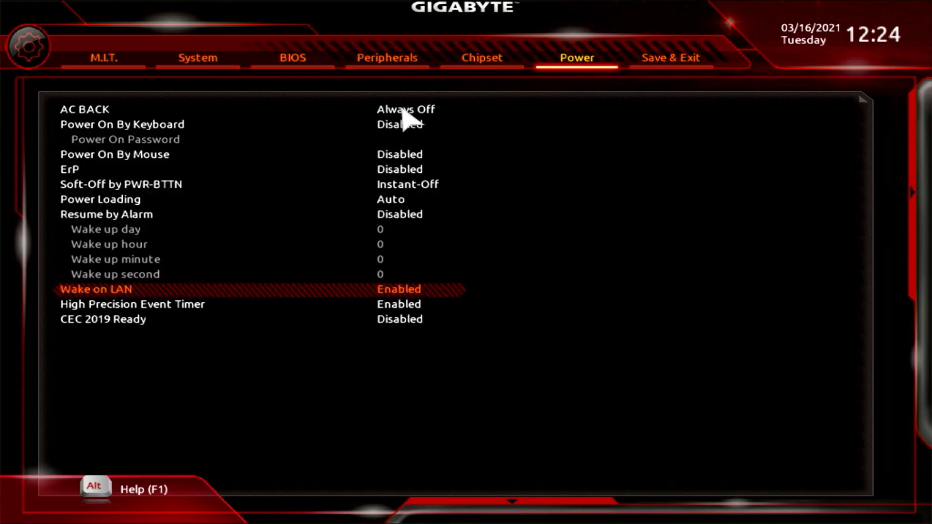
key(Up)
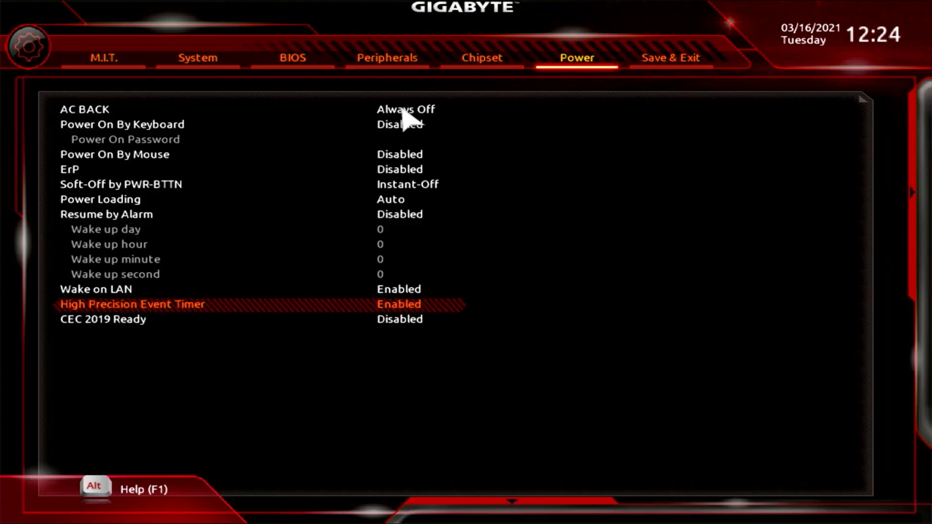
key(Down)
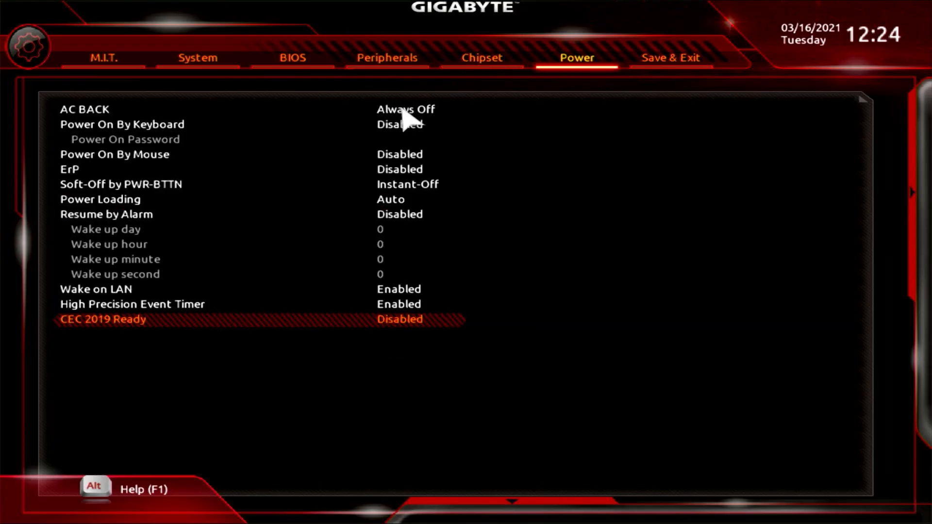
click(670, 58)
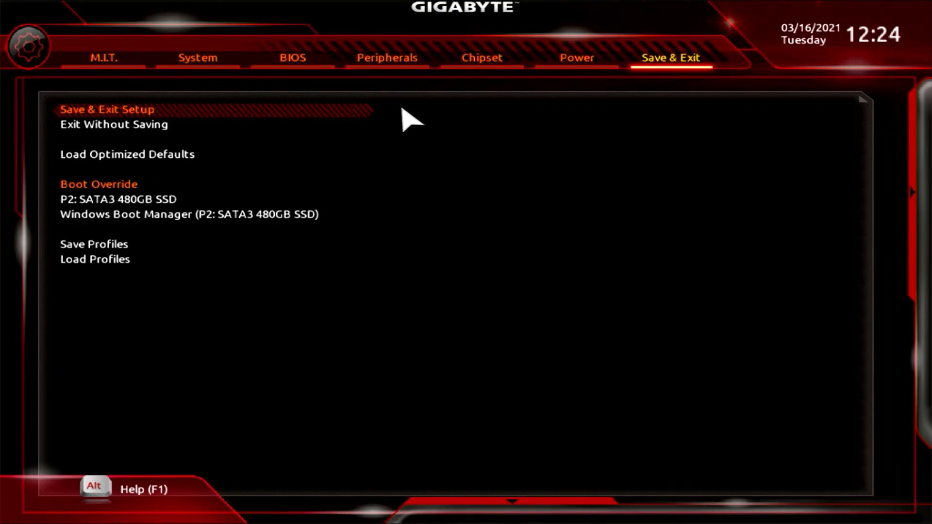
Arrow through the boot override entries and choose Save & Exit Setup to raise the Save & reset prompt.
key(Down)
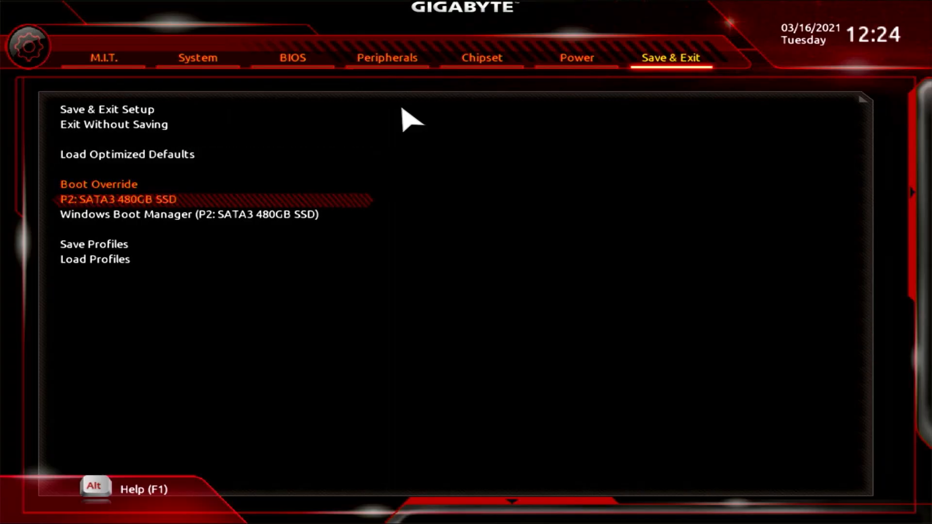
key(Down)
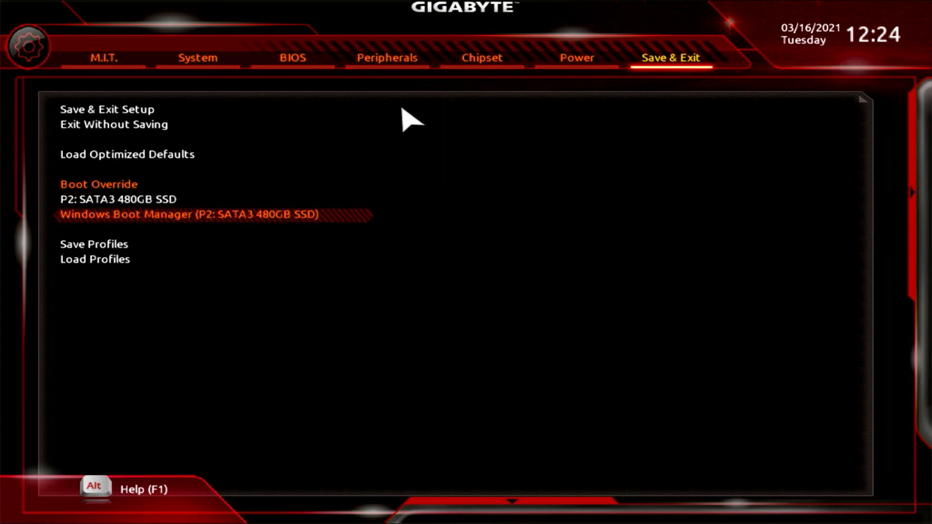
key(down)
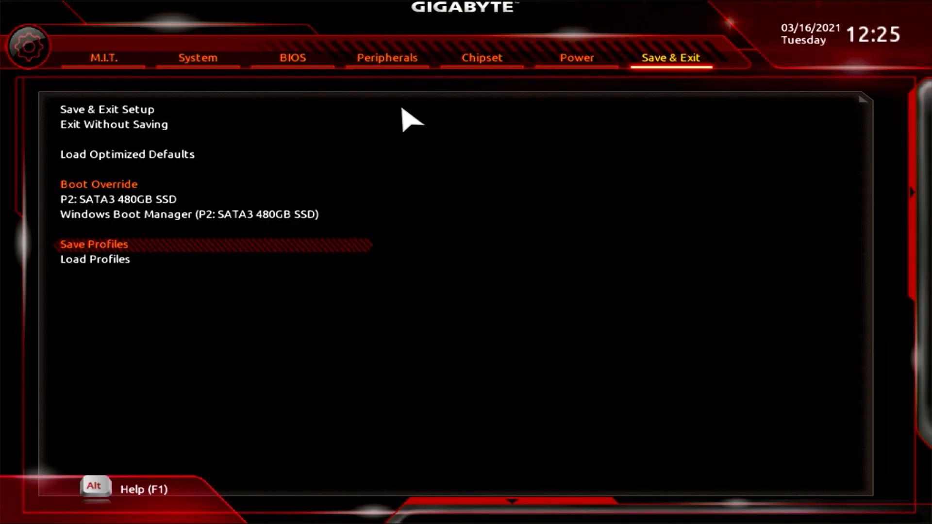
key(up)
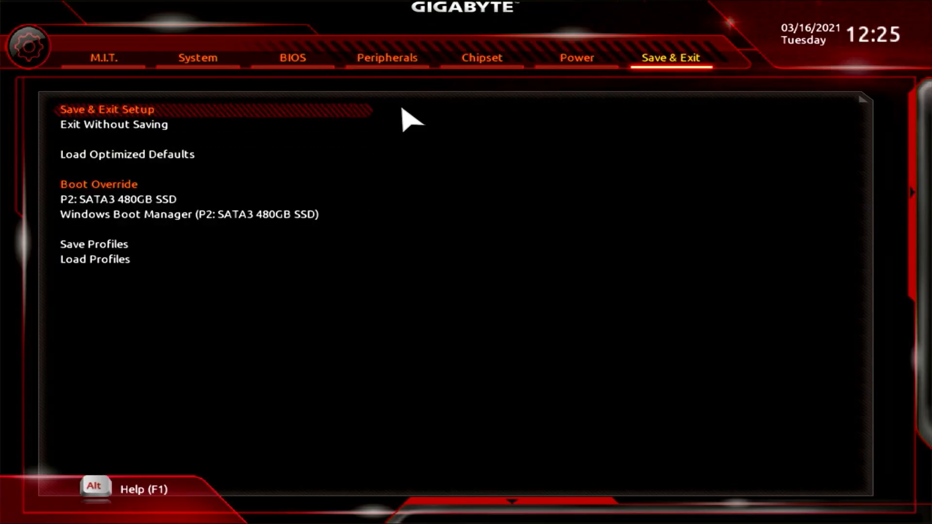
click(107, 109)
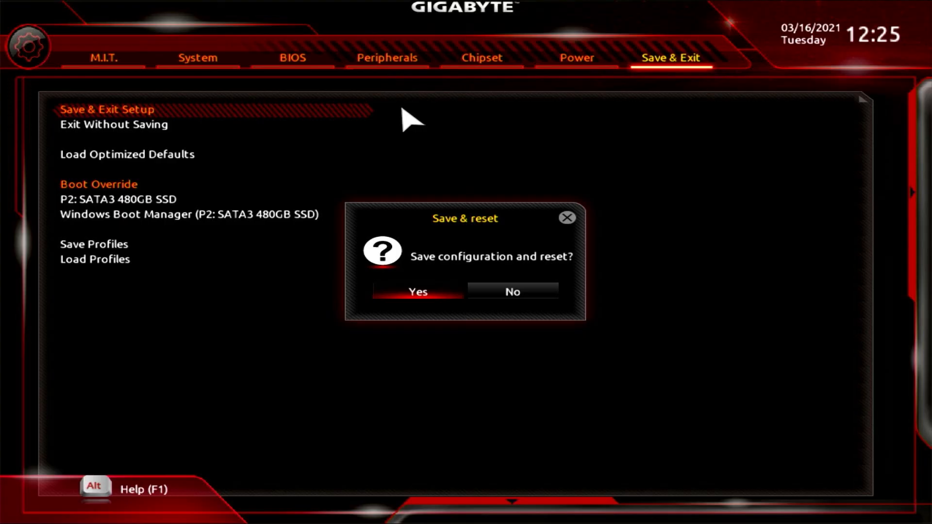